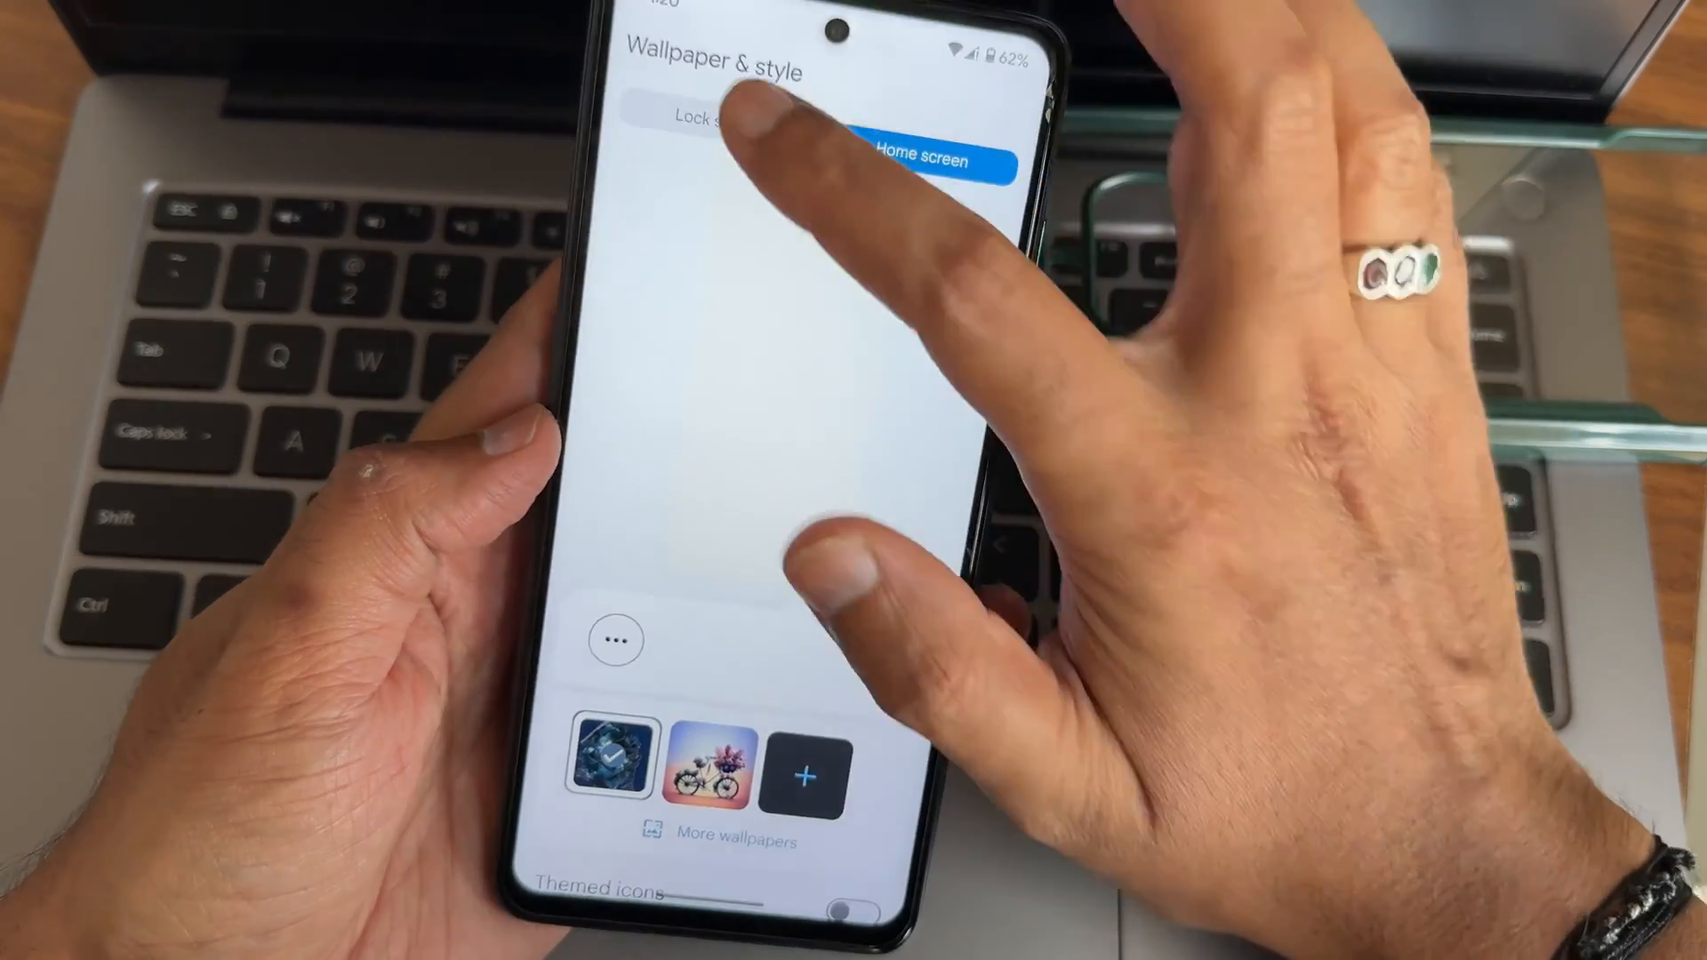
# - Browse the Lock screen options and More wallpapers, then the Home screen customization choices
pyautogui.click(708, 119)
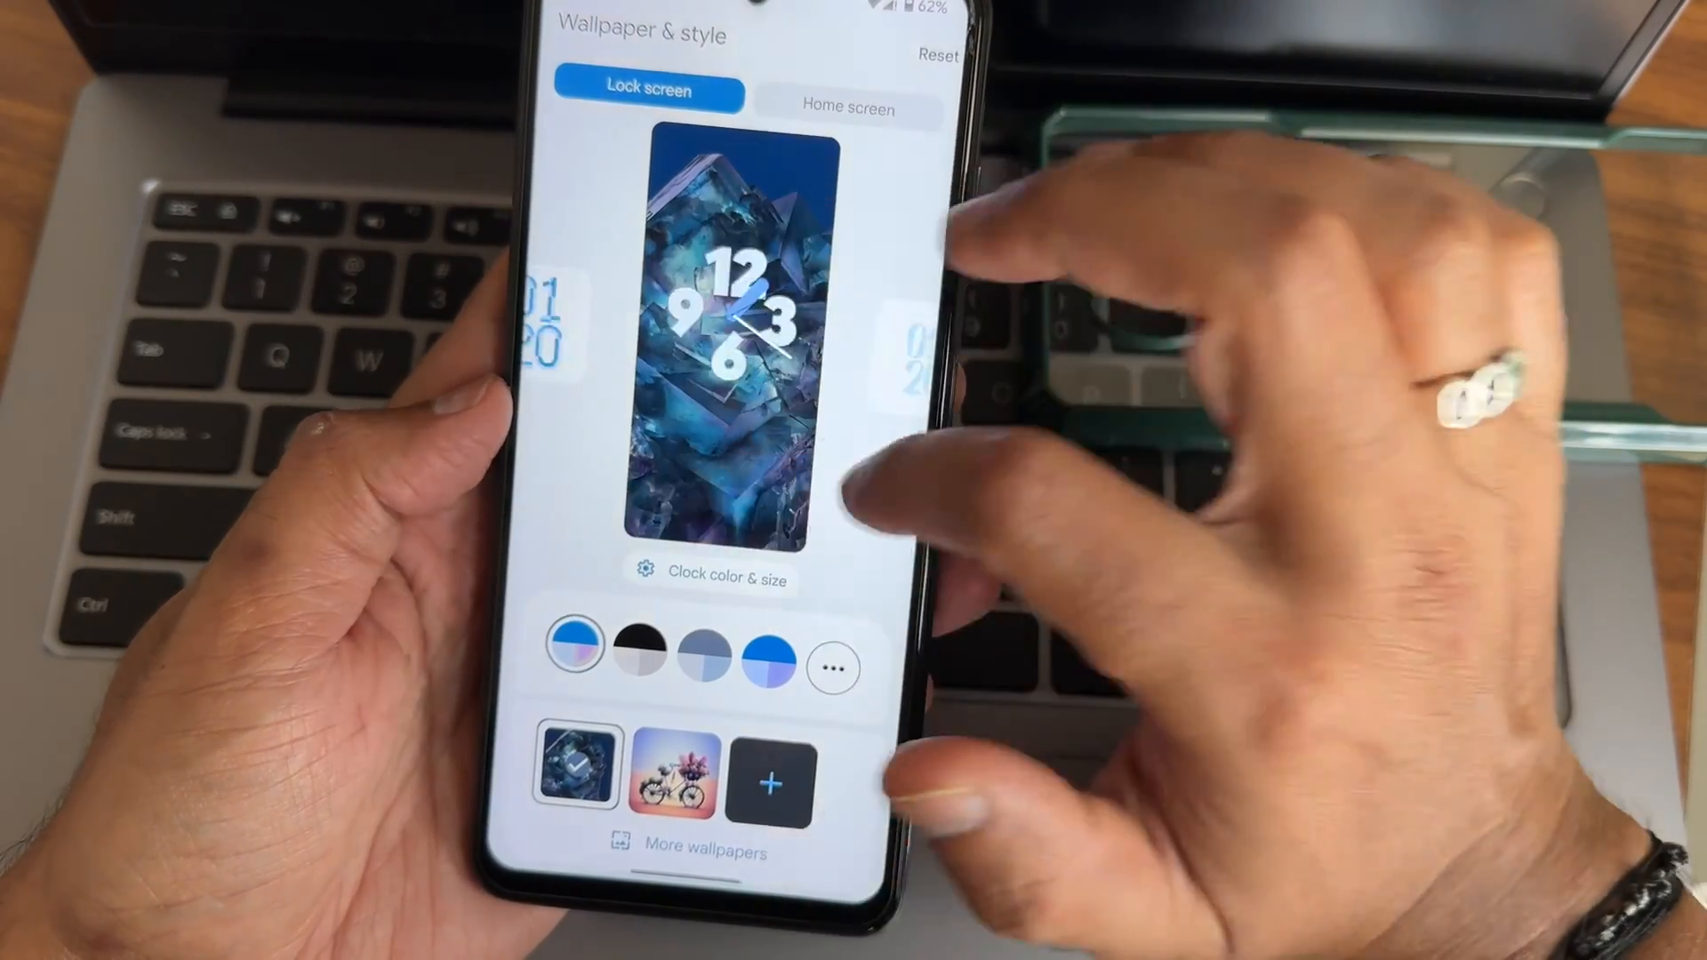
pyautogui.click(848, 110)
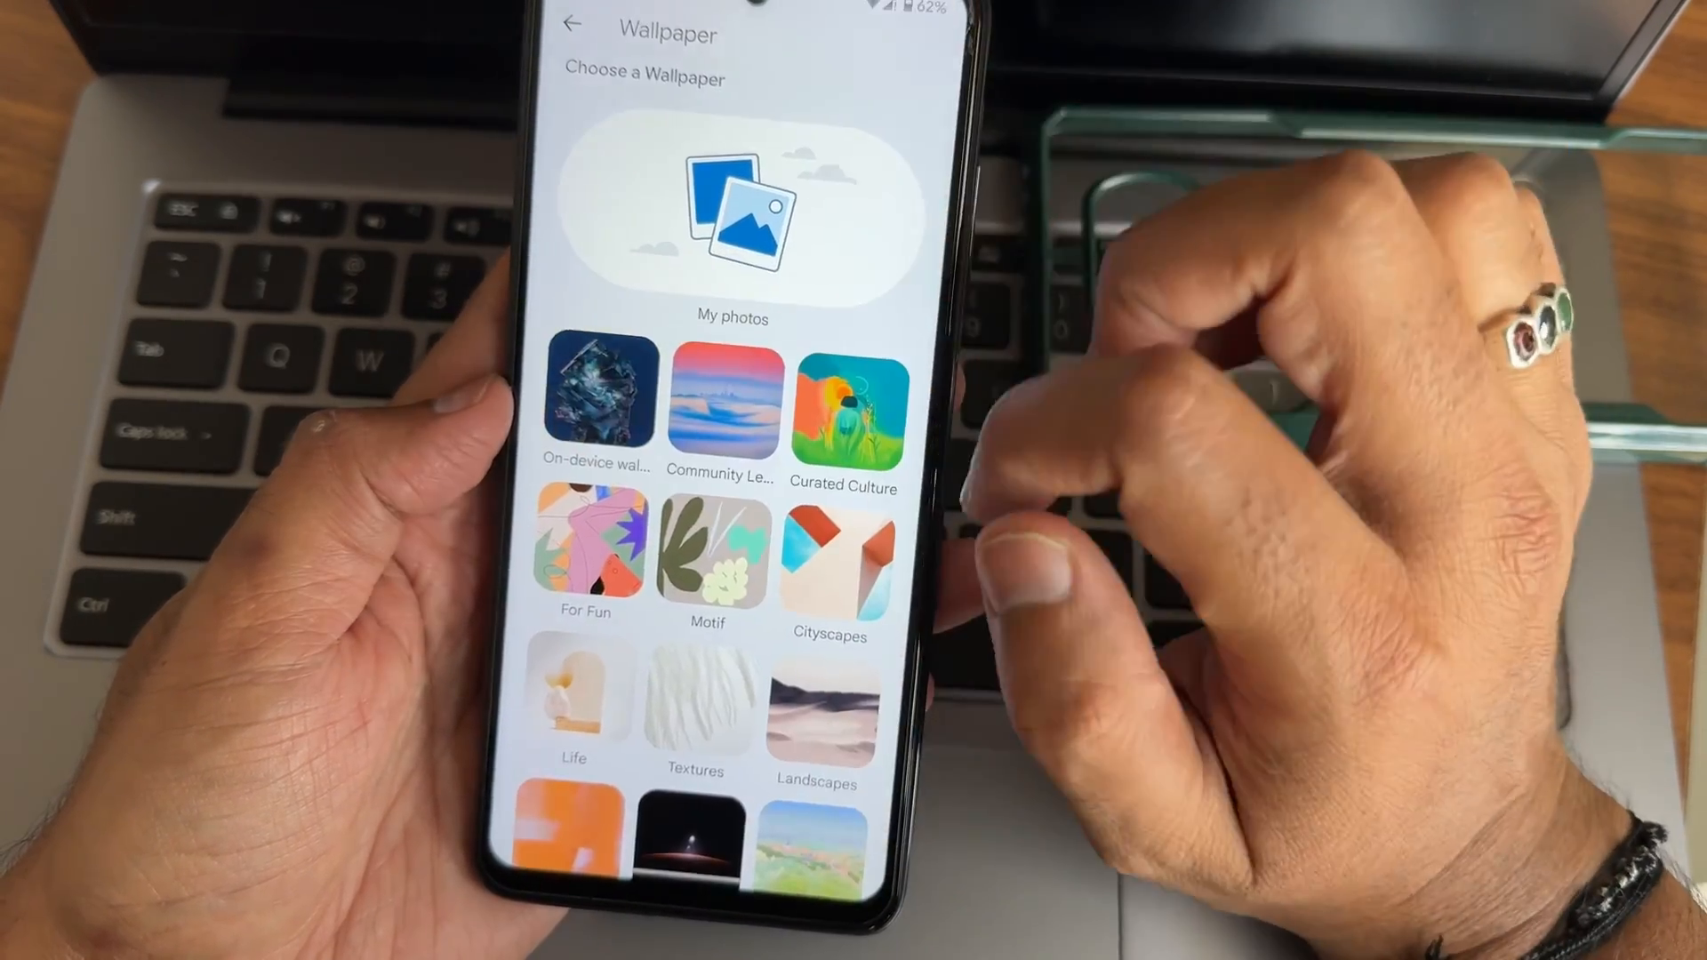
pyautogui.scroll(-3)
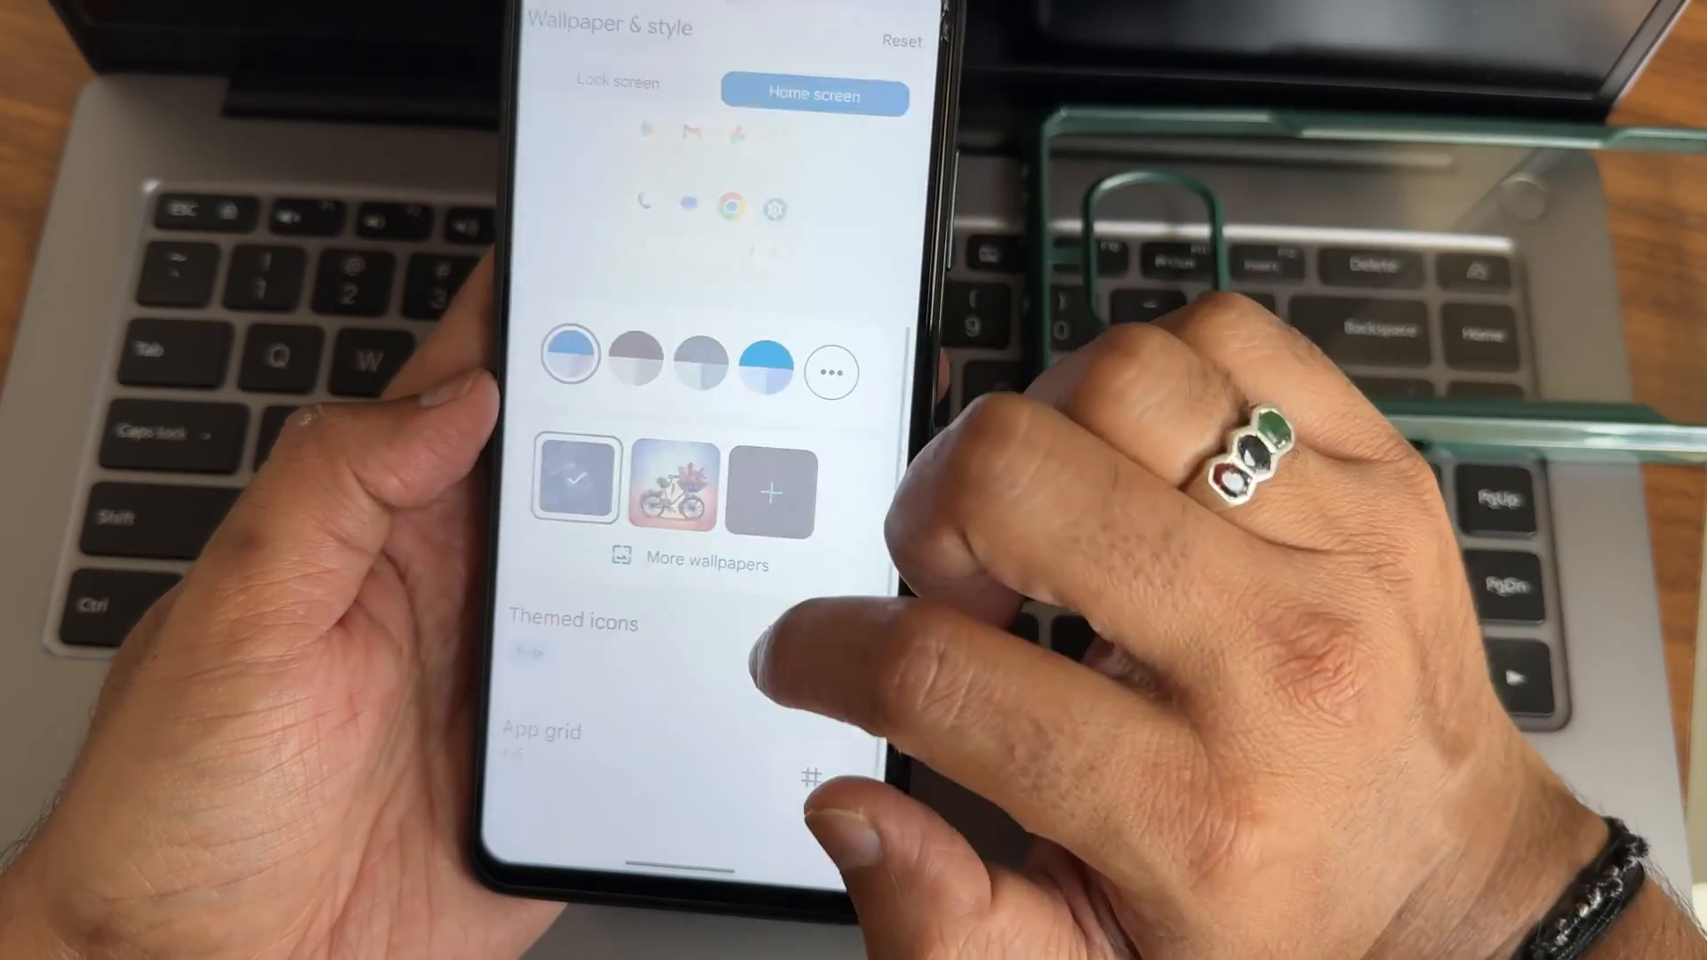
pyautogui.click(590, 484)
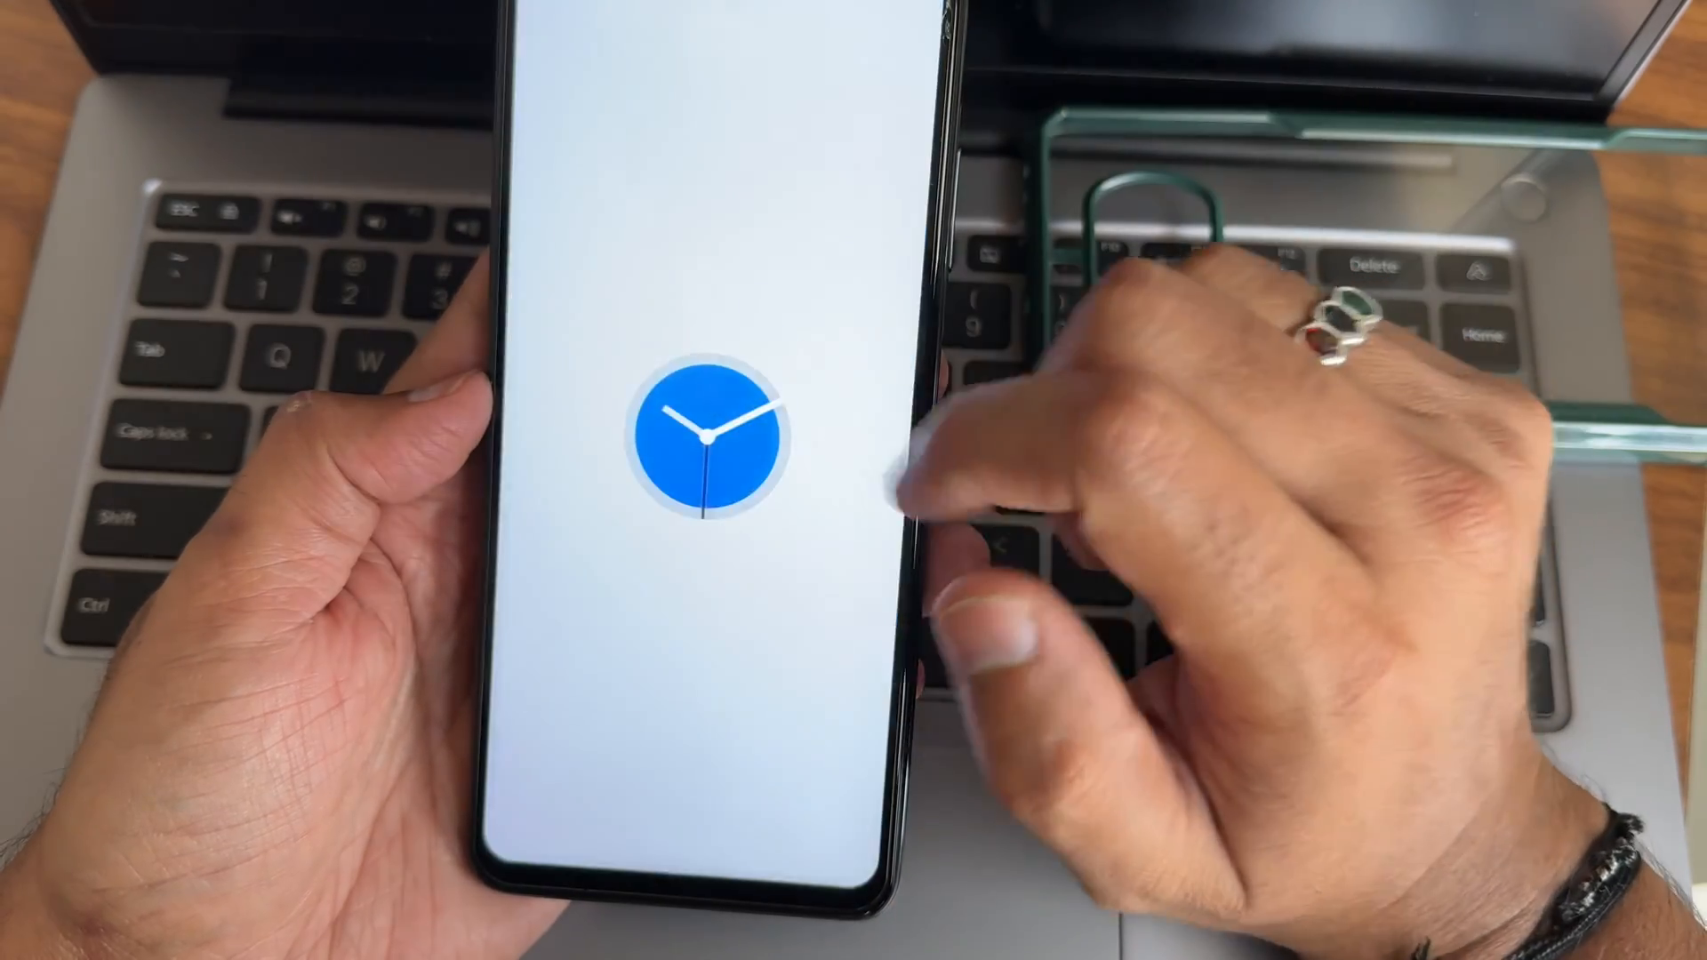
# - Launch the Clock app from the home screen
pyautogui.click(713, 435)
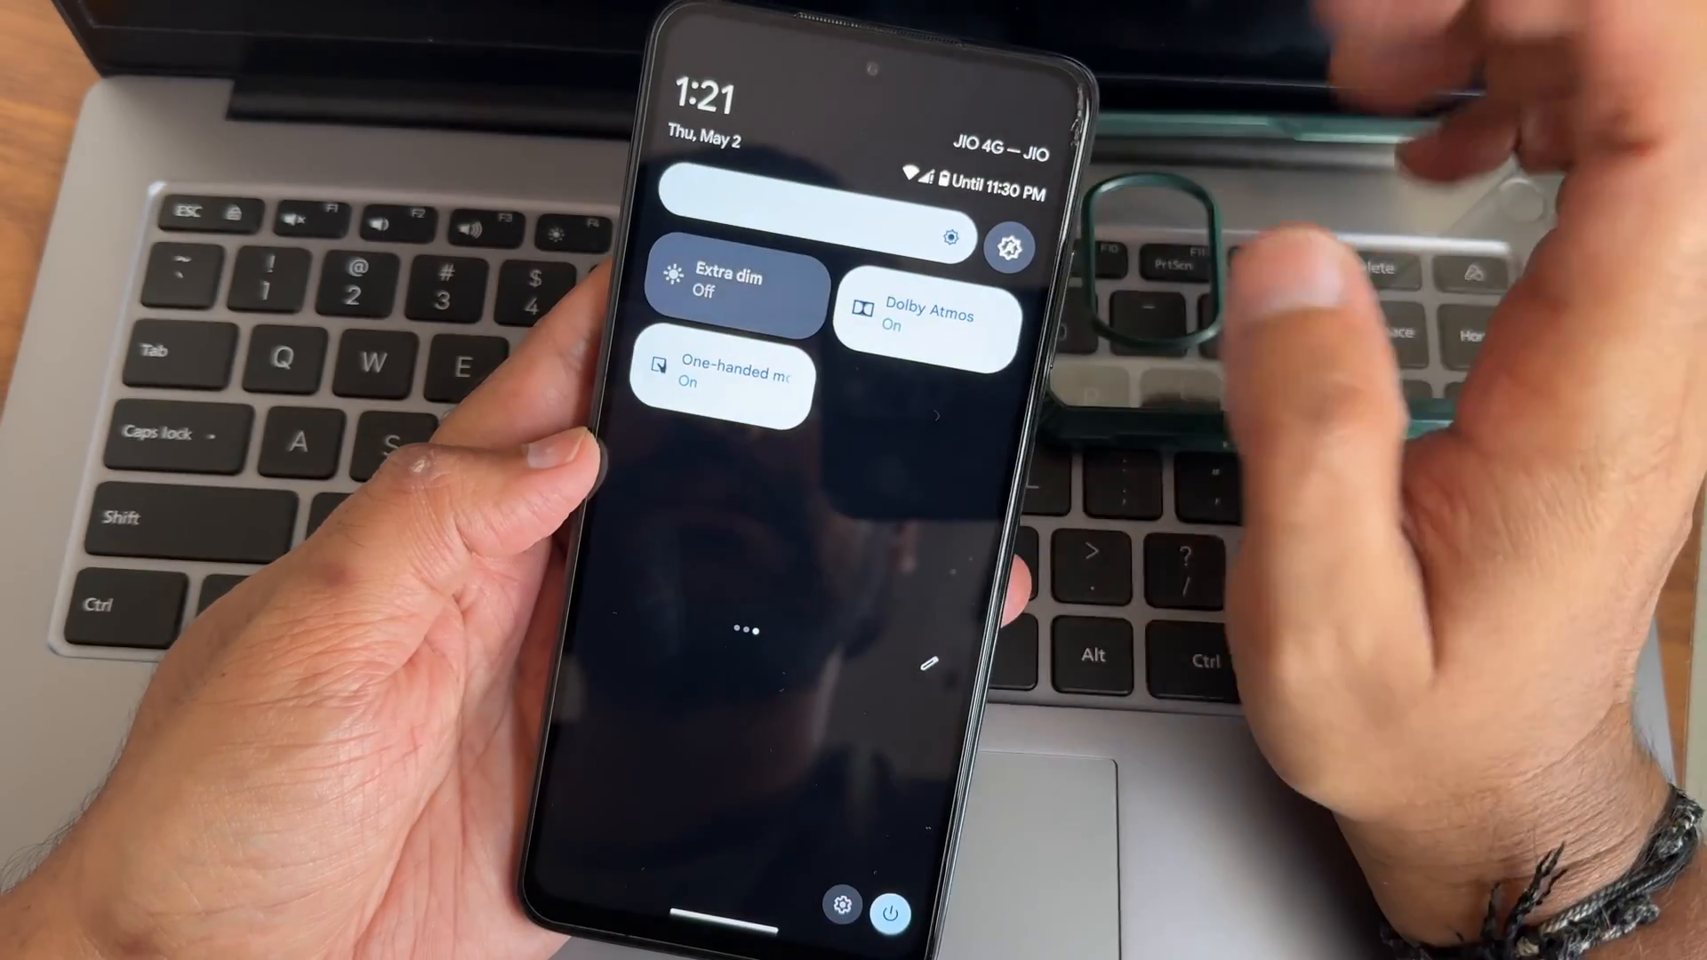
# - Enter the Quick Settings tile editor and scroll through active and available tiles
pyautogui.click(924, 316)
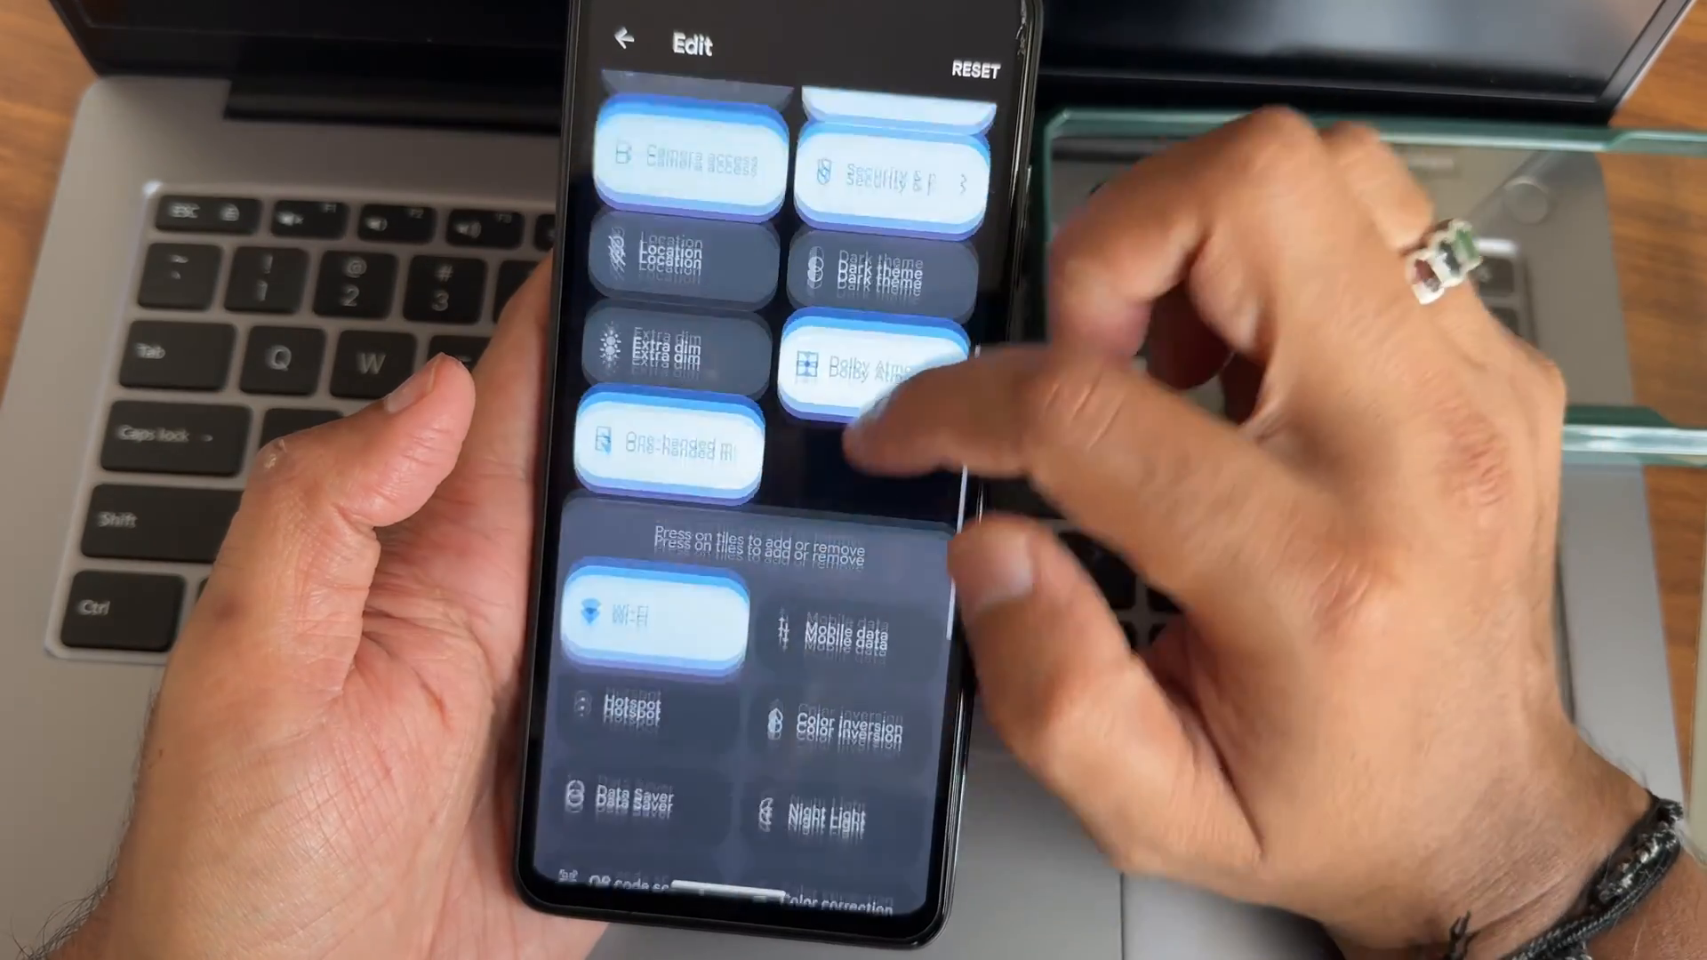
pyautogui.scroll(-3)
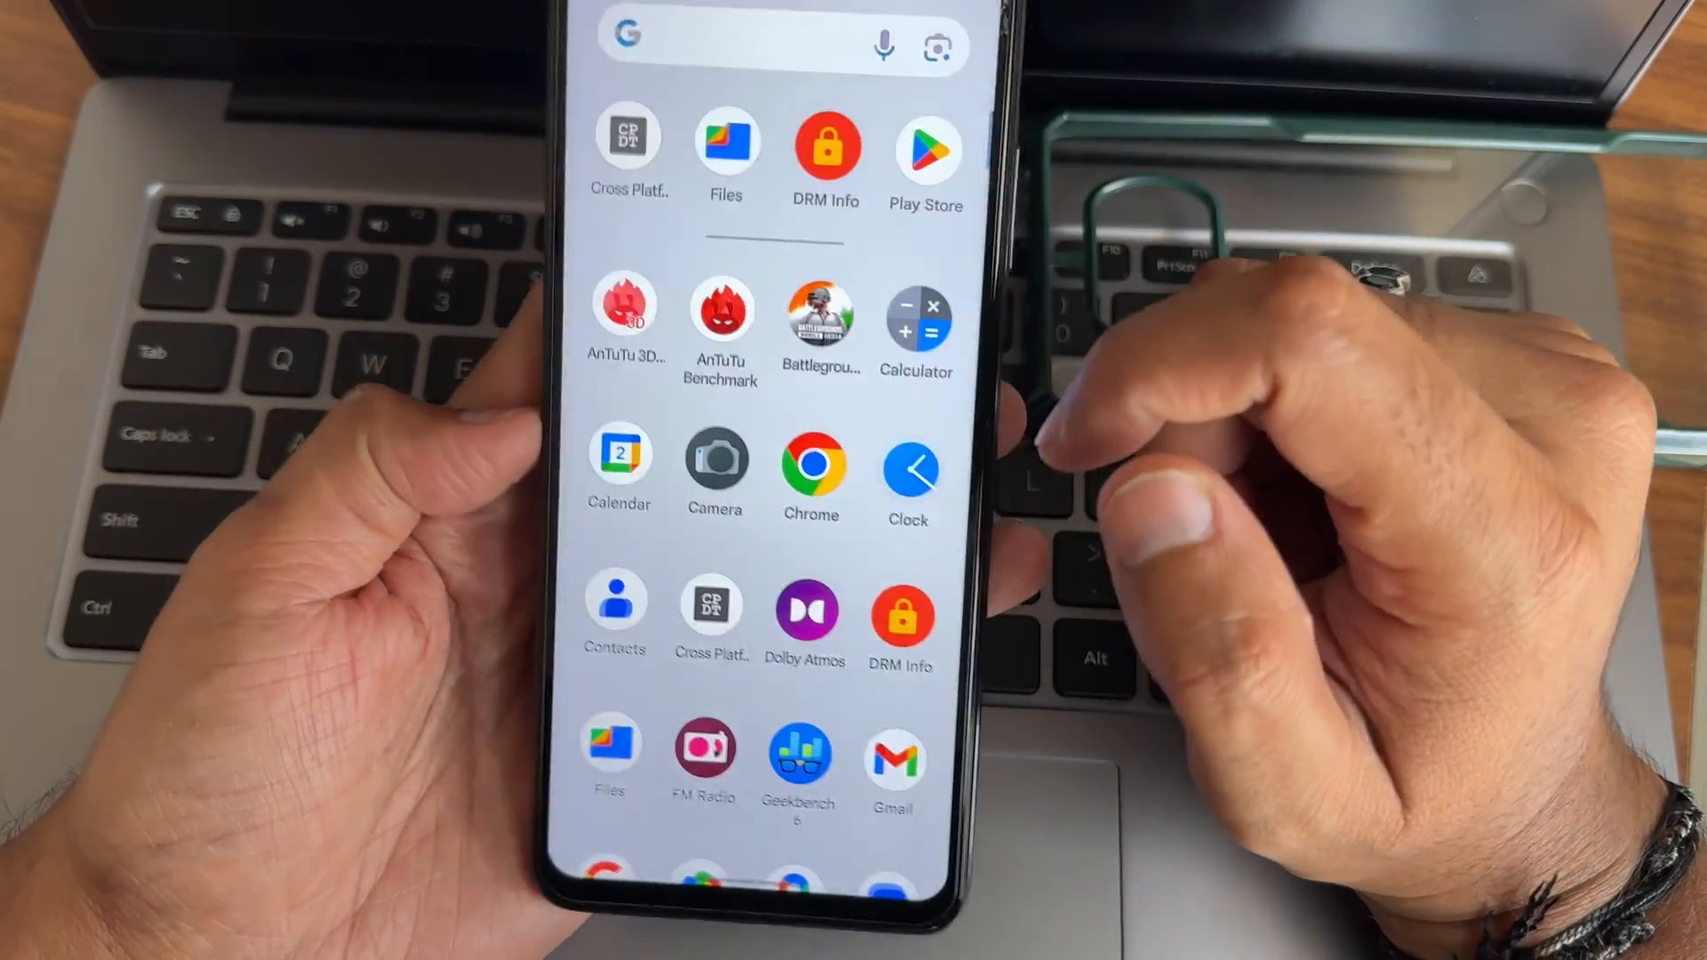
pyautogui.scroll(-3)
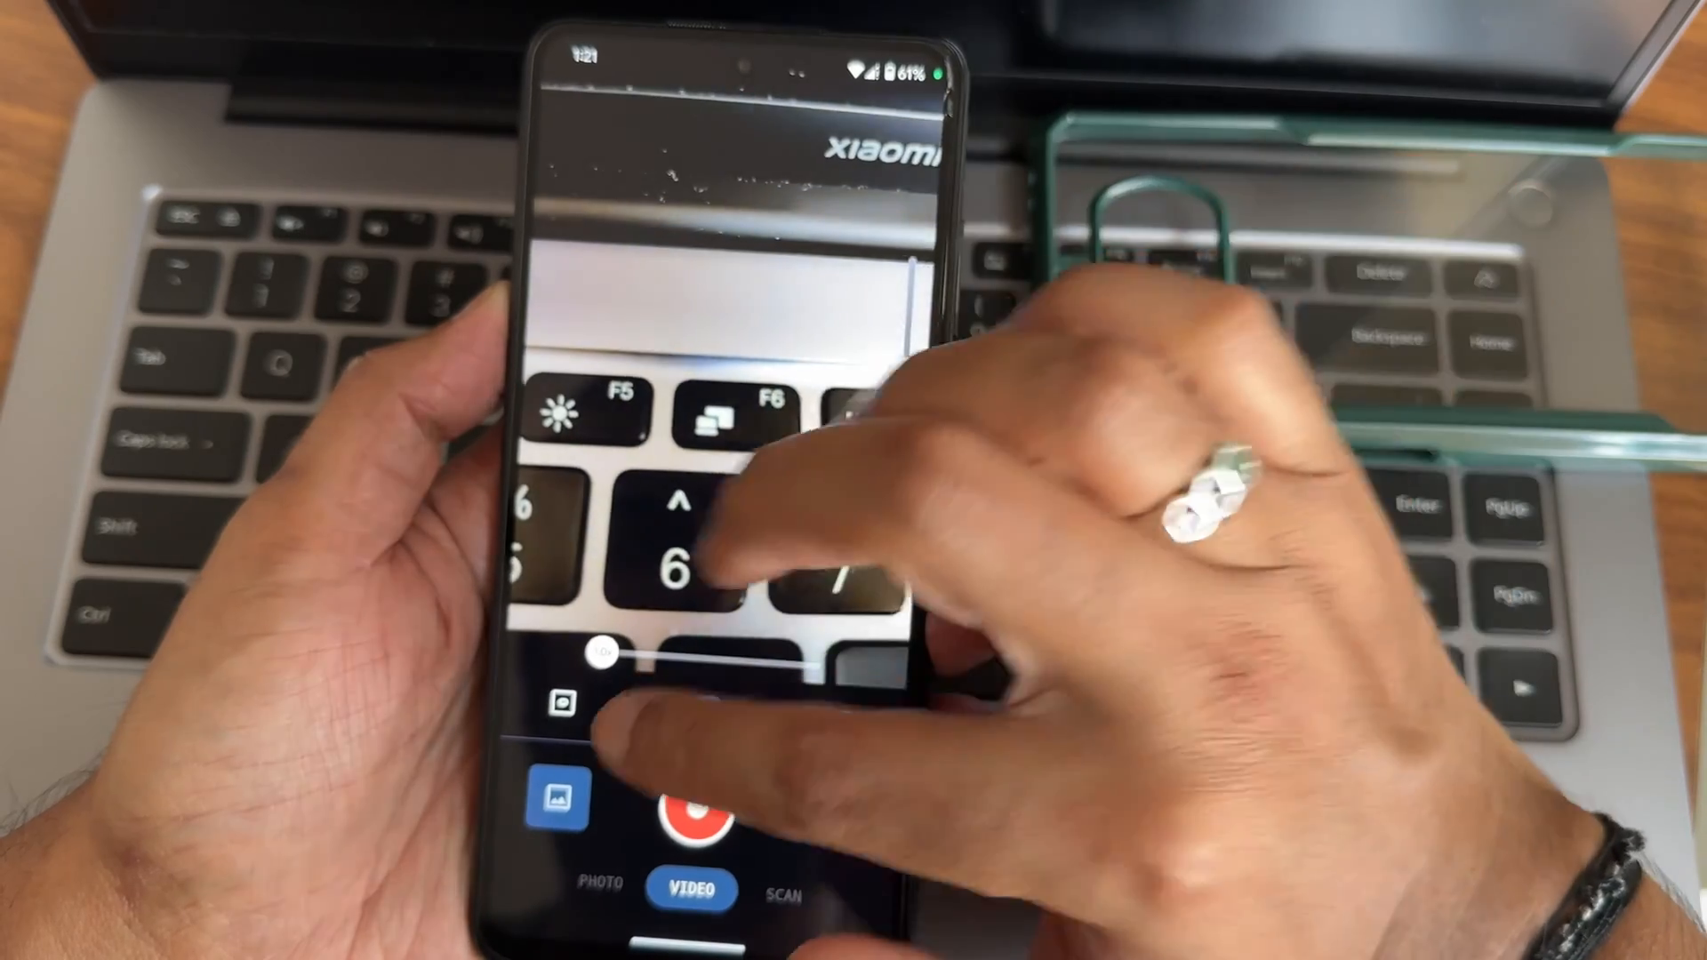
pyautogui.click(597, 882)
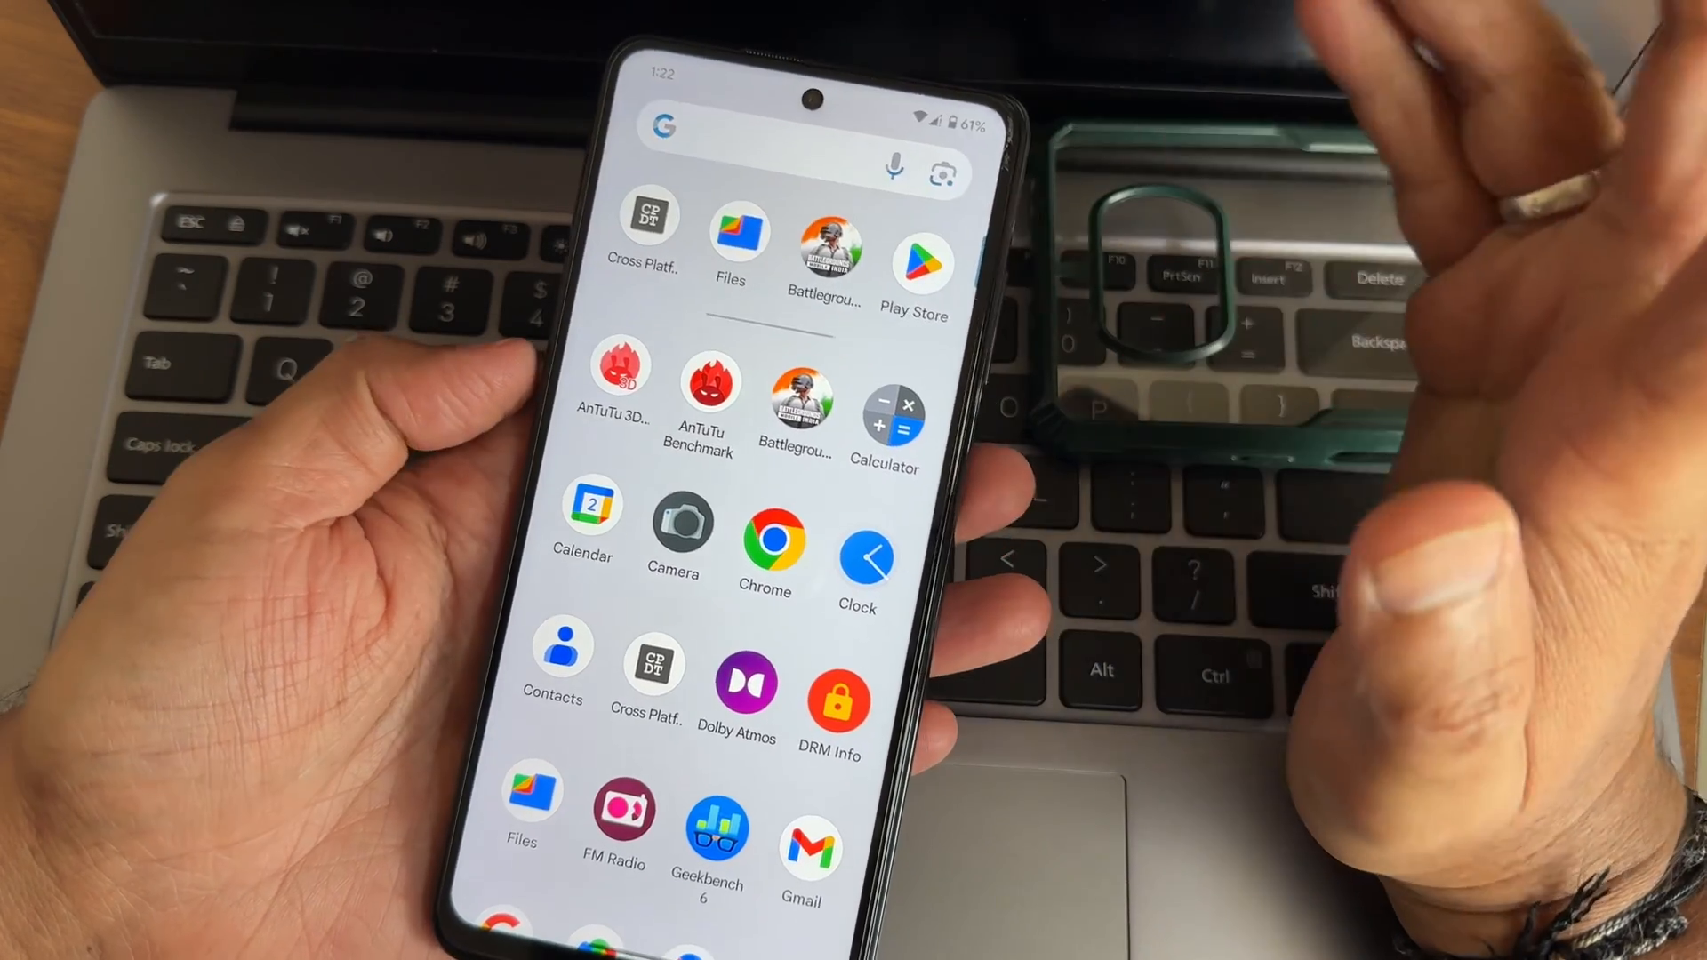
pyautogui.scroll(-3)
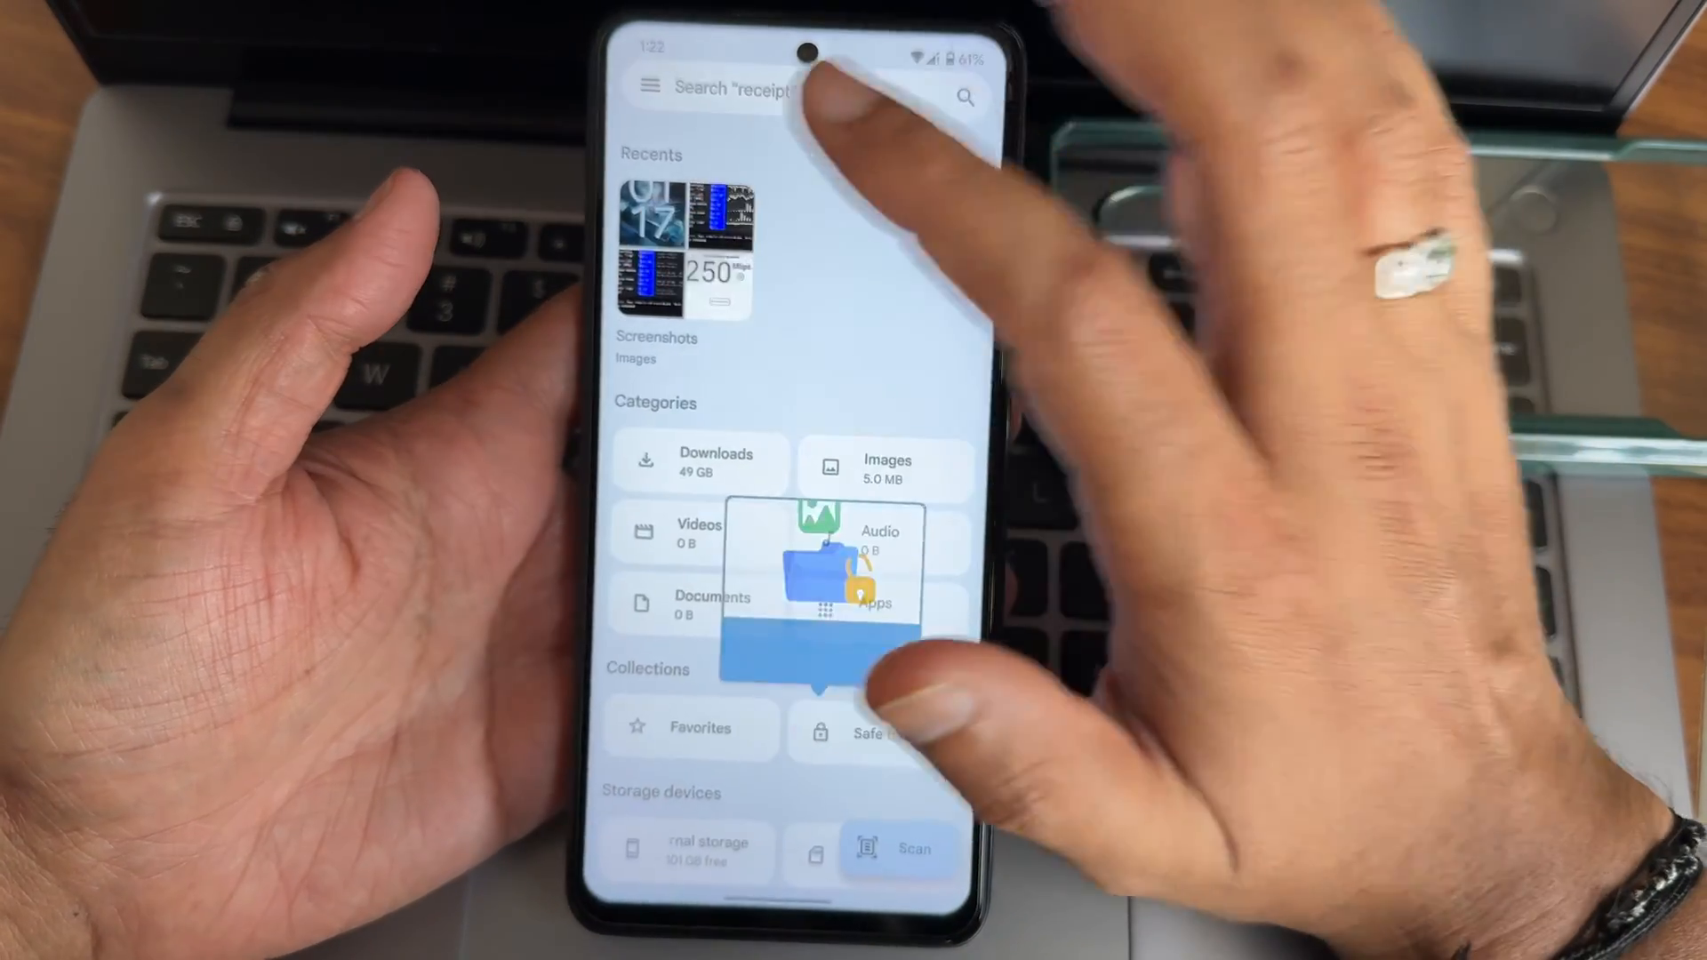
# - Launch the Files app showing recent screenshots, categories and 101 GB free storage
pyautogui.click(656, 347)
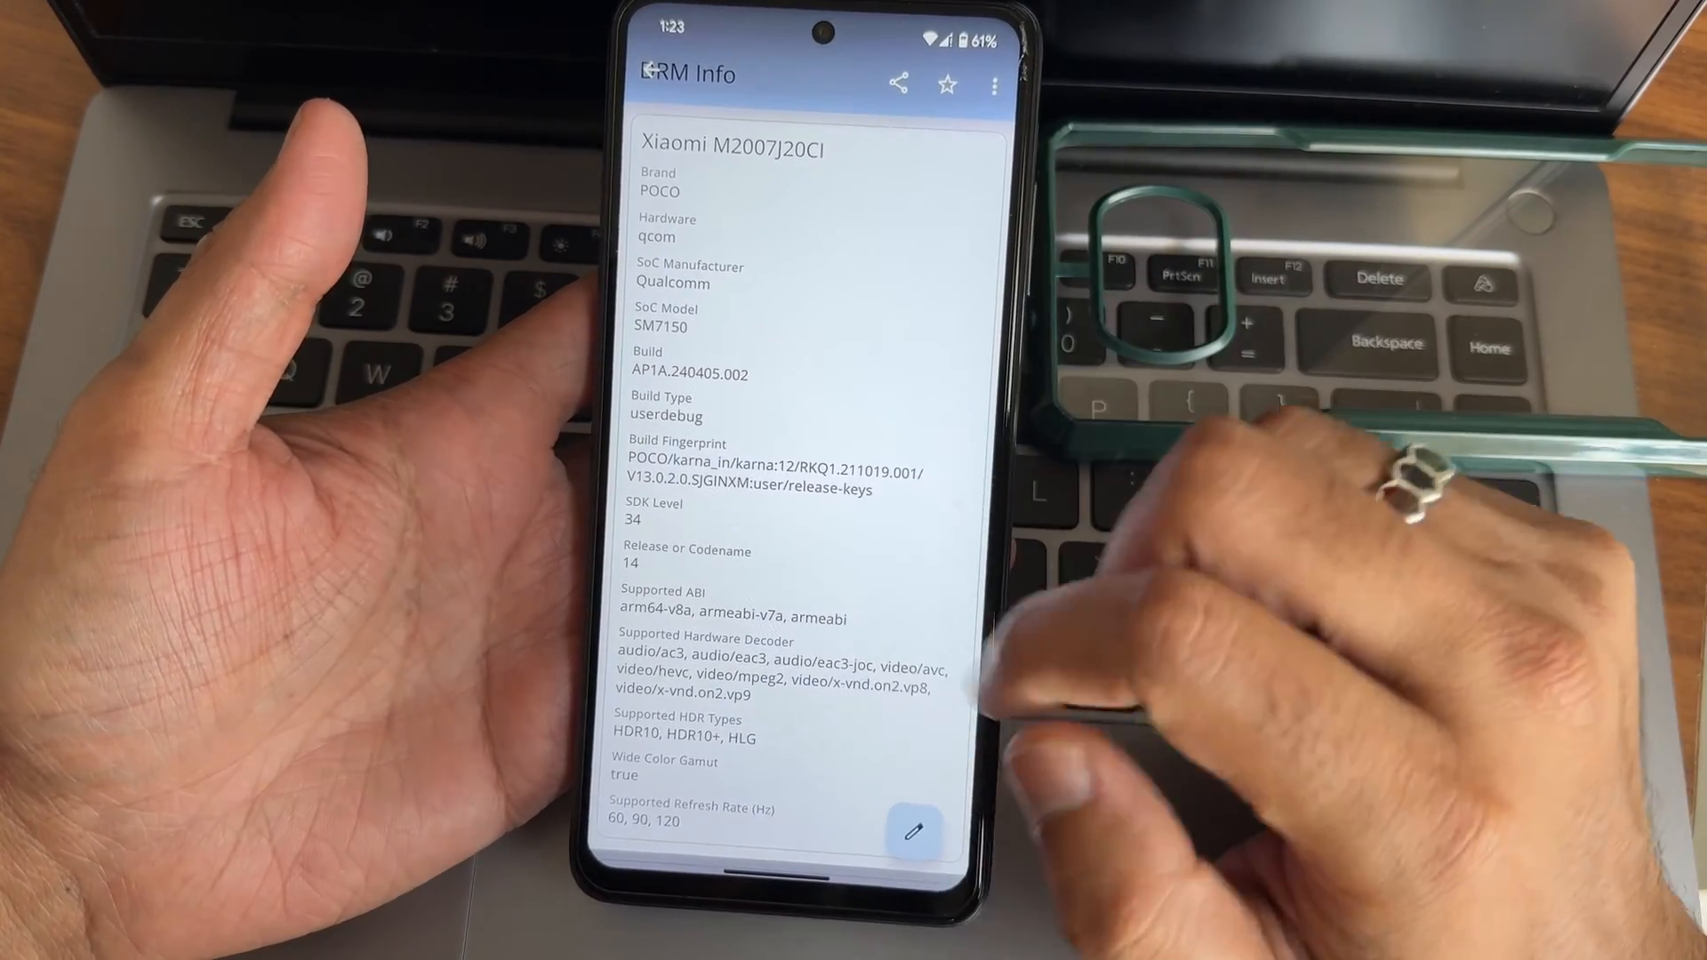
# - Scroll DRM Info details: POCO, Qualcomm SM7150, Android 14, 60/90/120 Hz refresh rates
pyautogui.scroll(-3)
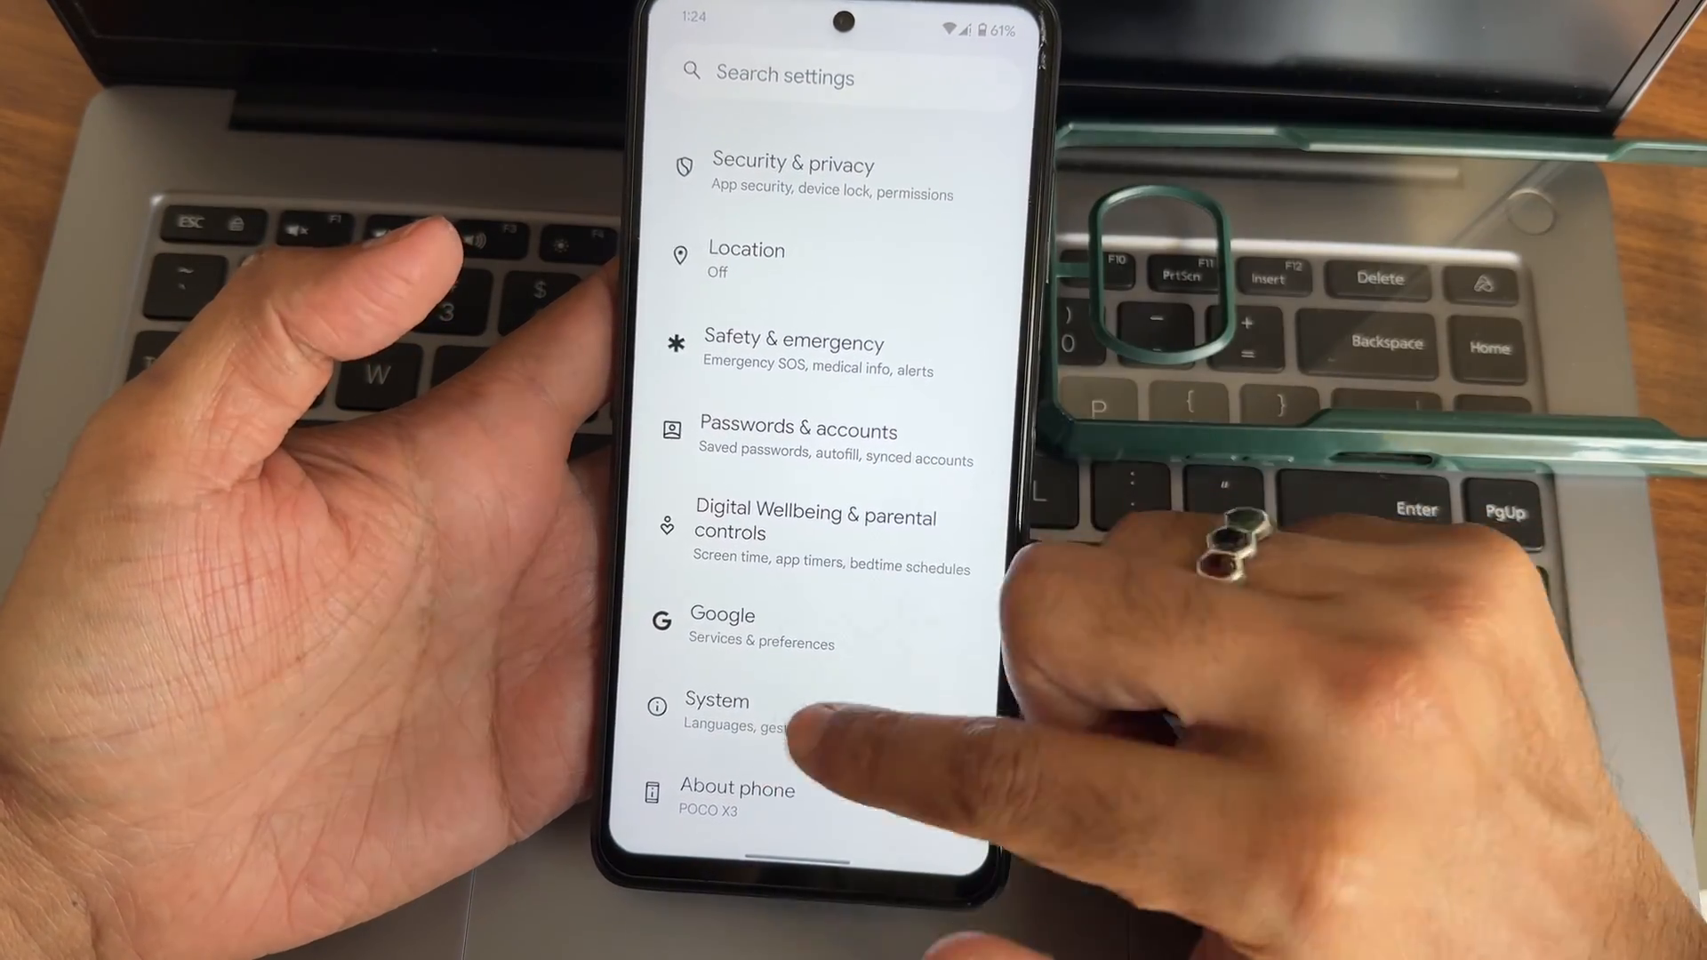
pyautogui.click(717, 700)
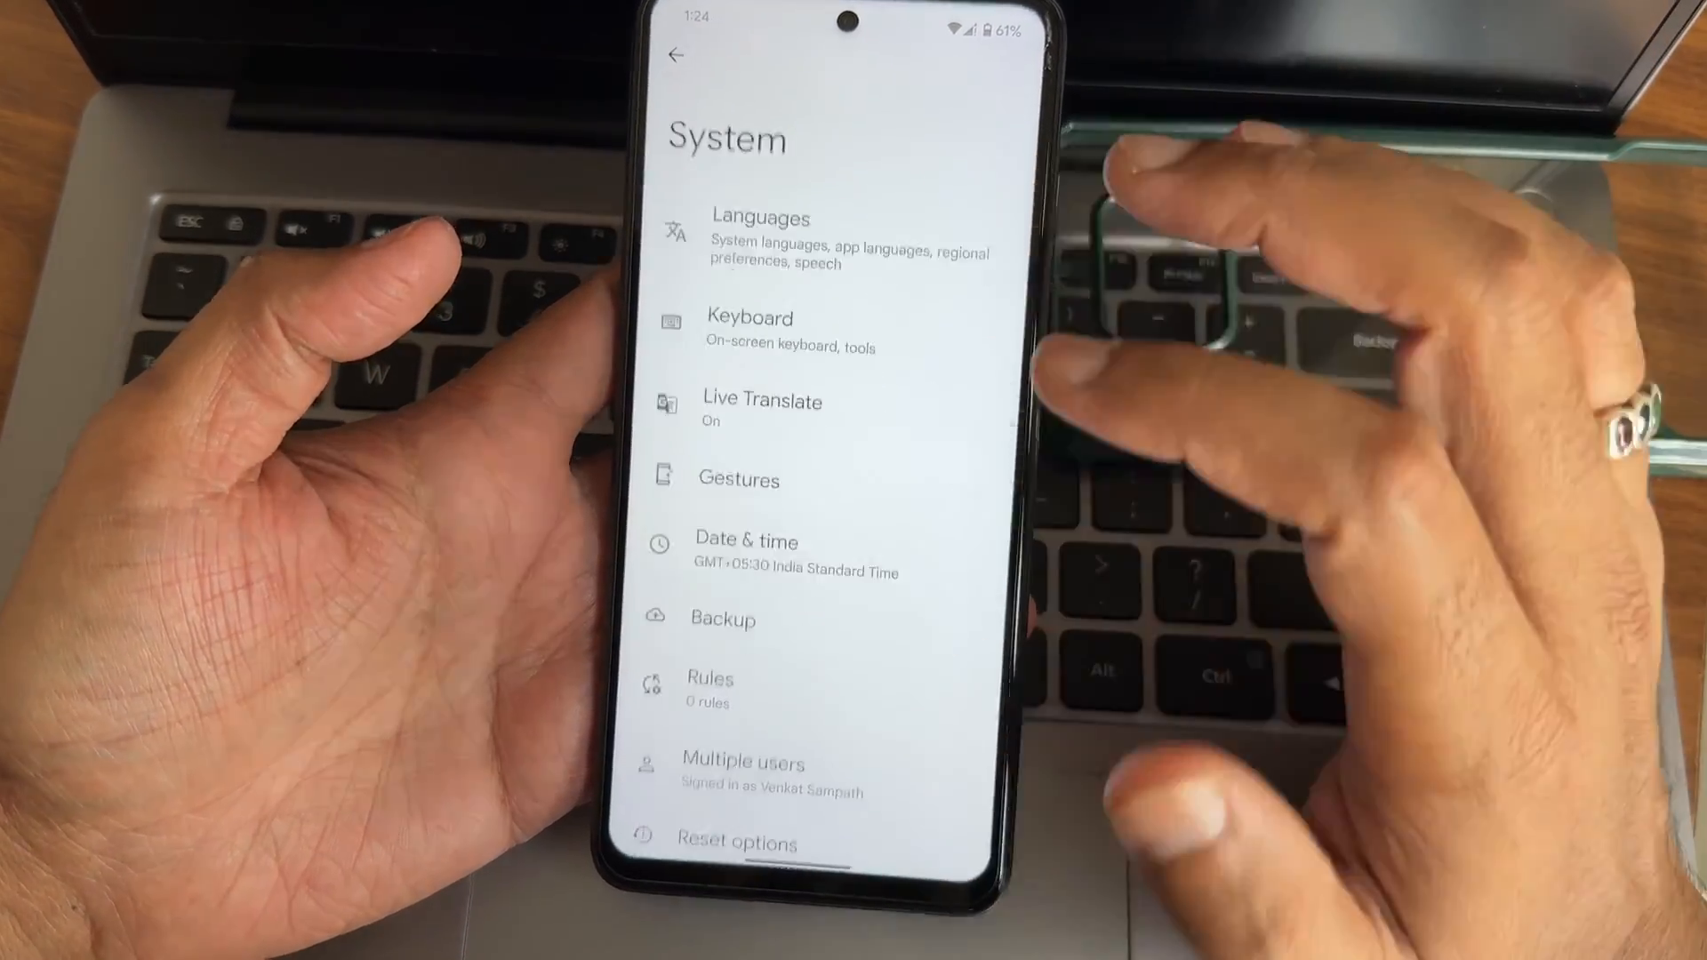
pyautogui.click(740, 480)
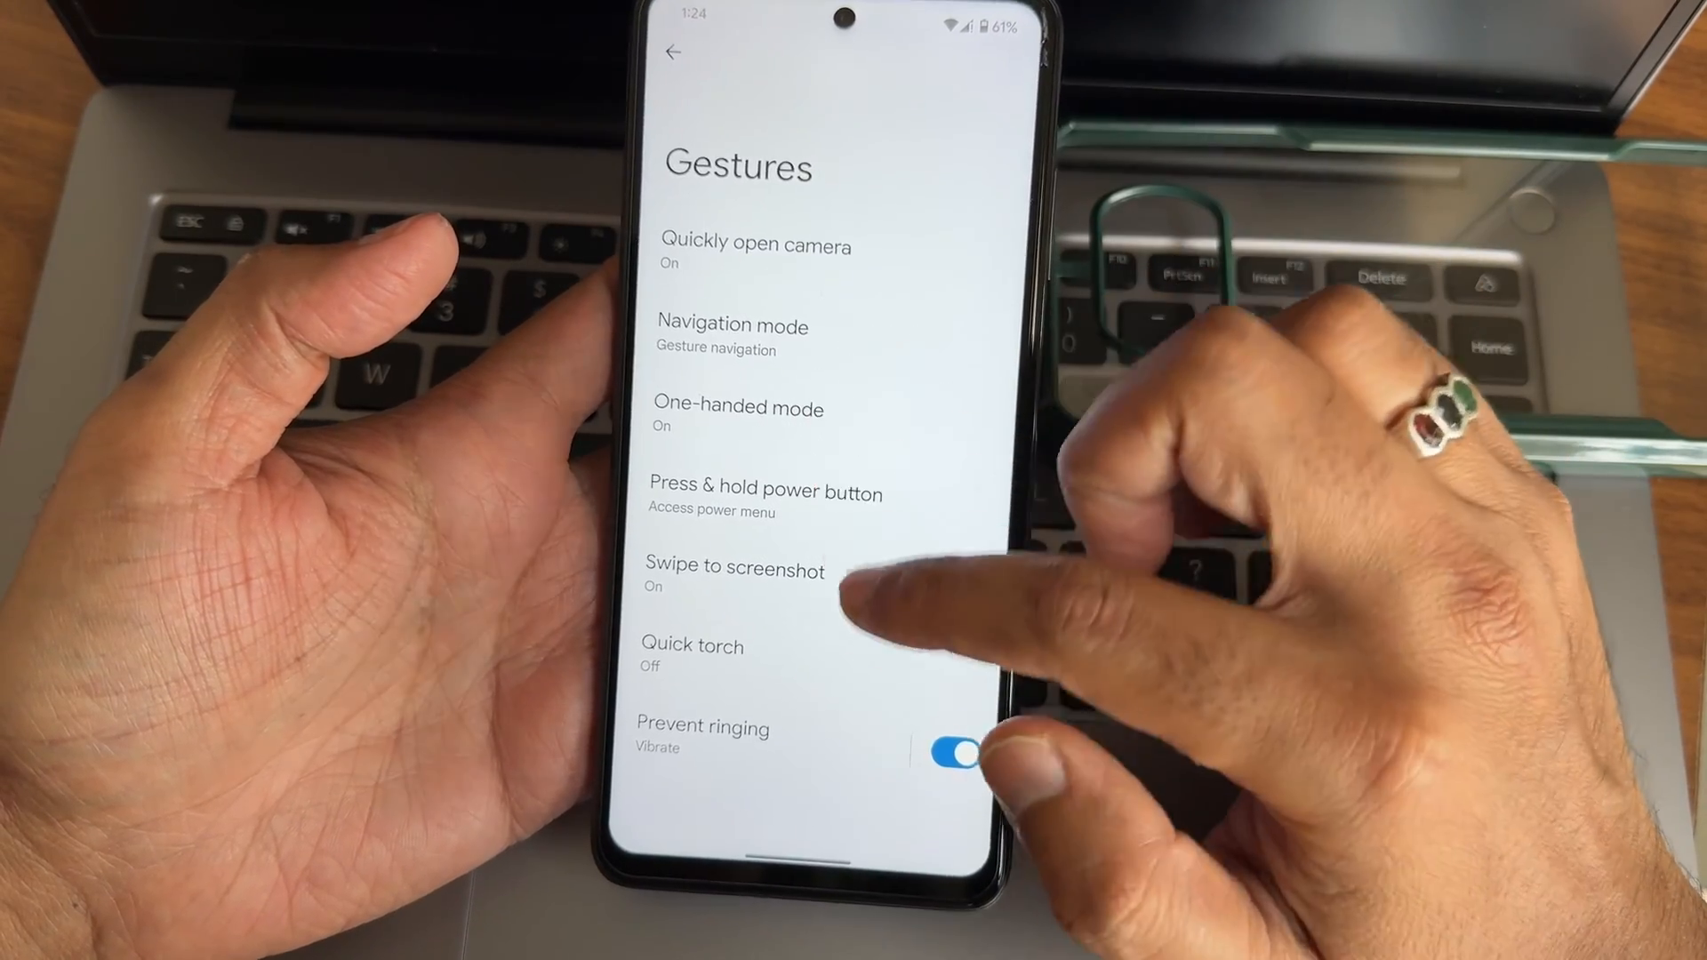
pyautogui.click(766, 498)
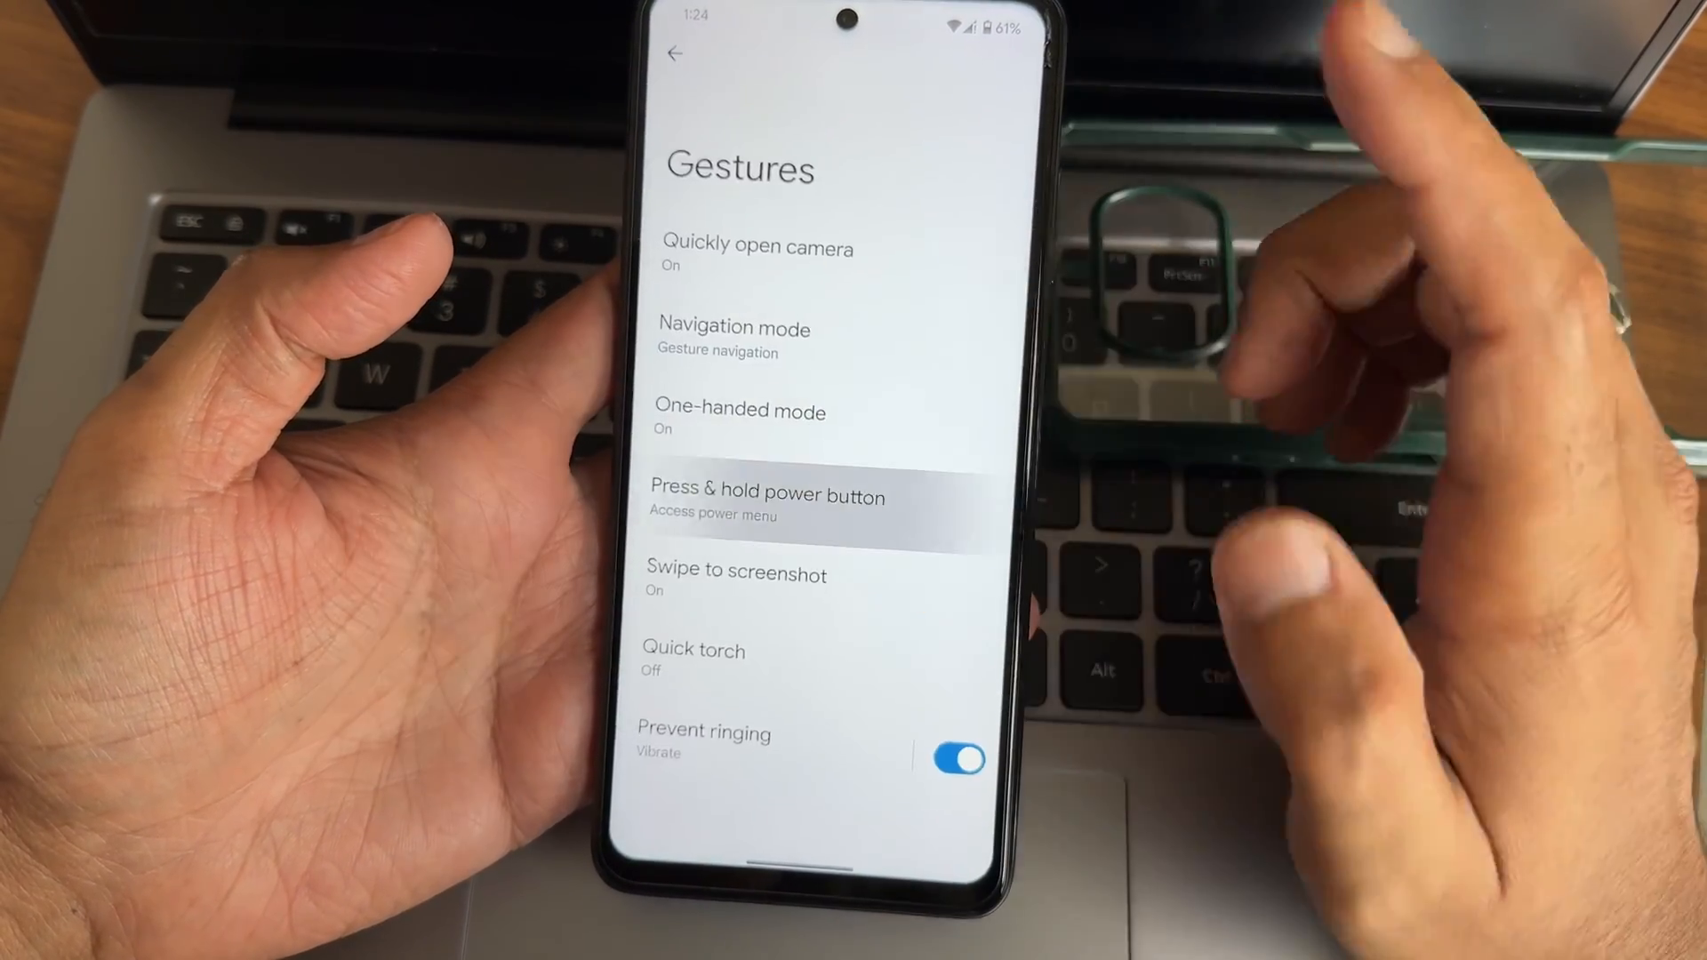
pyautogui.click(766, 503)
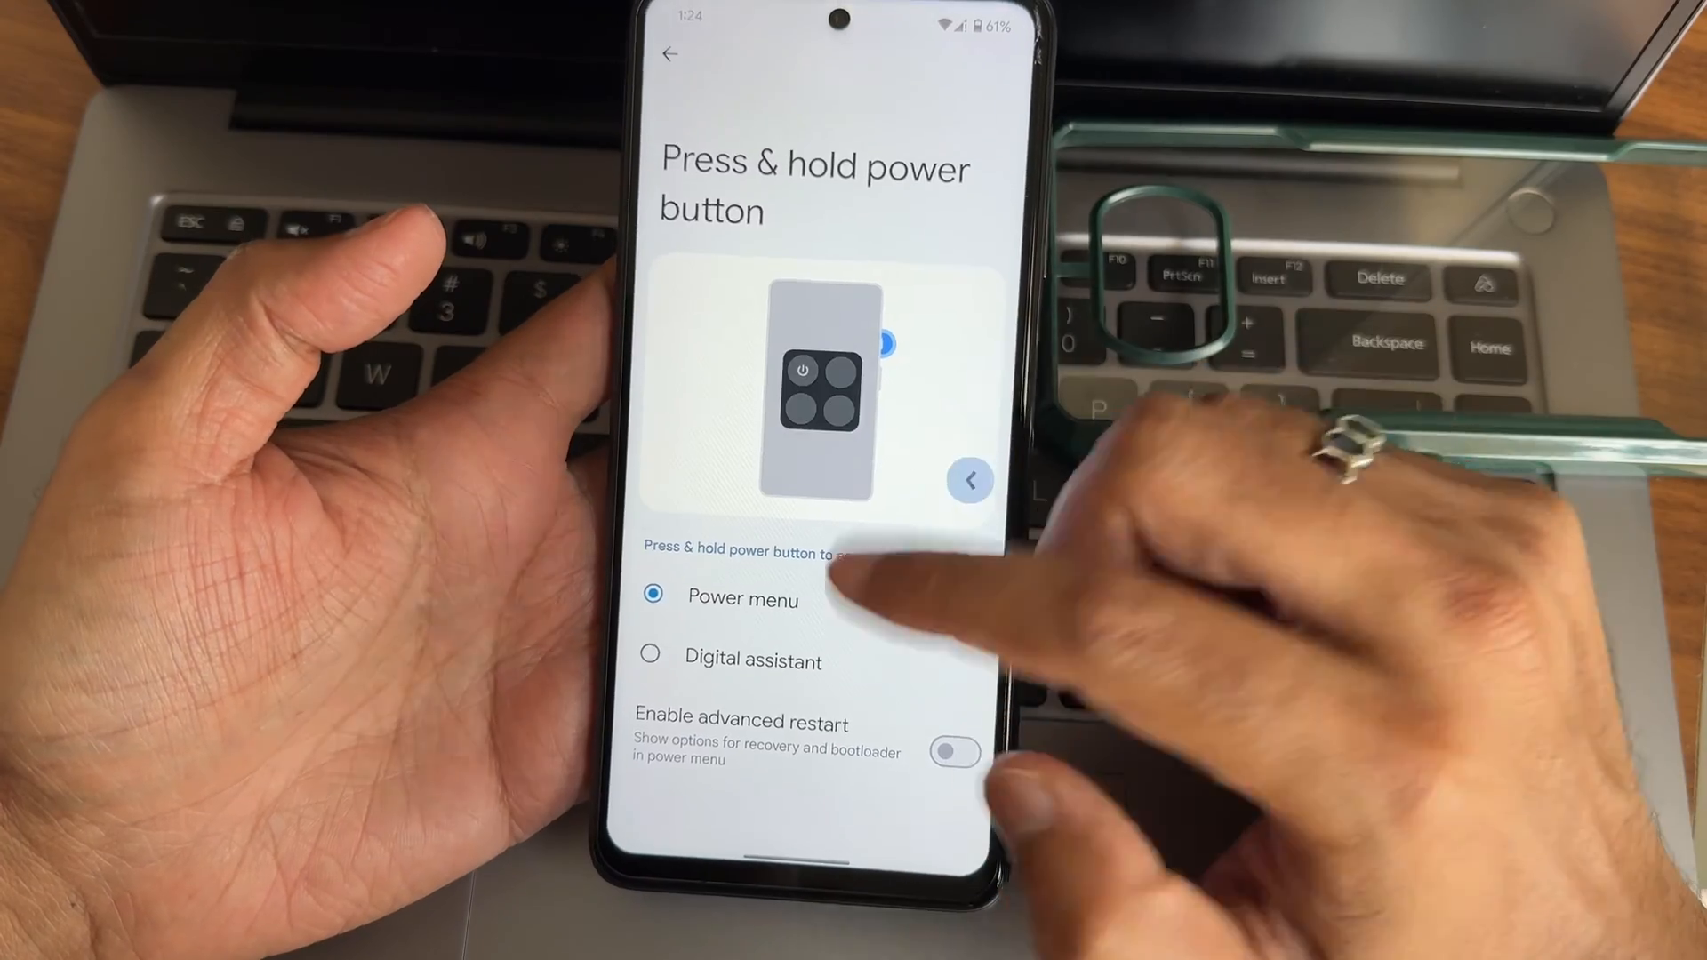
pyautogui.click(676, 55)
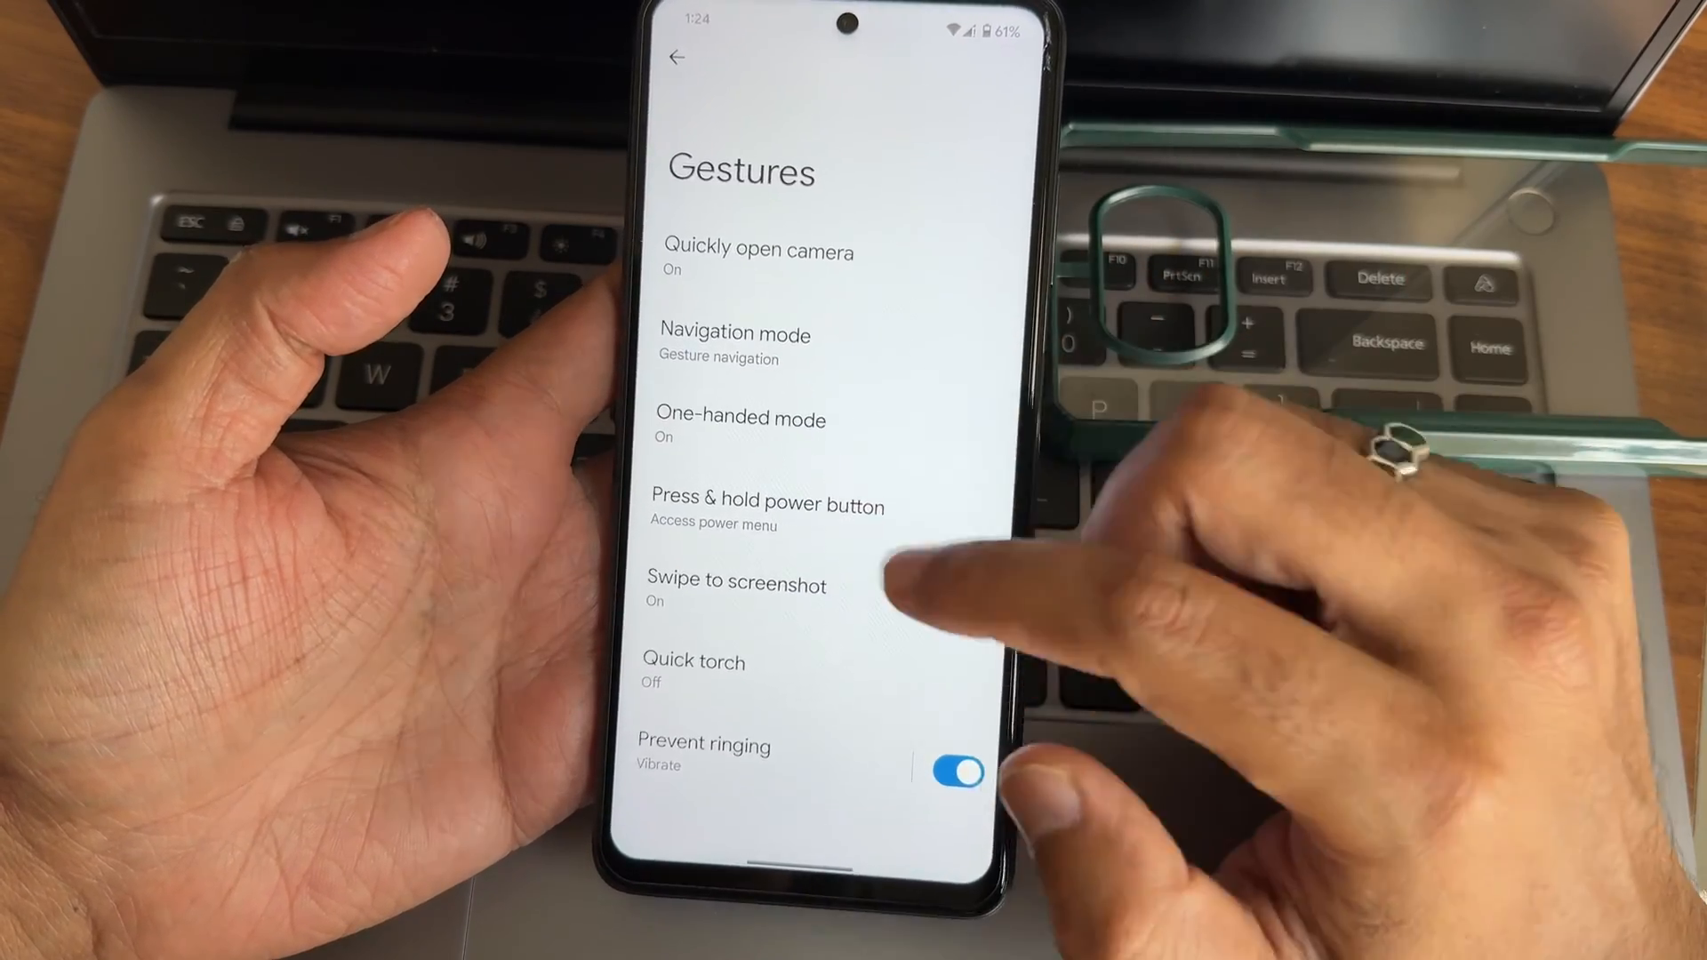
pyautogui.click(675, 56)
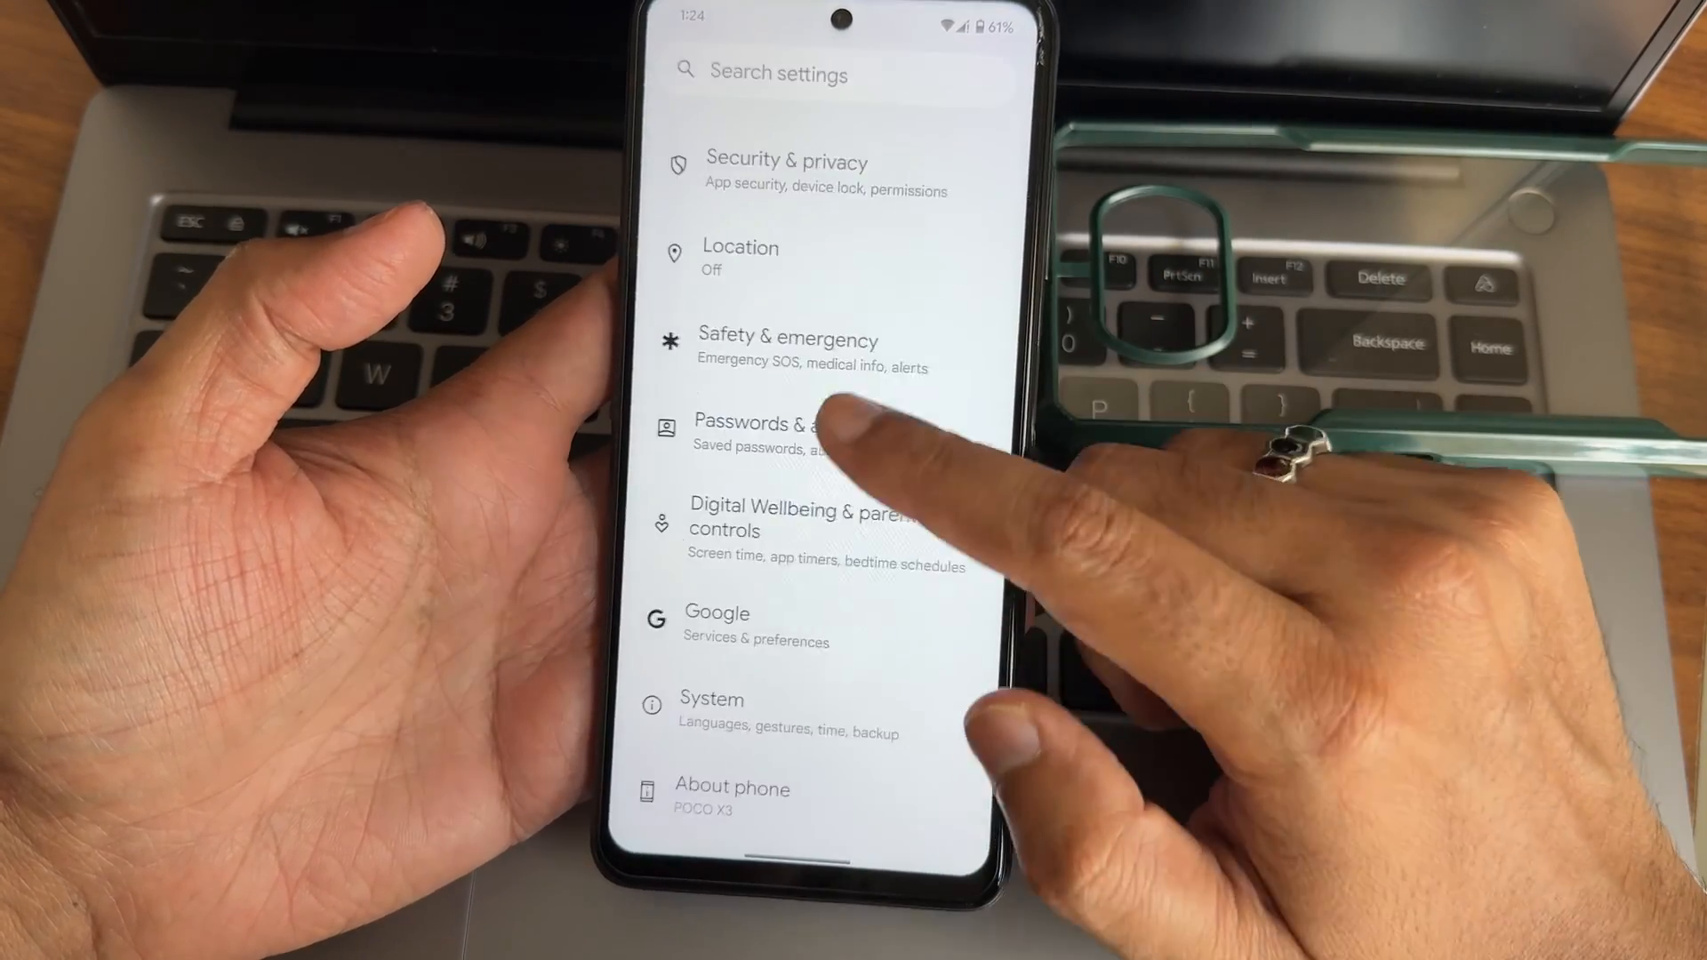
pyautogui.click(740, 258)
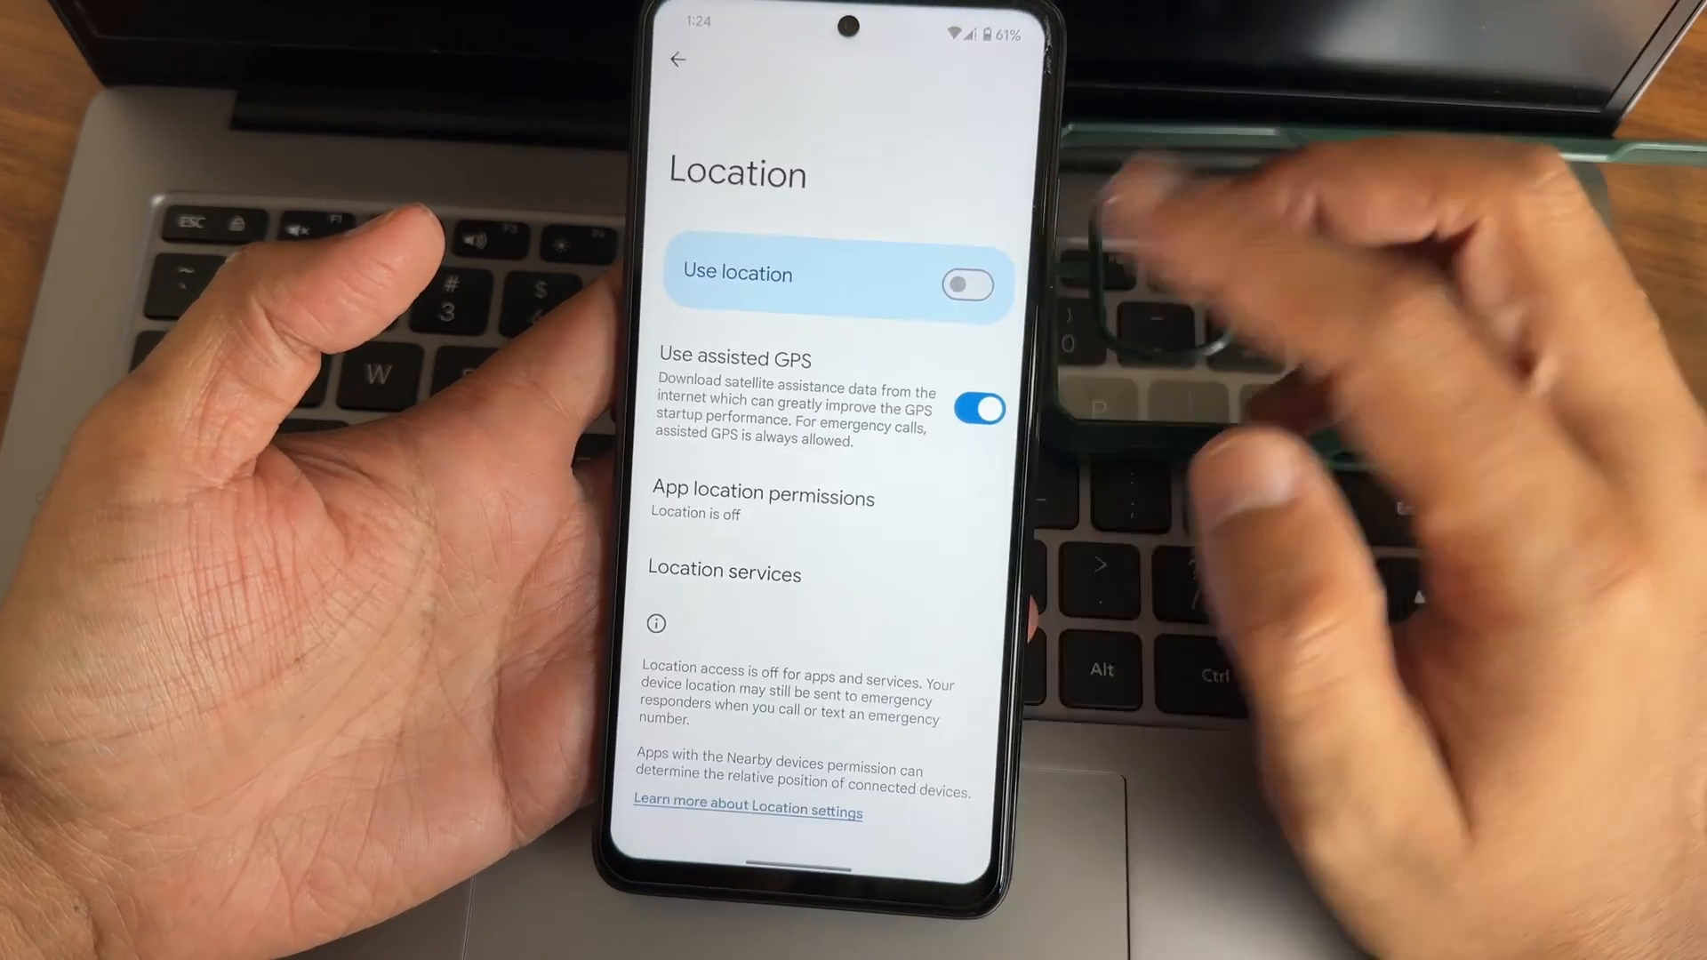
pyautogui.click(678, 61)
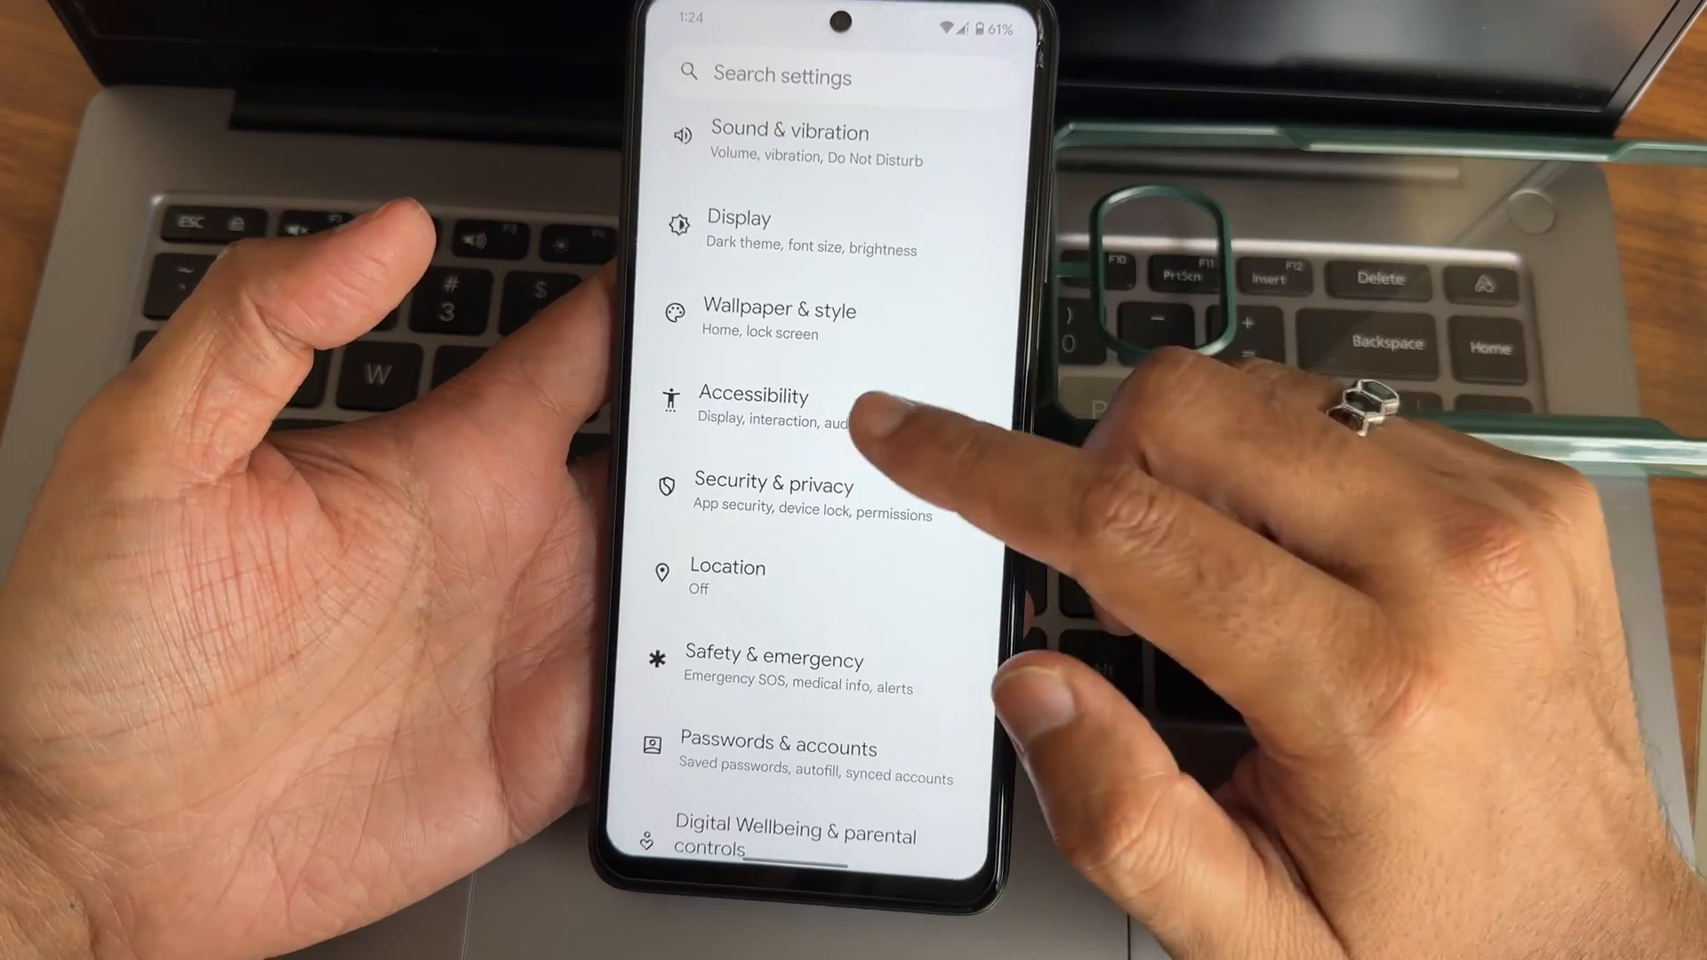
pyautogui.click(727, 571)
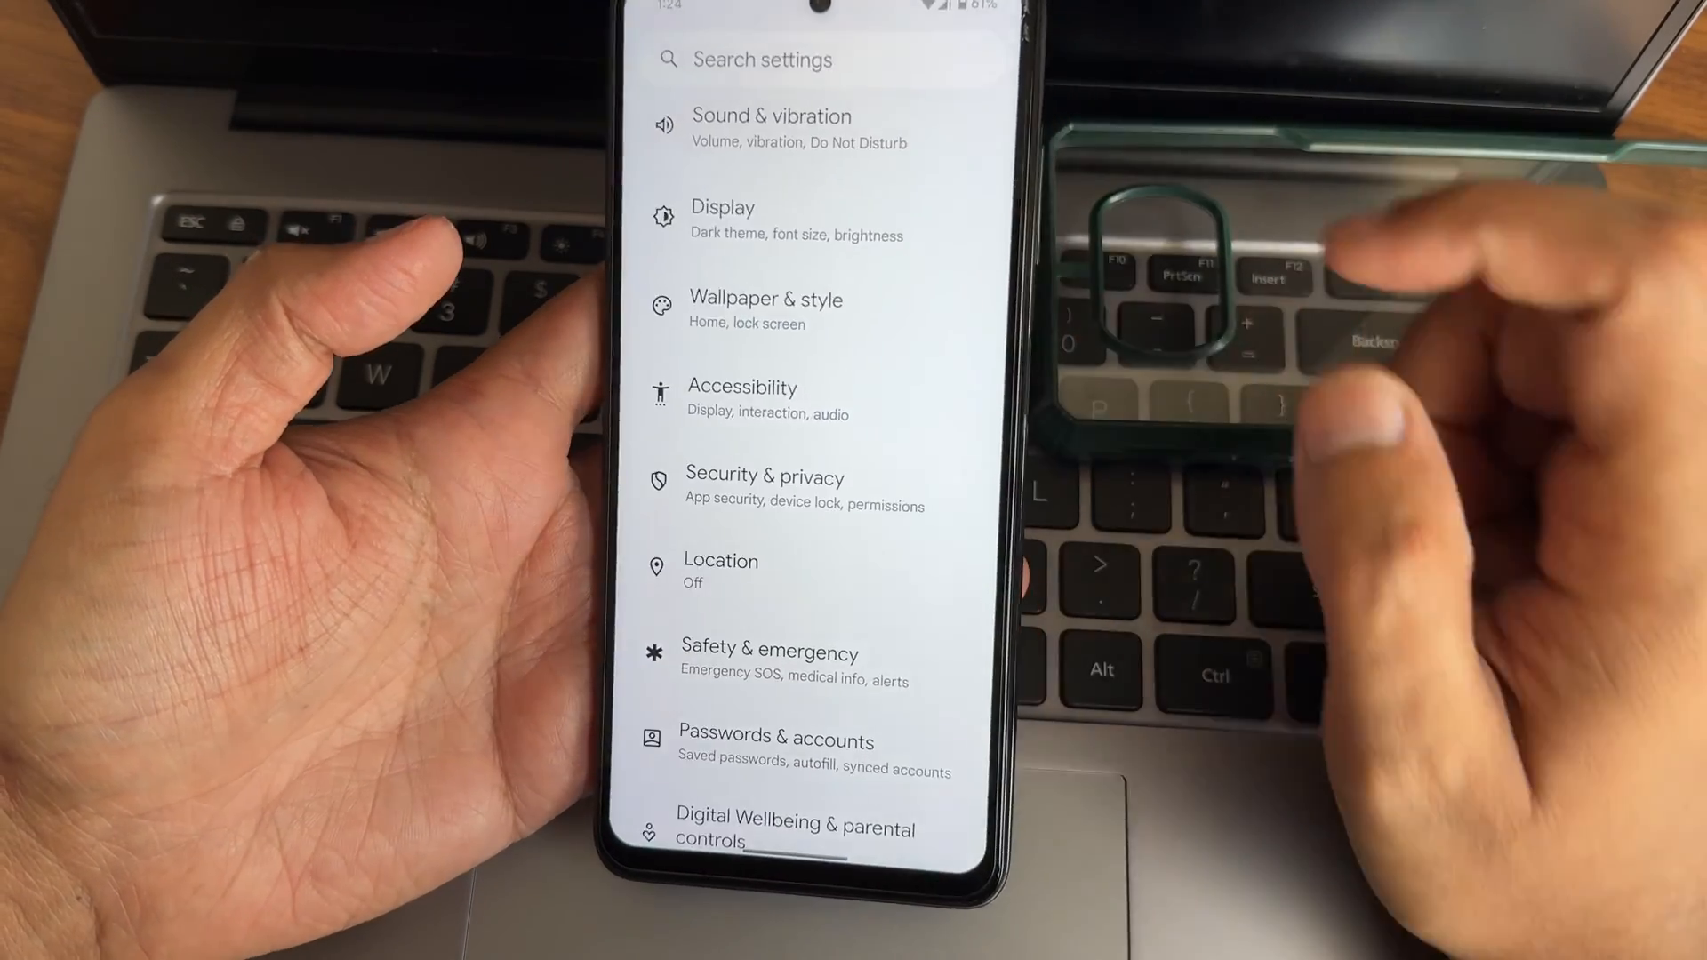
pyautogui.click(744, 399)
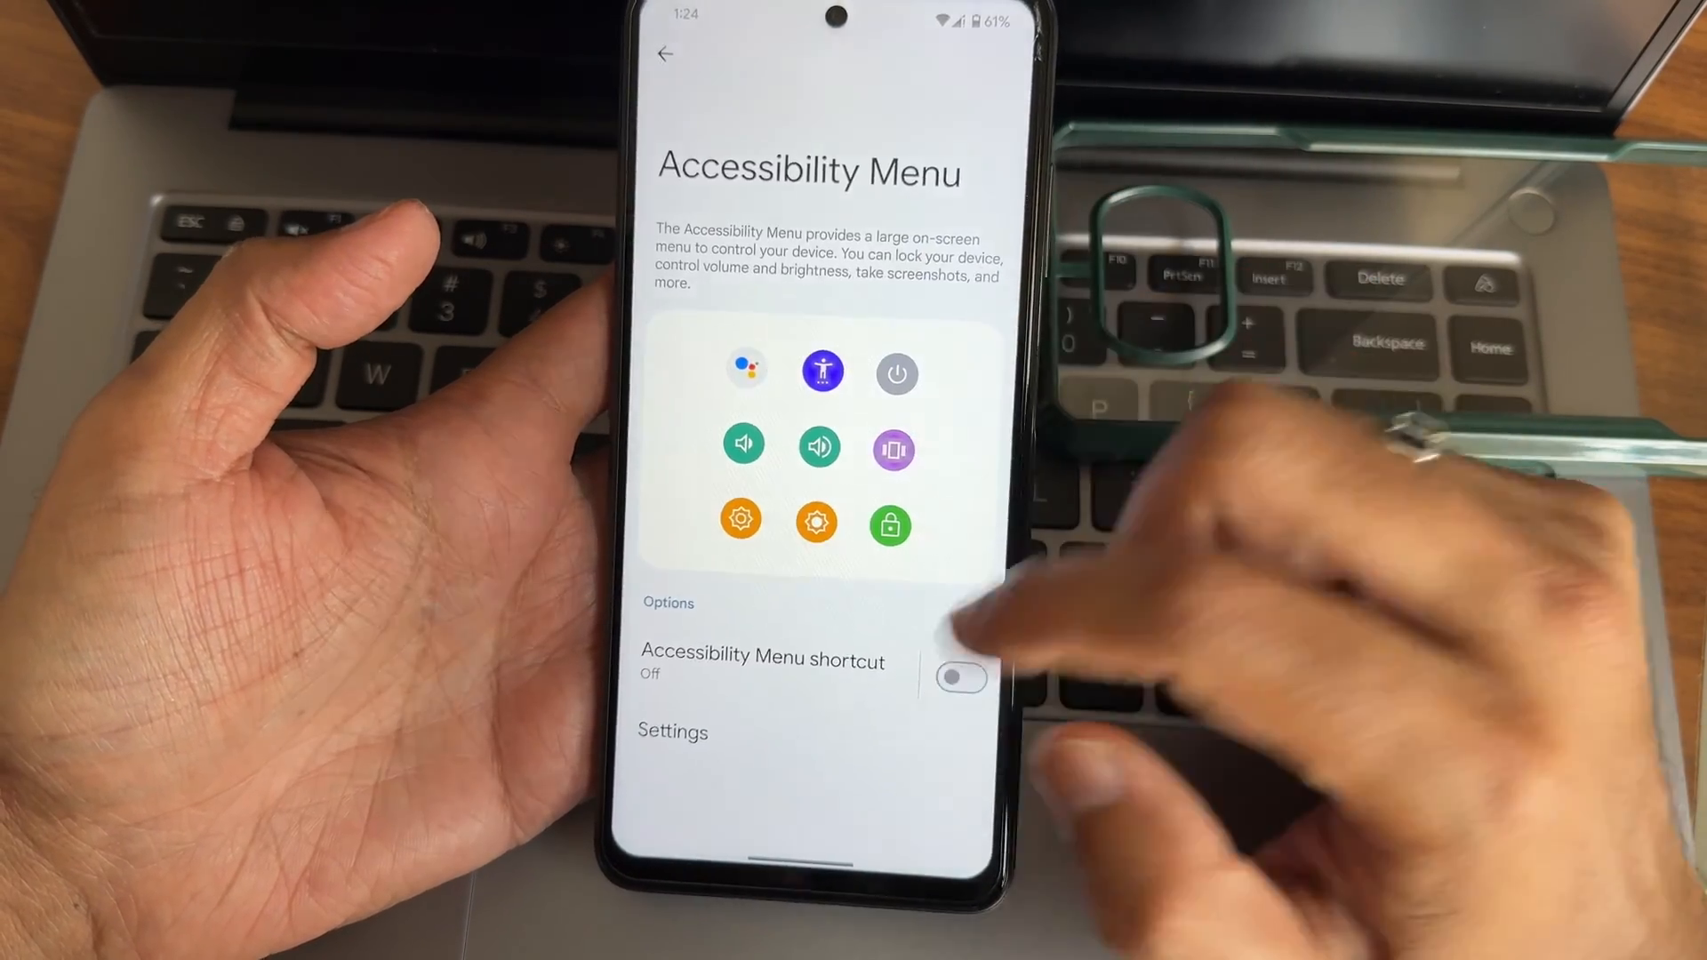
pyautogui.click(962, 677)
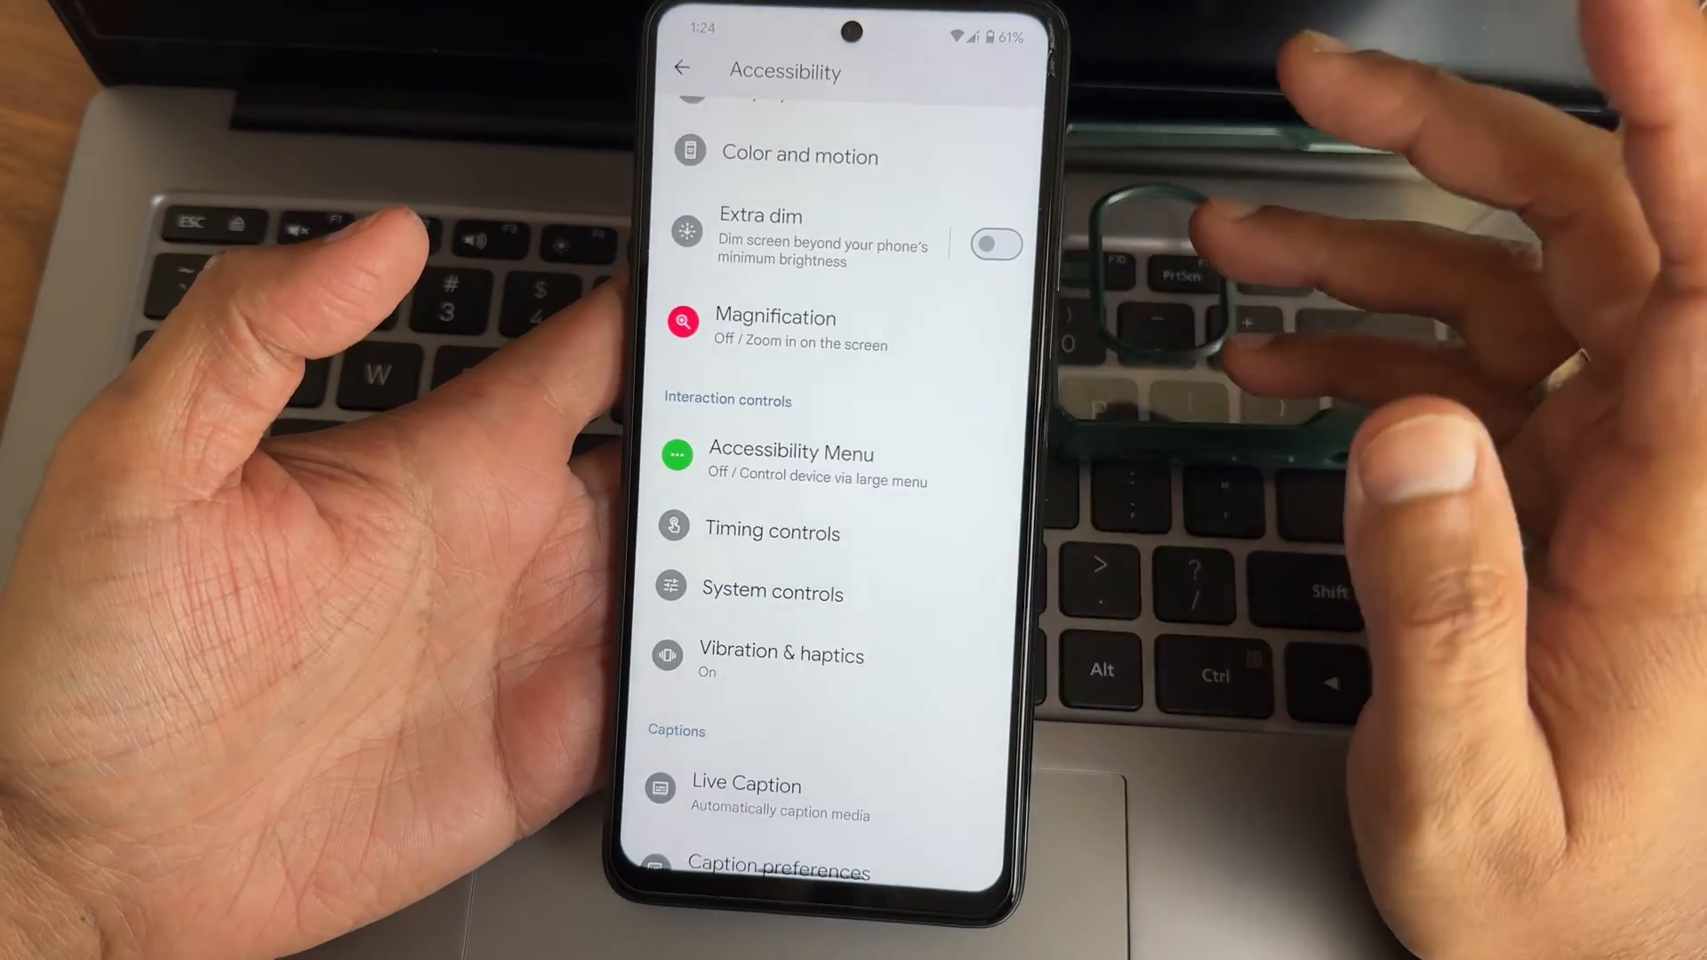
pyautogui.scroll(-3)
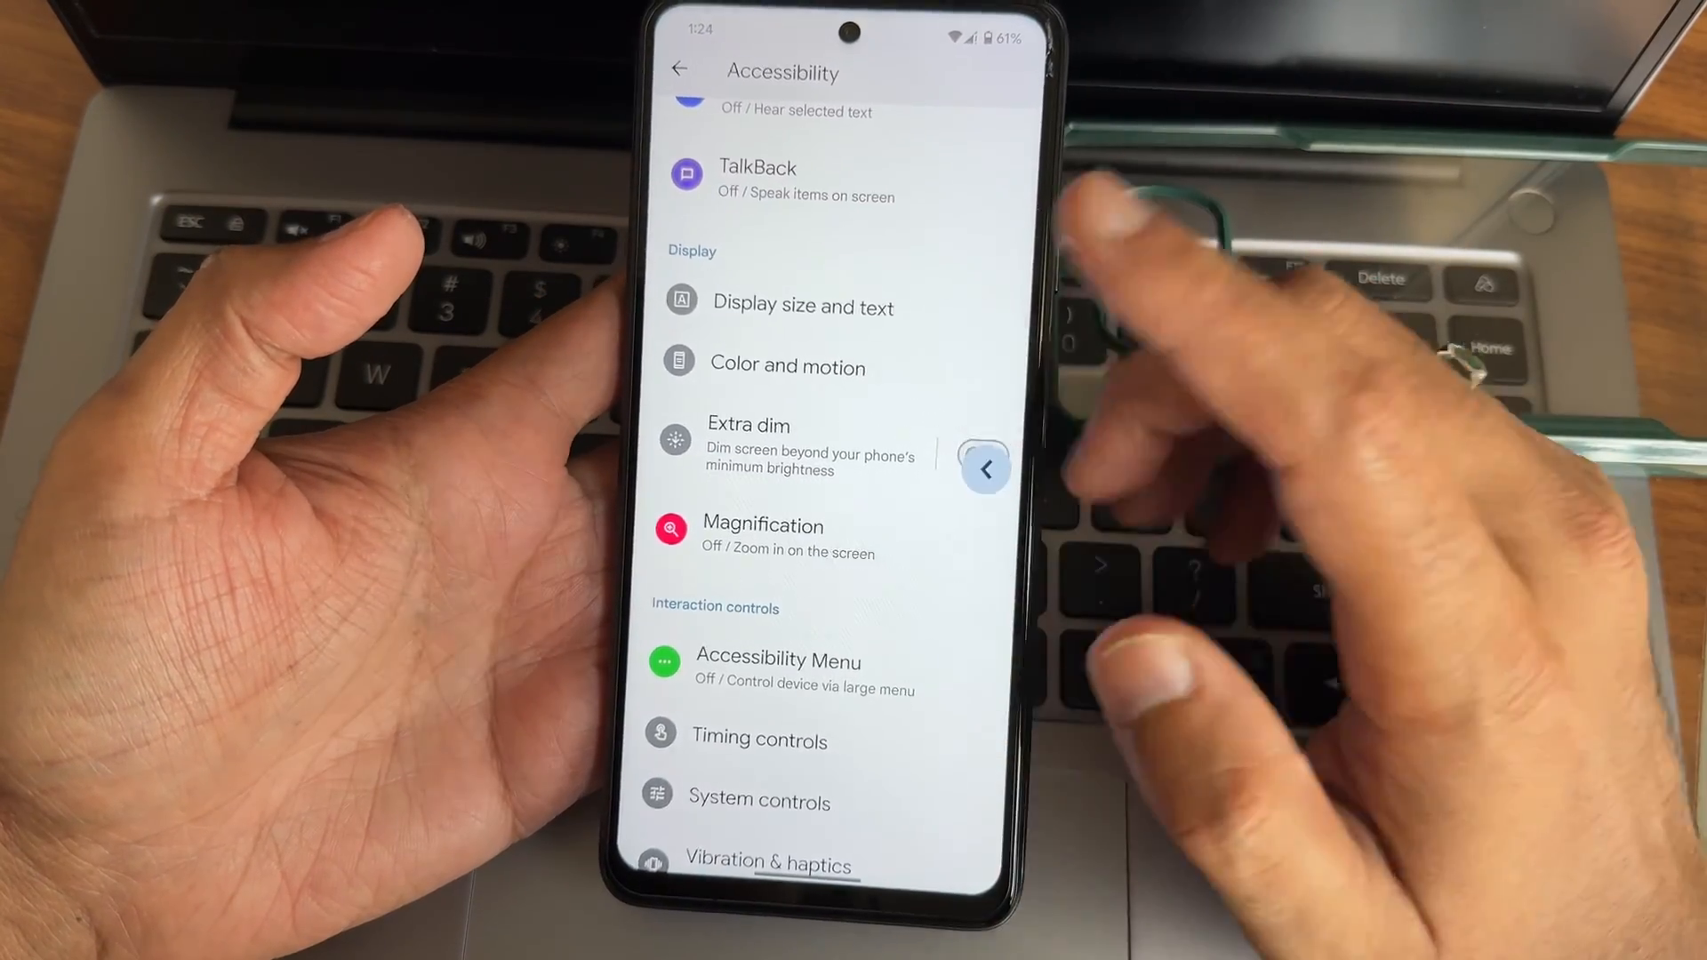
pyautogui.click(679, 69)
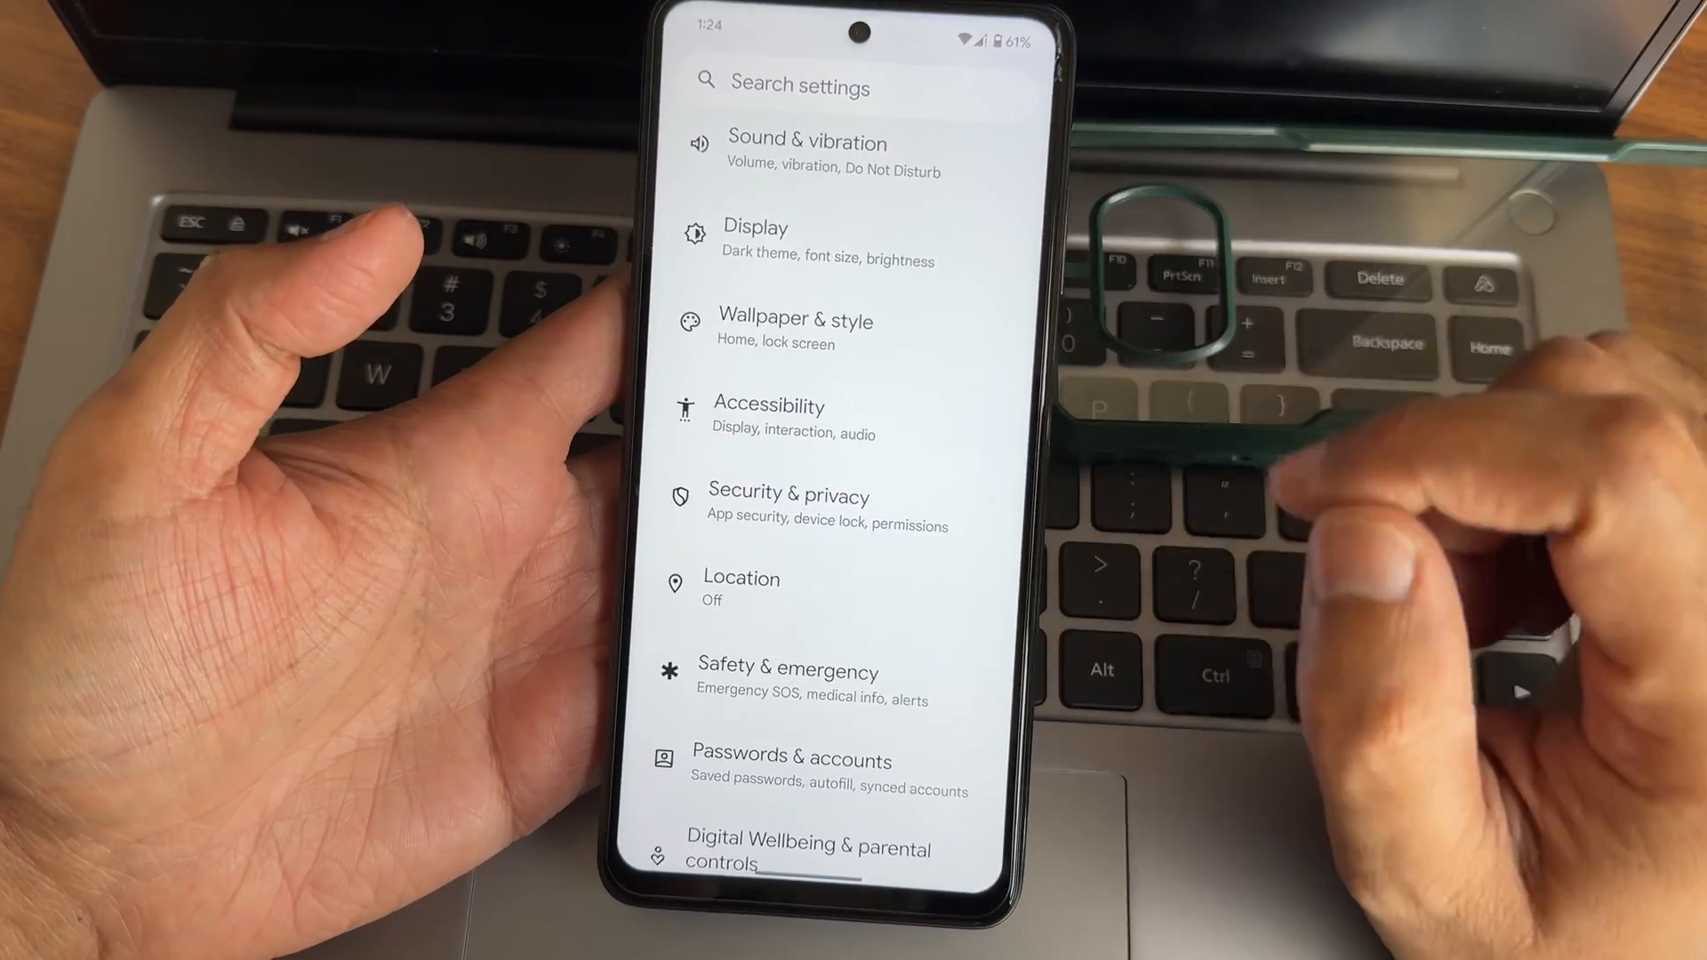
pyautogui.scroll(-3)
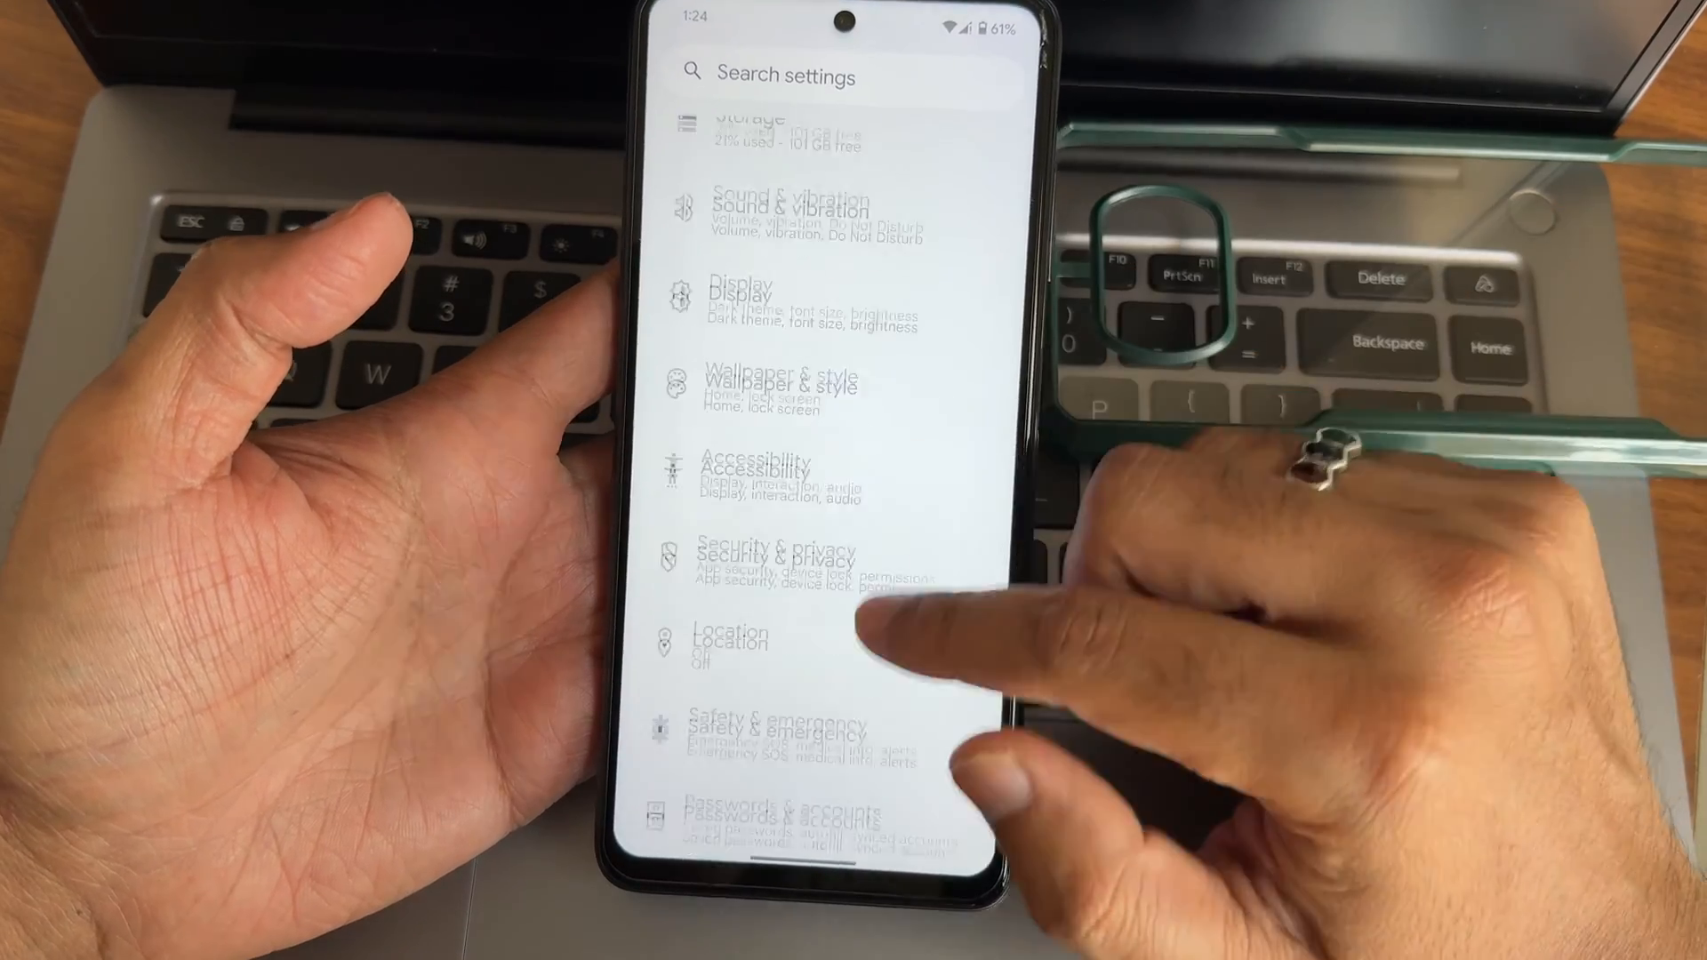
pyautogui.scroll(-3)
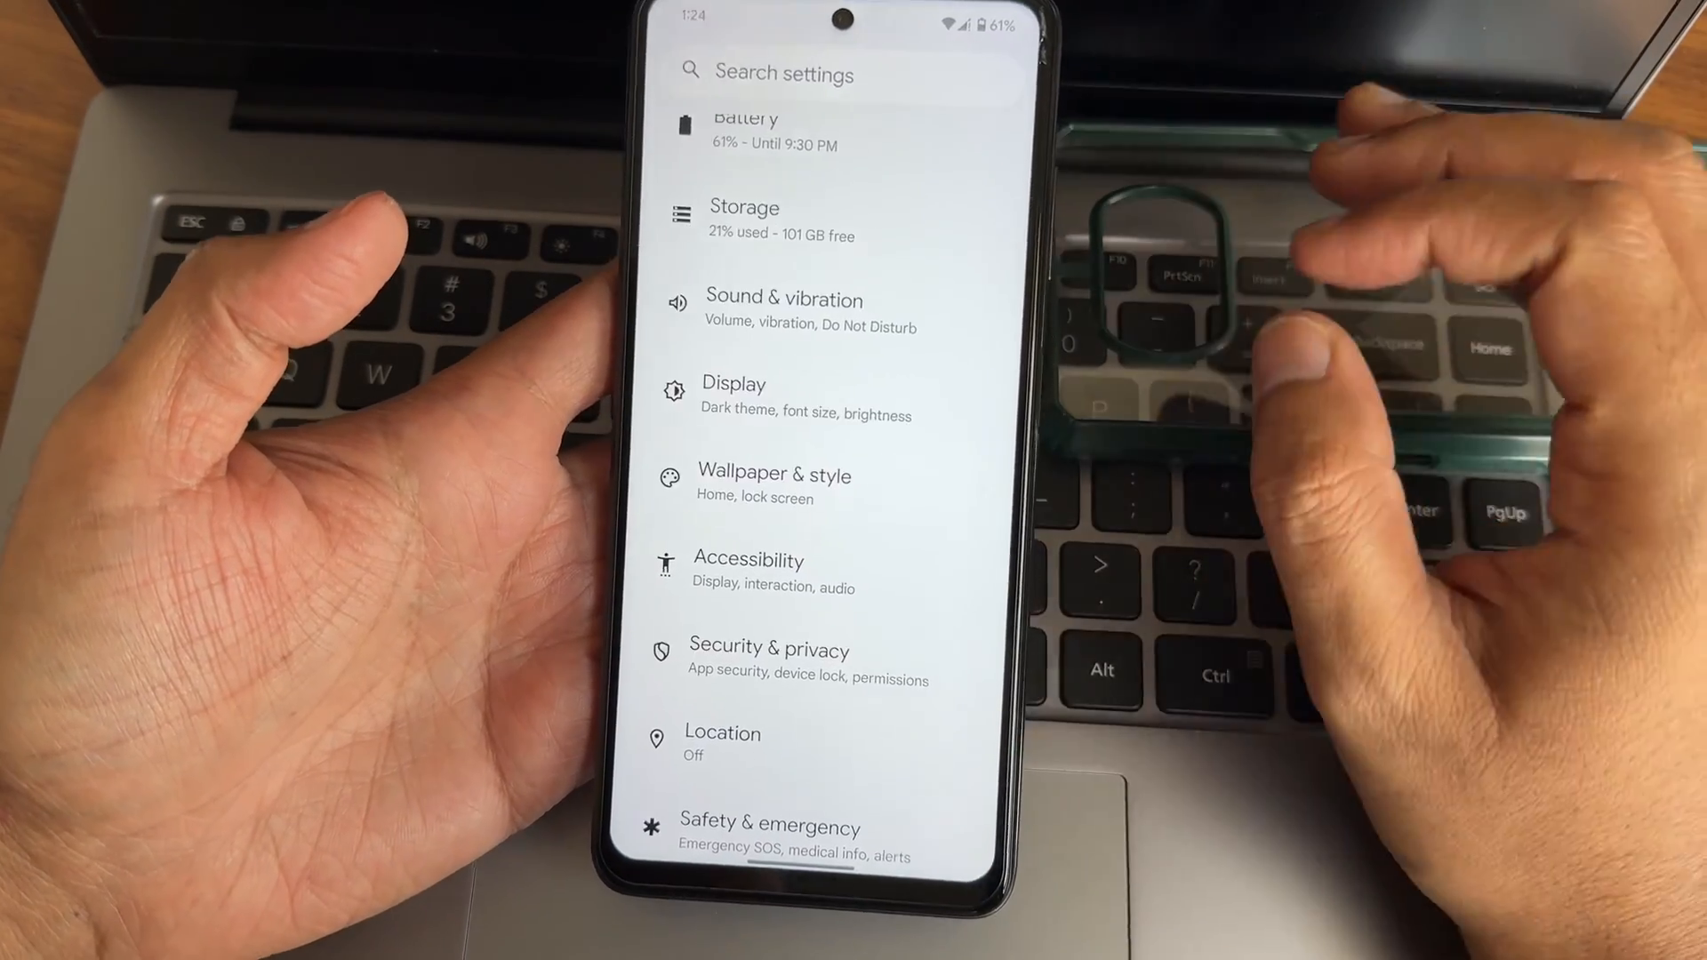
pyautogui.click(773, 483)
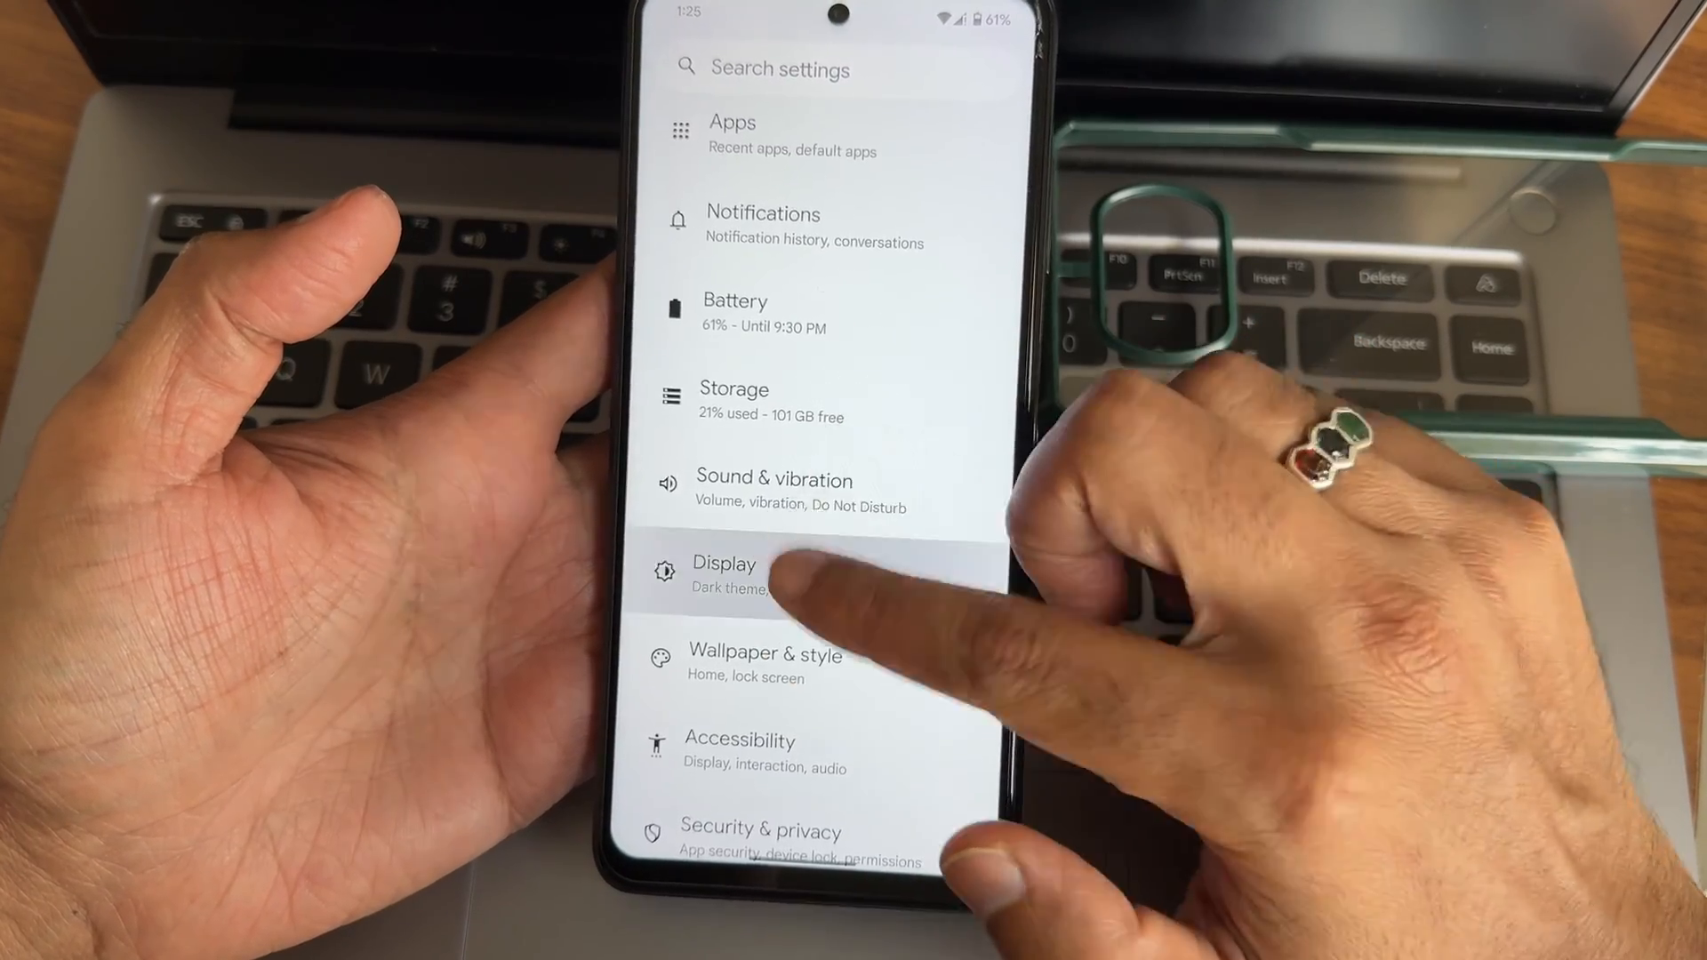
# - In Display settings, try Dark theme and view the Colors and Night Light pages
pyautogui.click(723, 571)
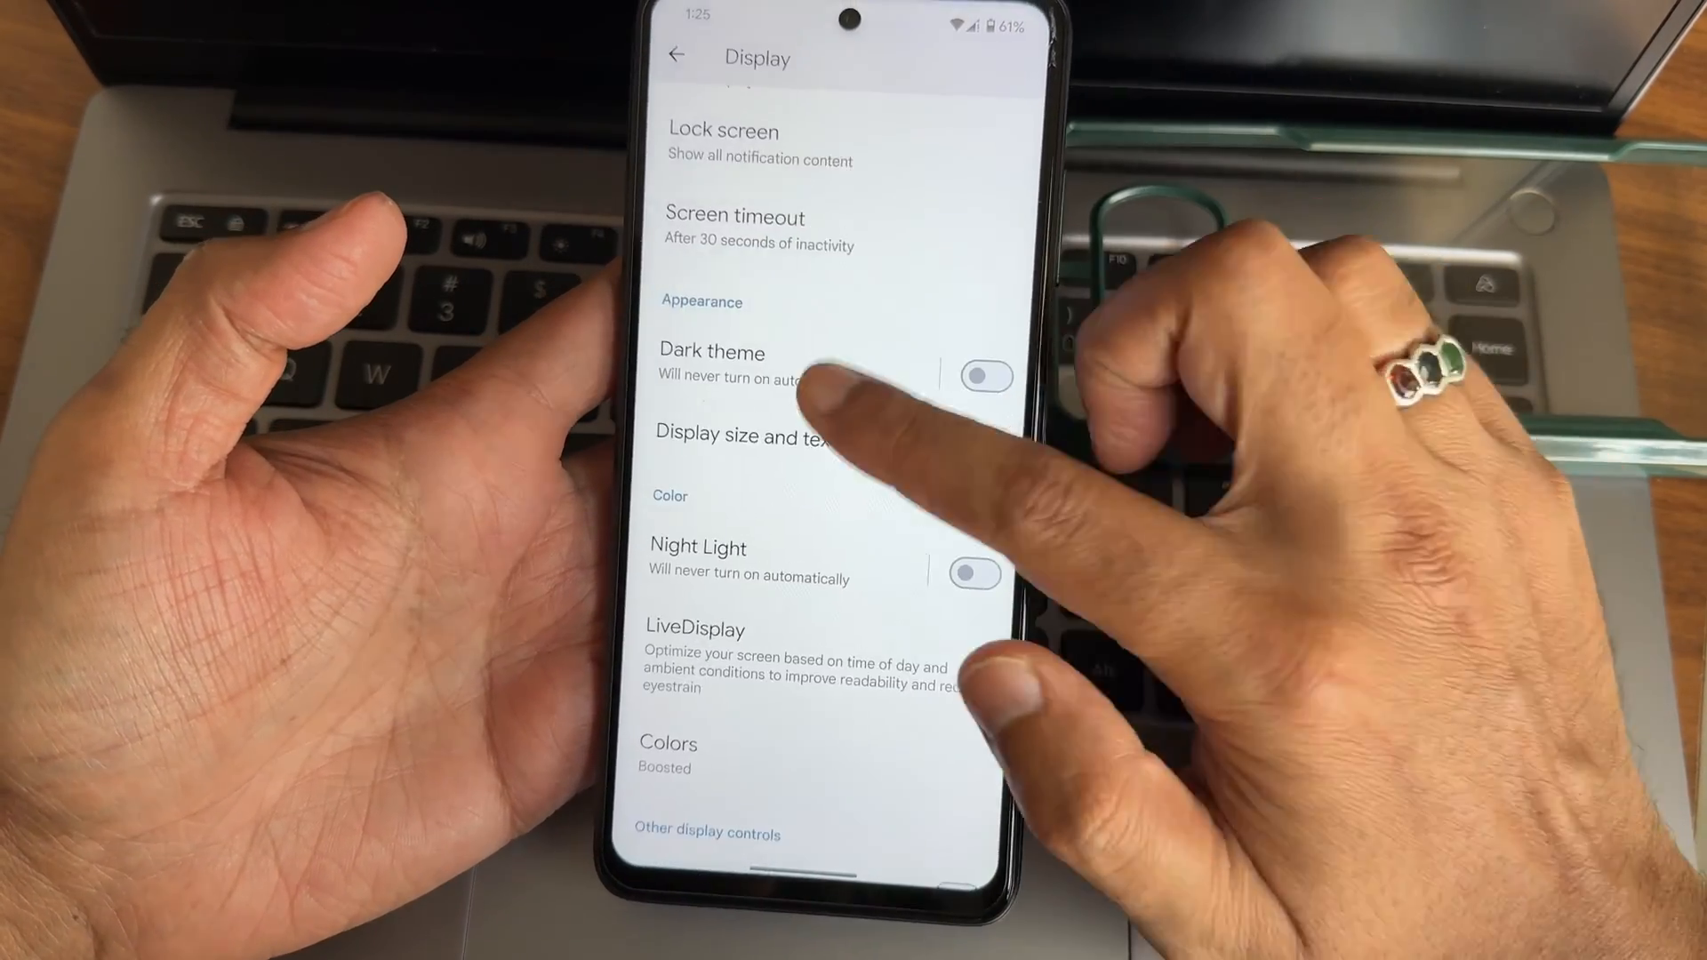
pyautogui.click(711, 364)
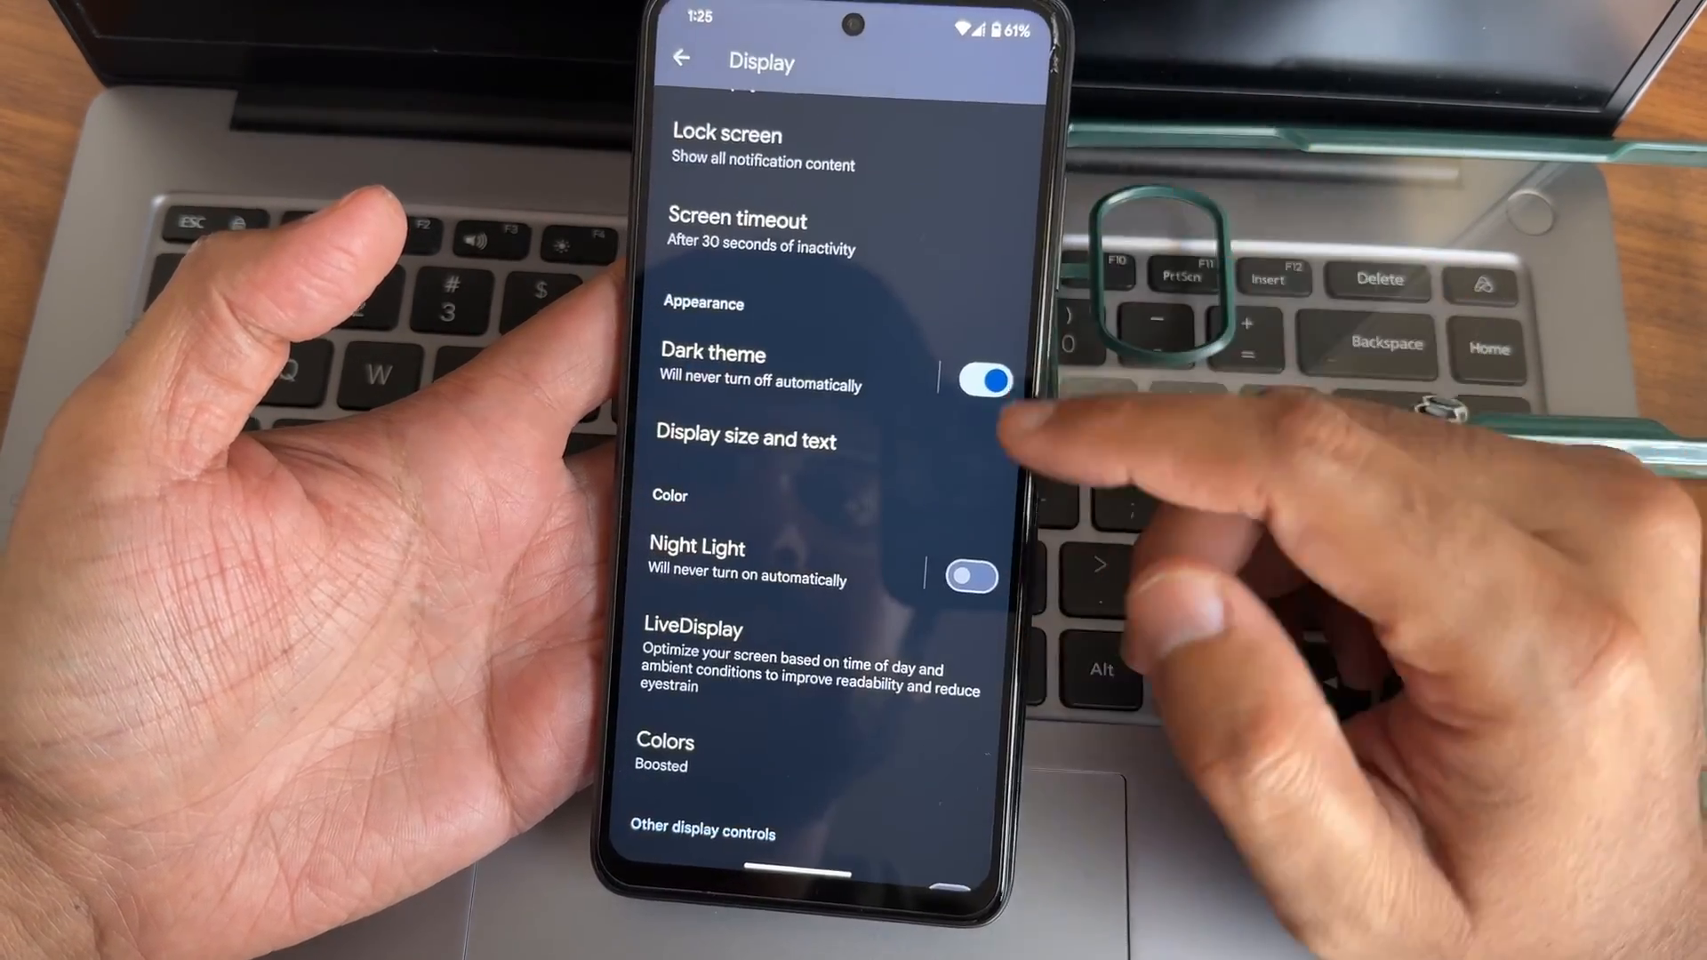
pyautogui.scroll(-3)
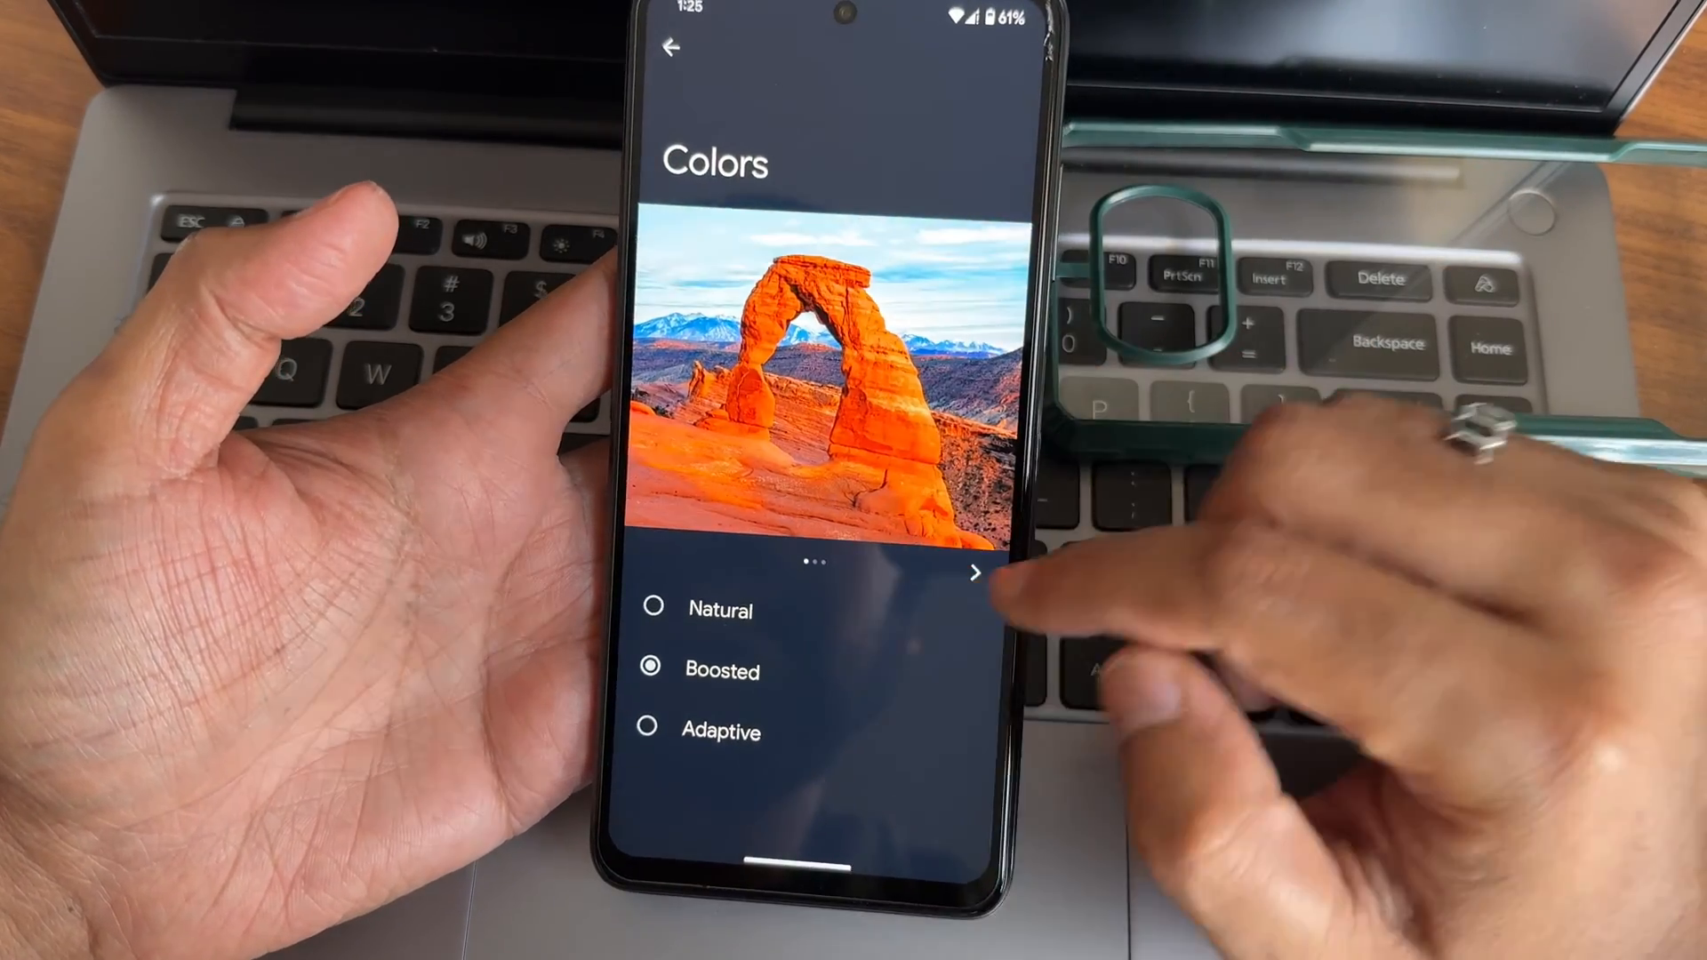
pyautogui.click(672, 48)
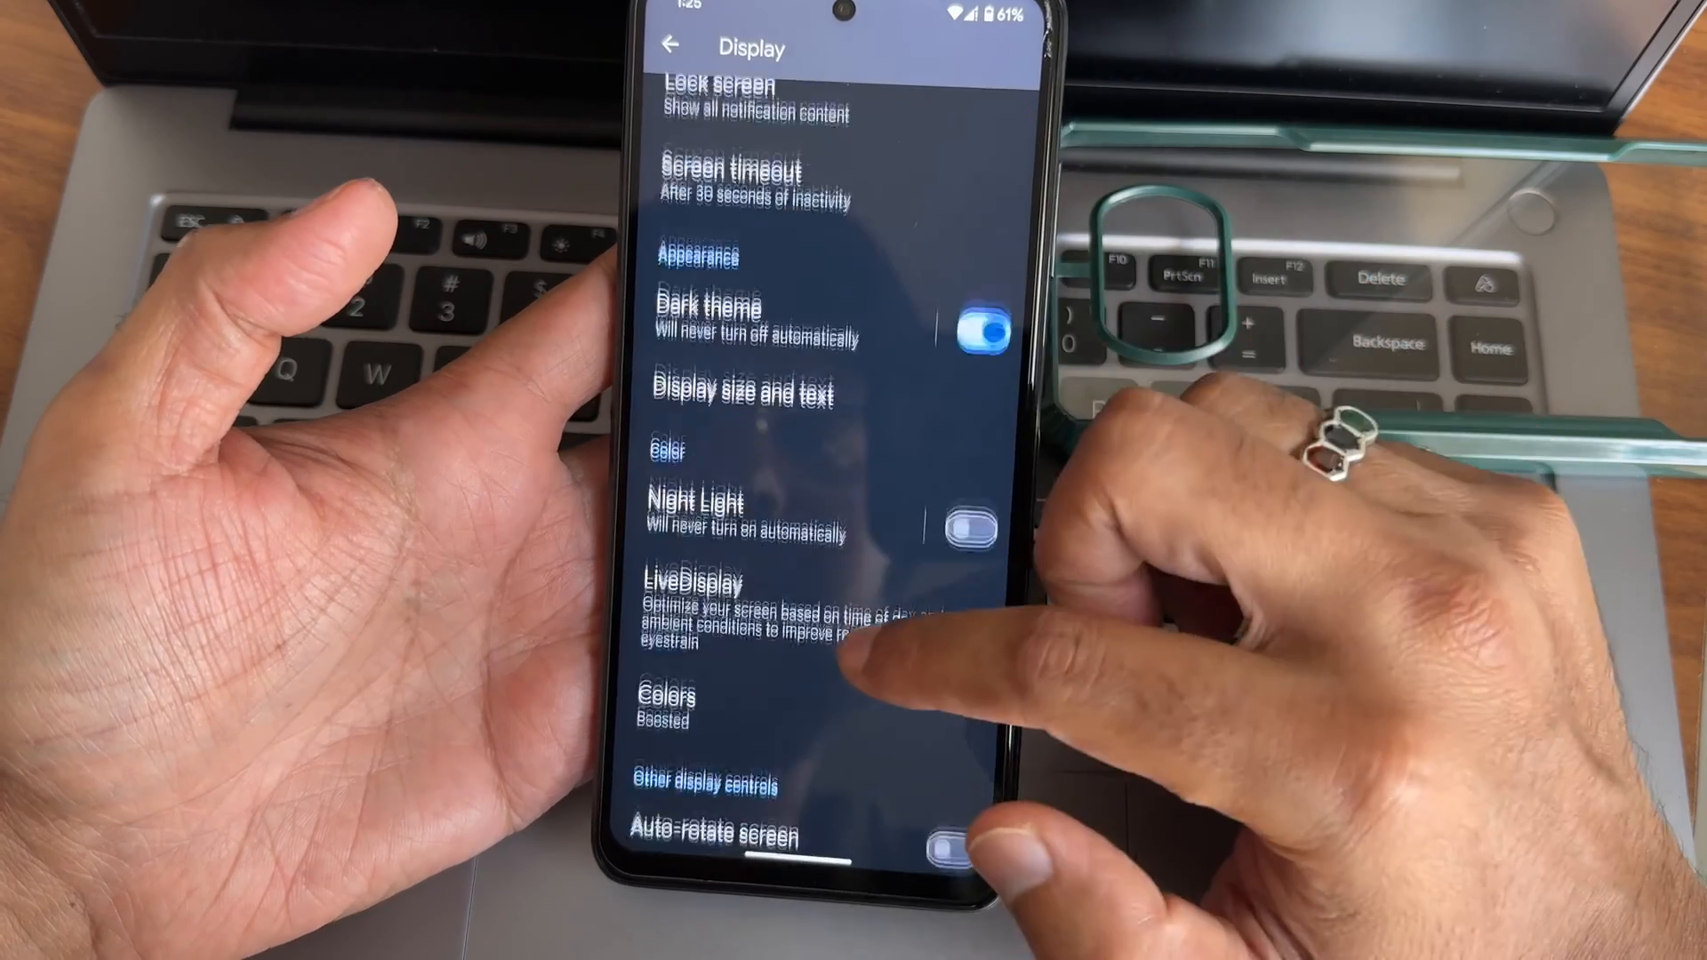
pyautogui.click(691, 503)
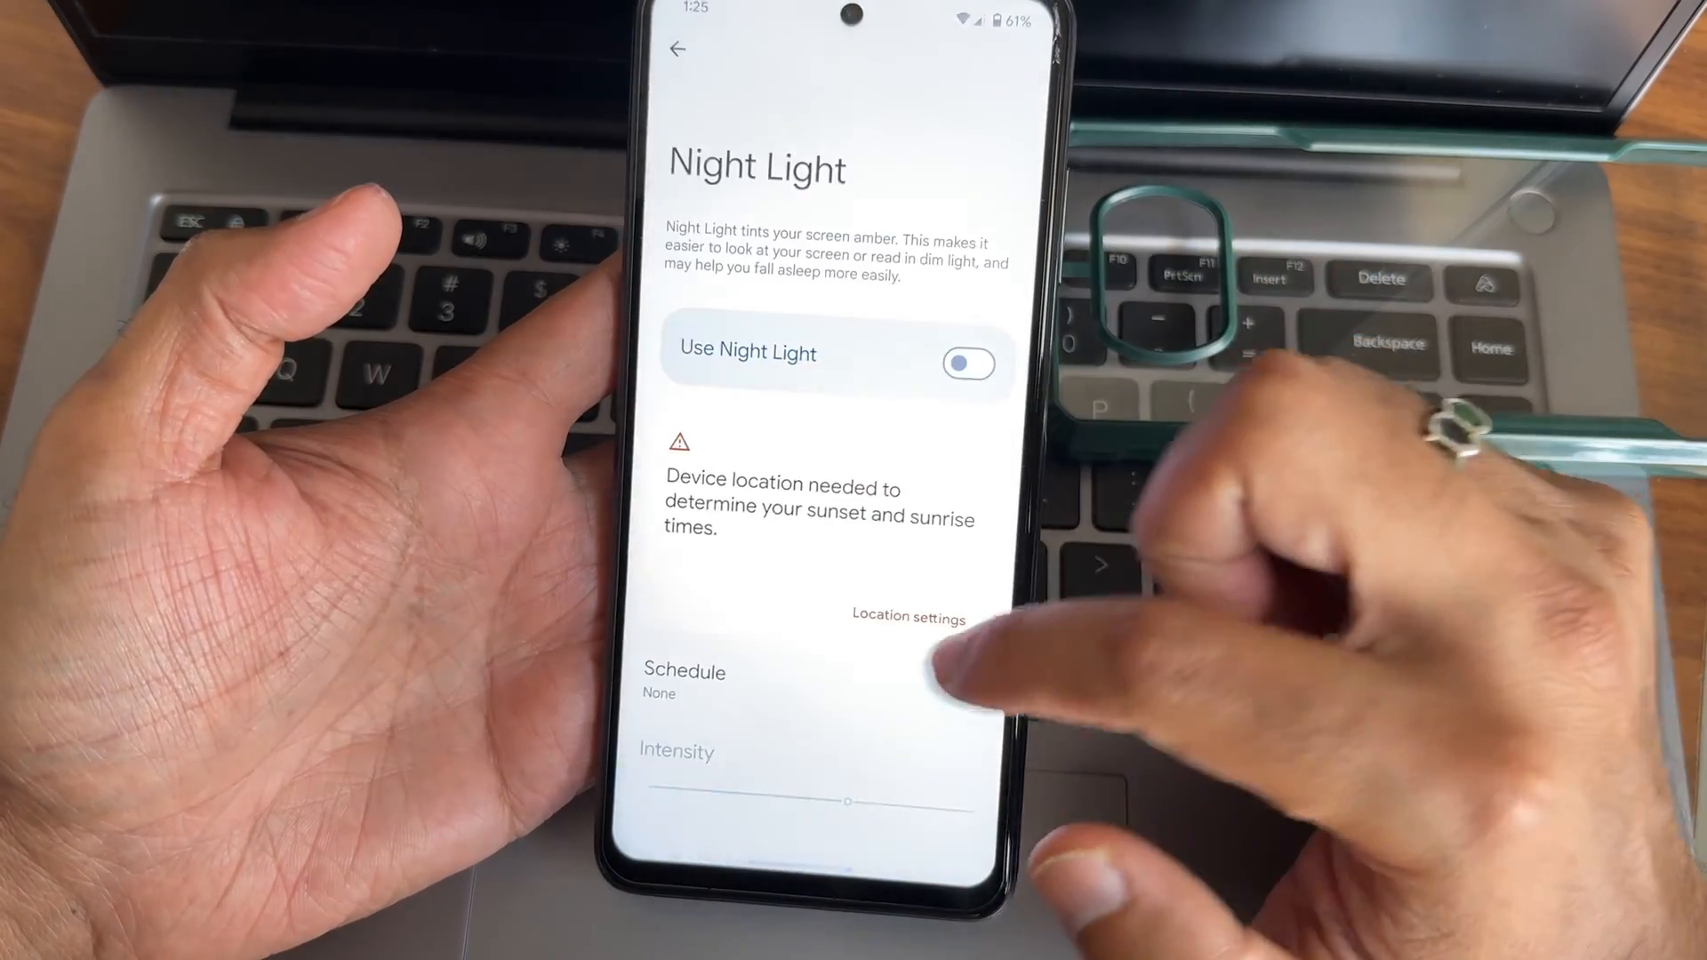
pyautogui.click(675, 50)
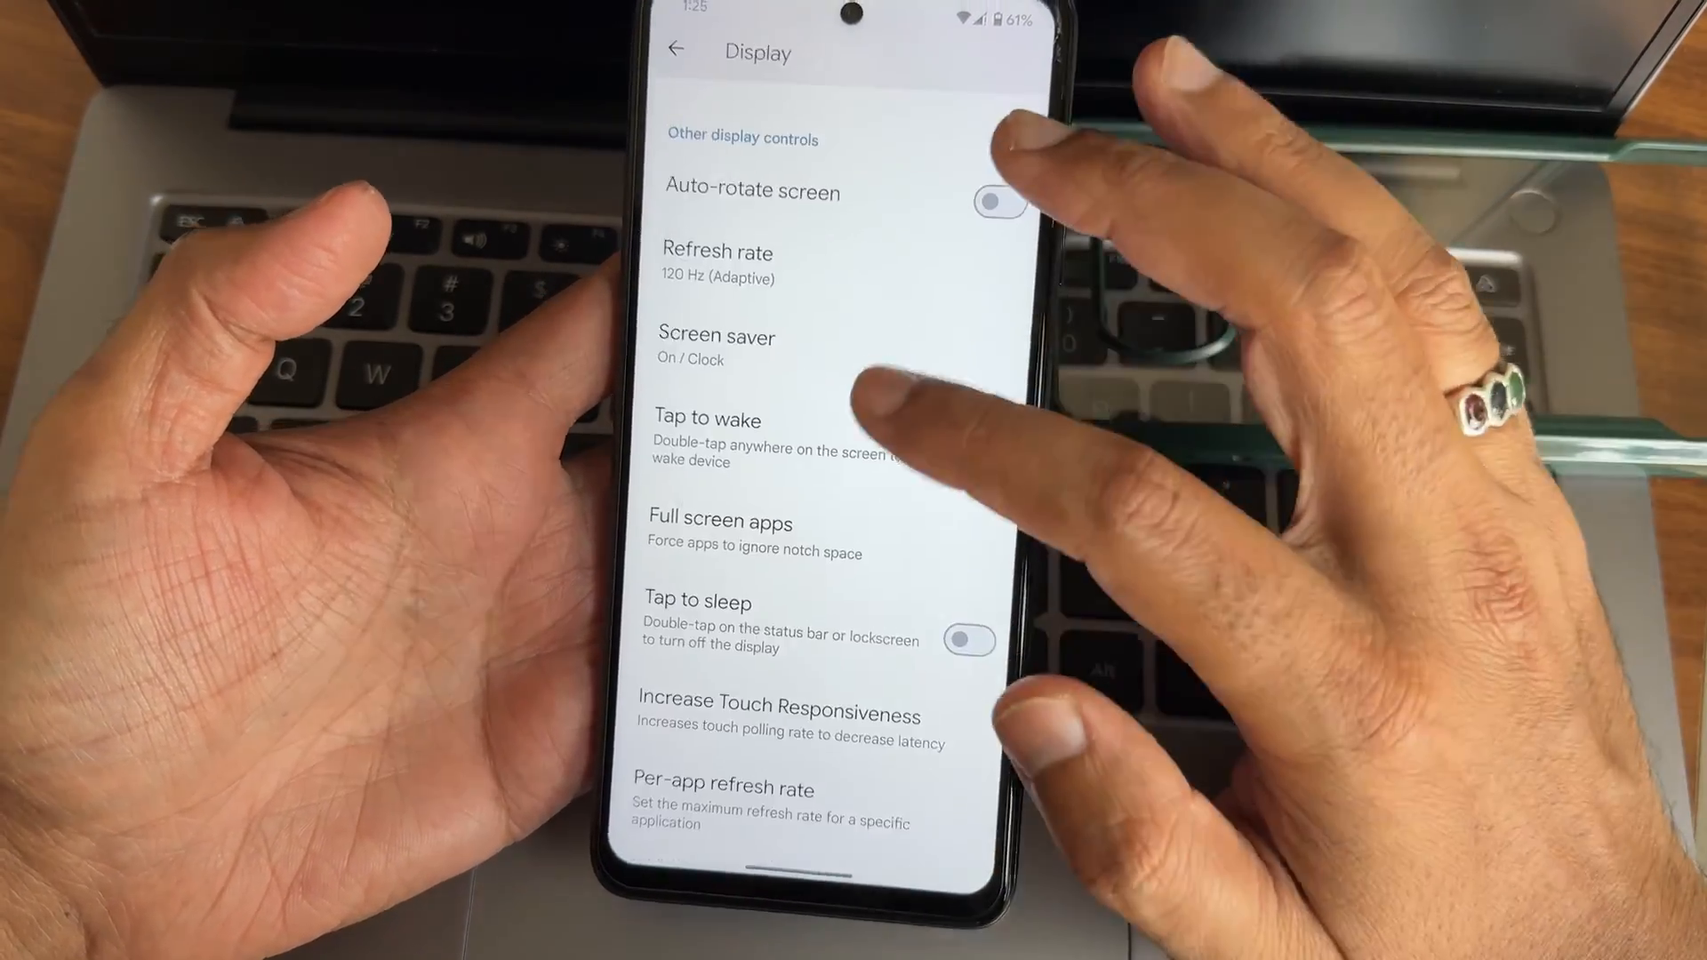
# - Enable Tap to wake and go into the Per-app refresh rate list
pyautogui.click(971, 450)
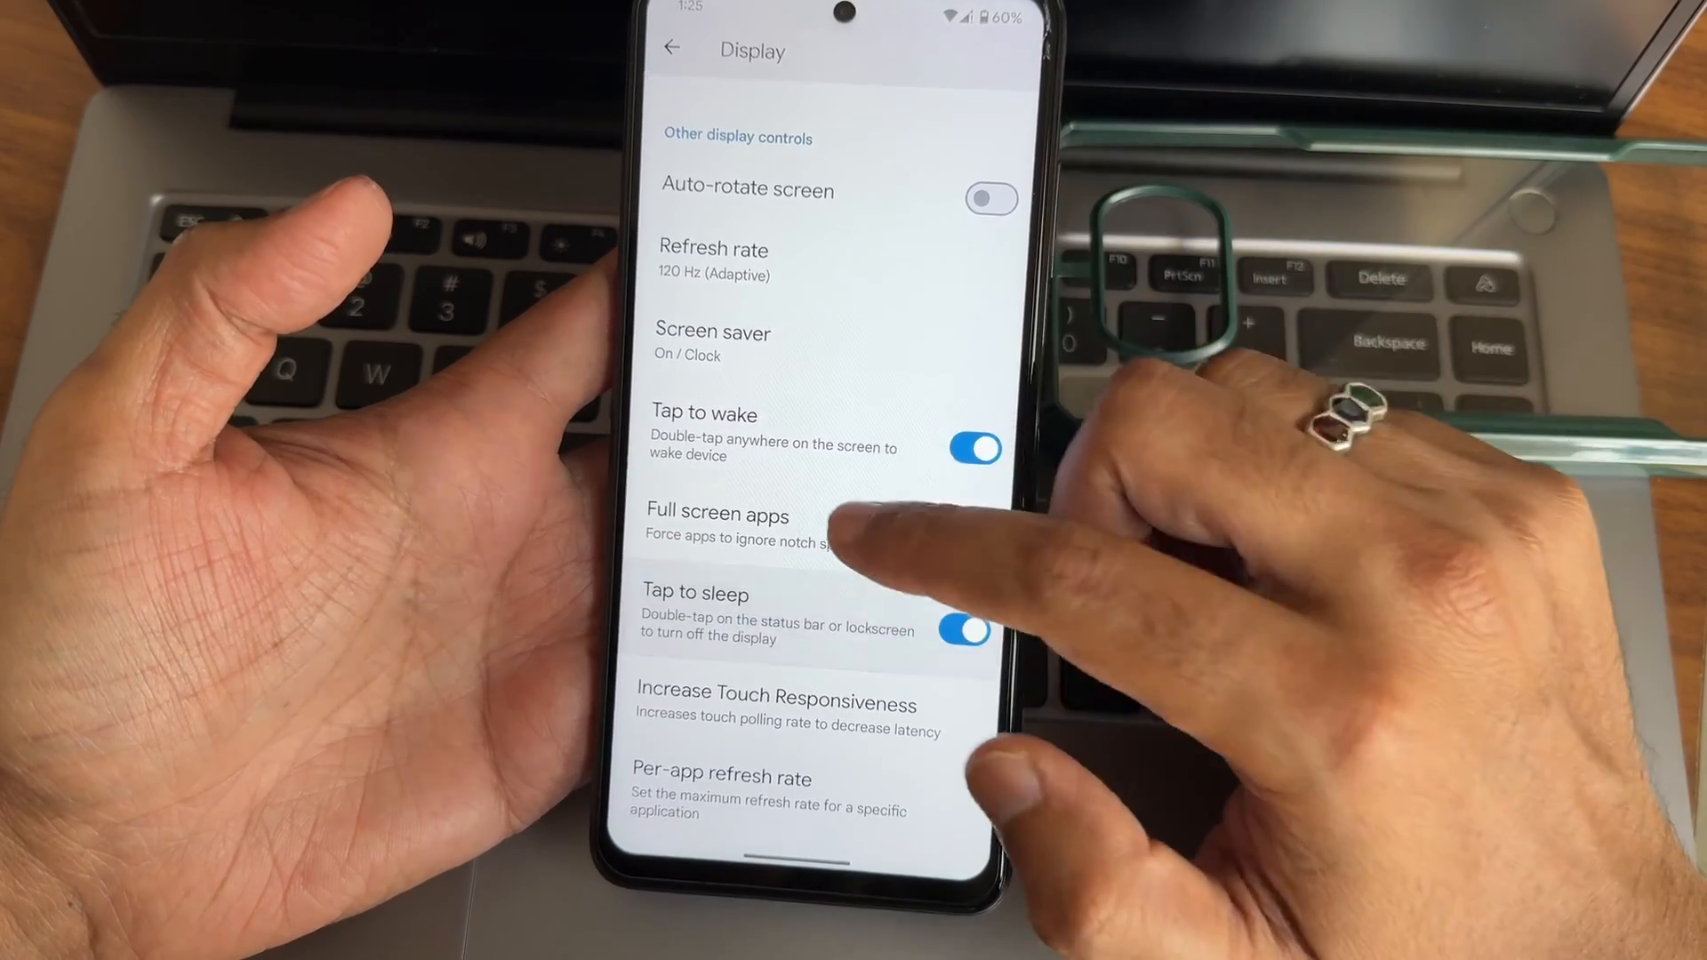
pyautogui.click(718, 516)
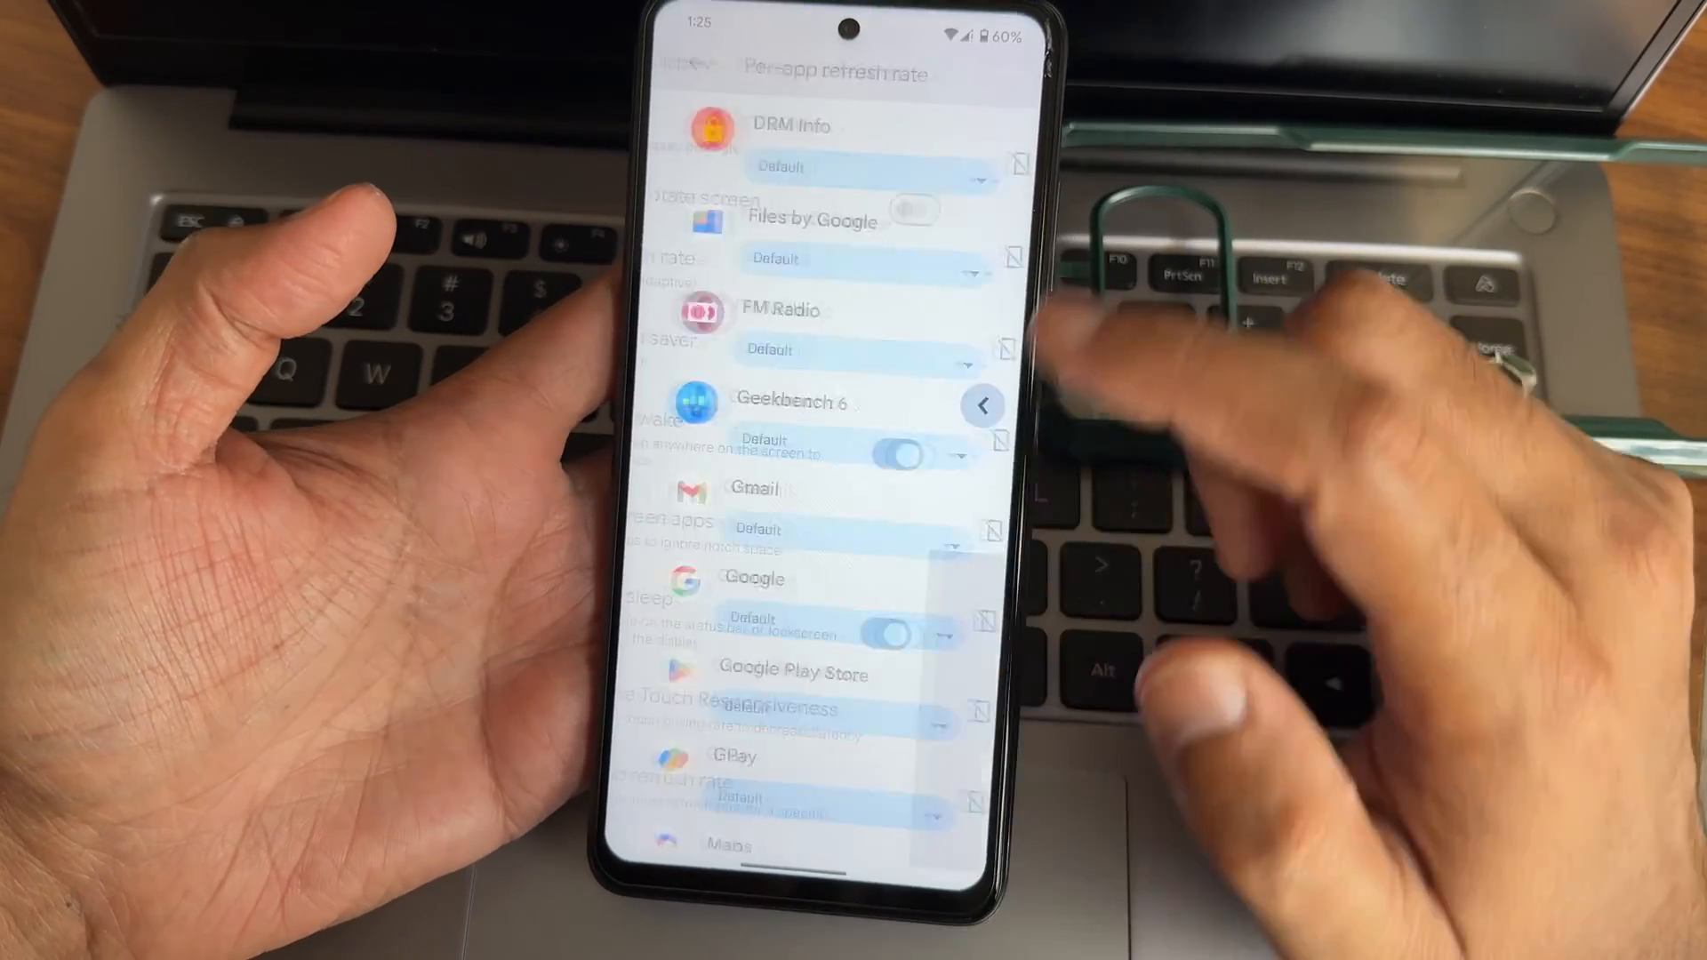
# - Revisit Display down to Other display controls, then return to the main Settings list
pyautogui.click(983, 403)
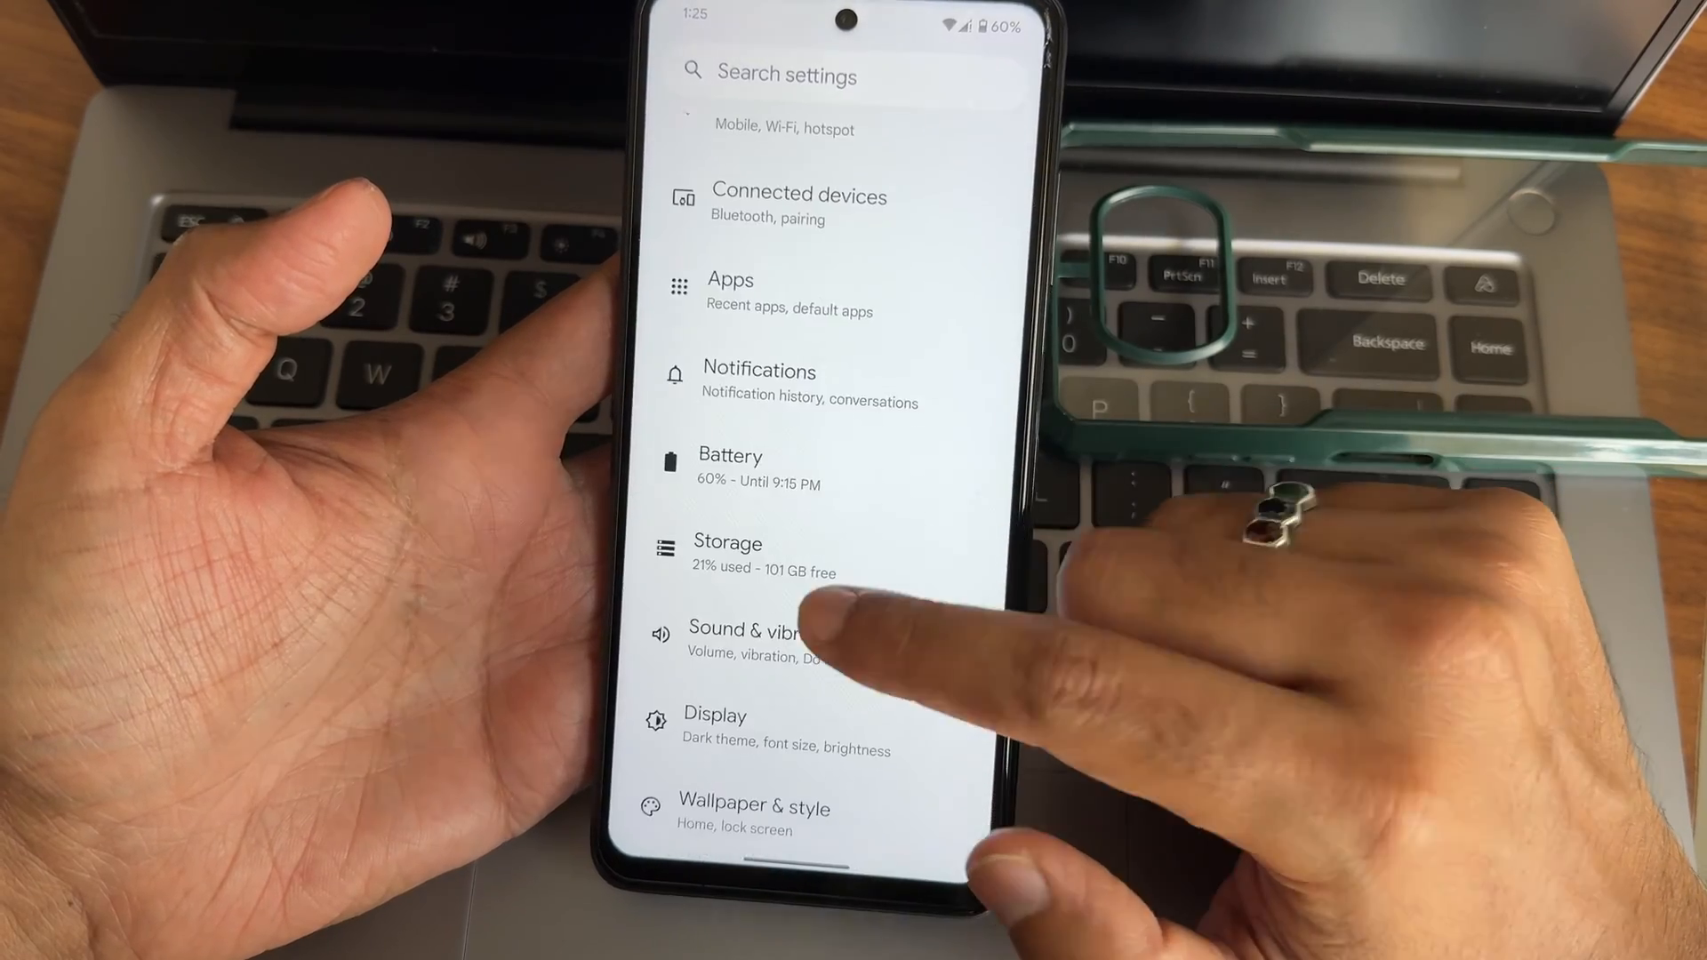
pyautogui.click(715, 715)
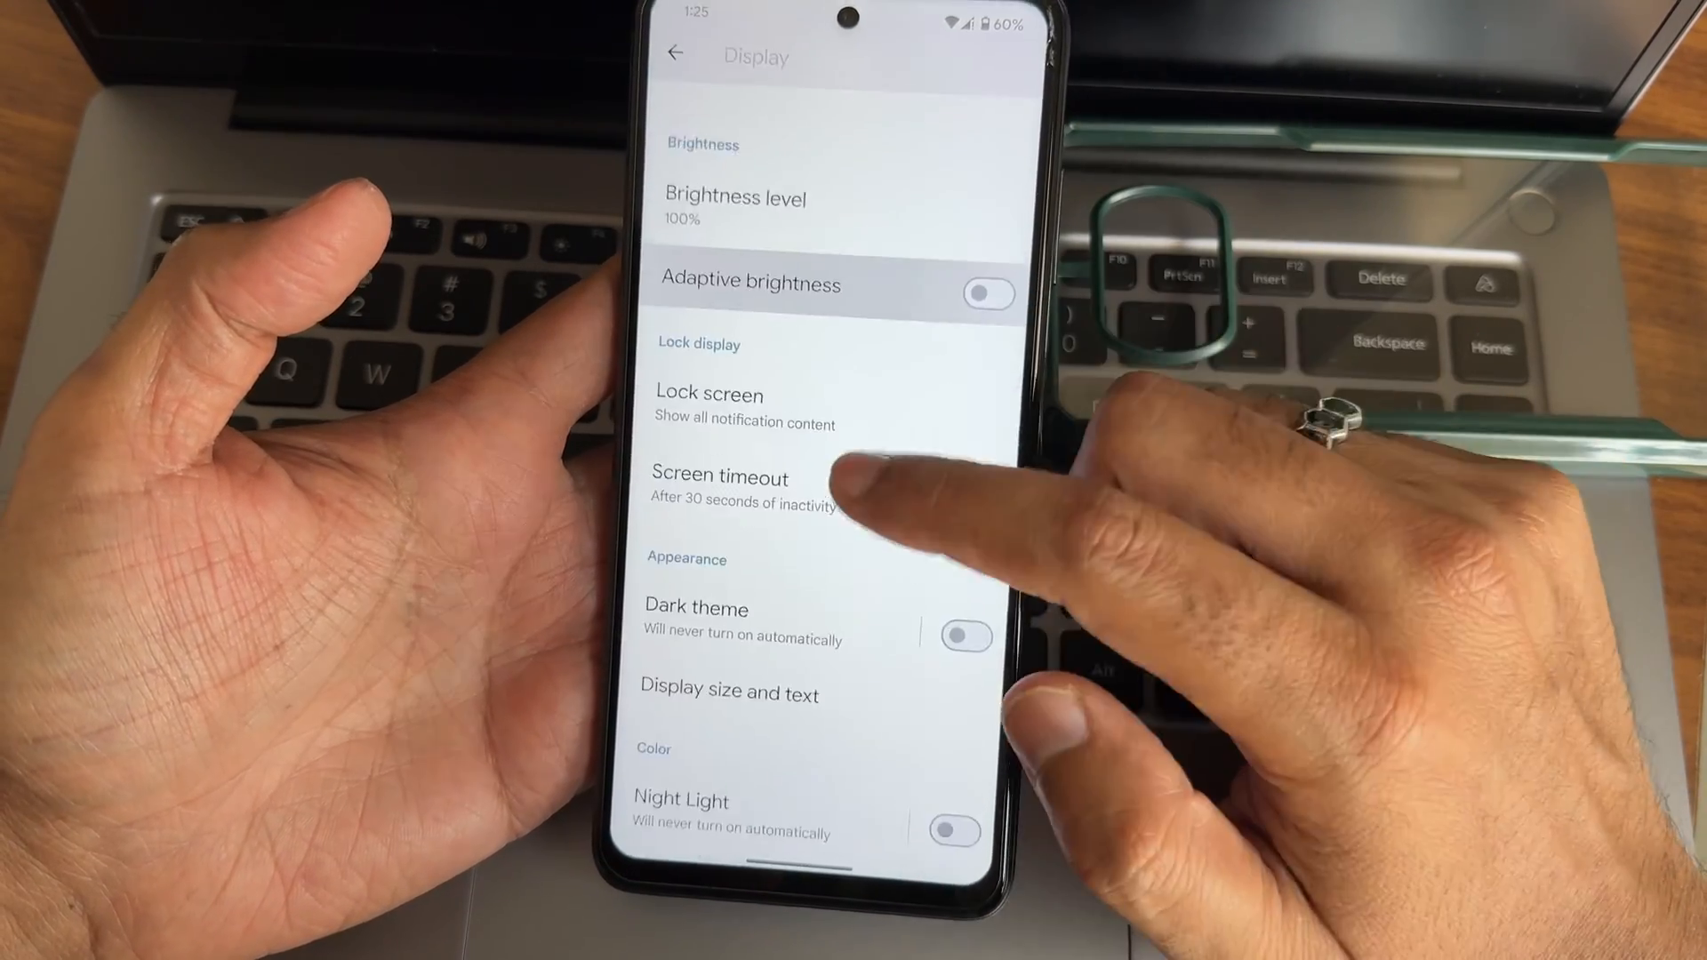
pyautogui.scroll(-3)
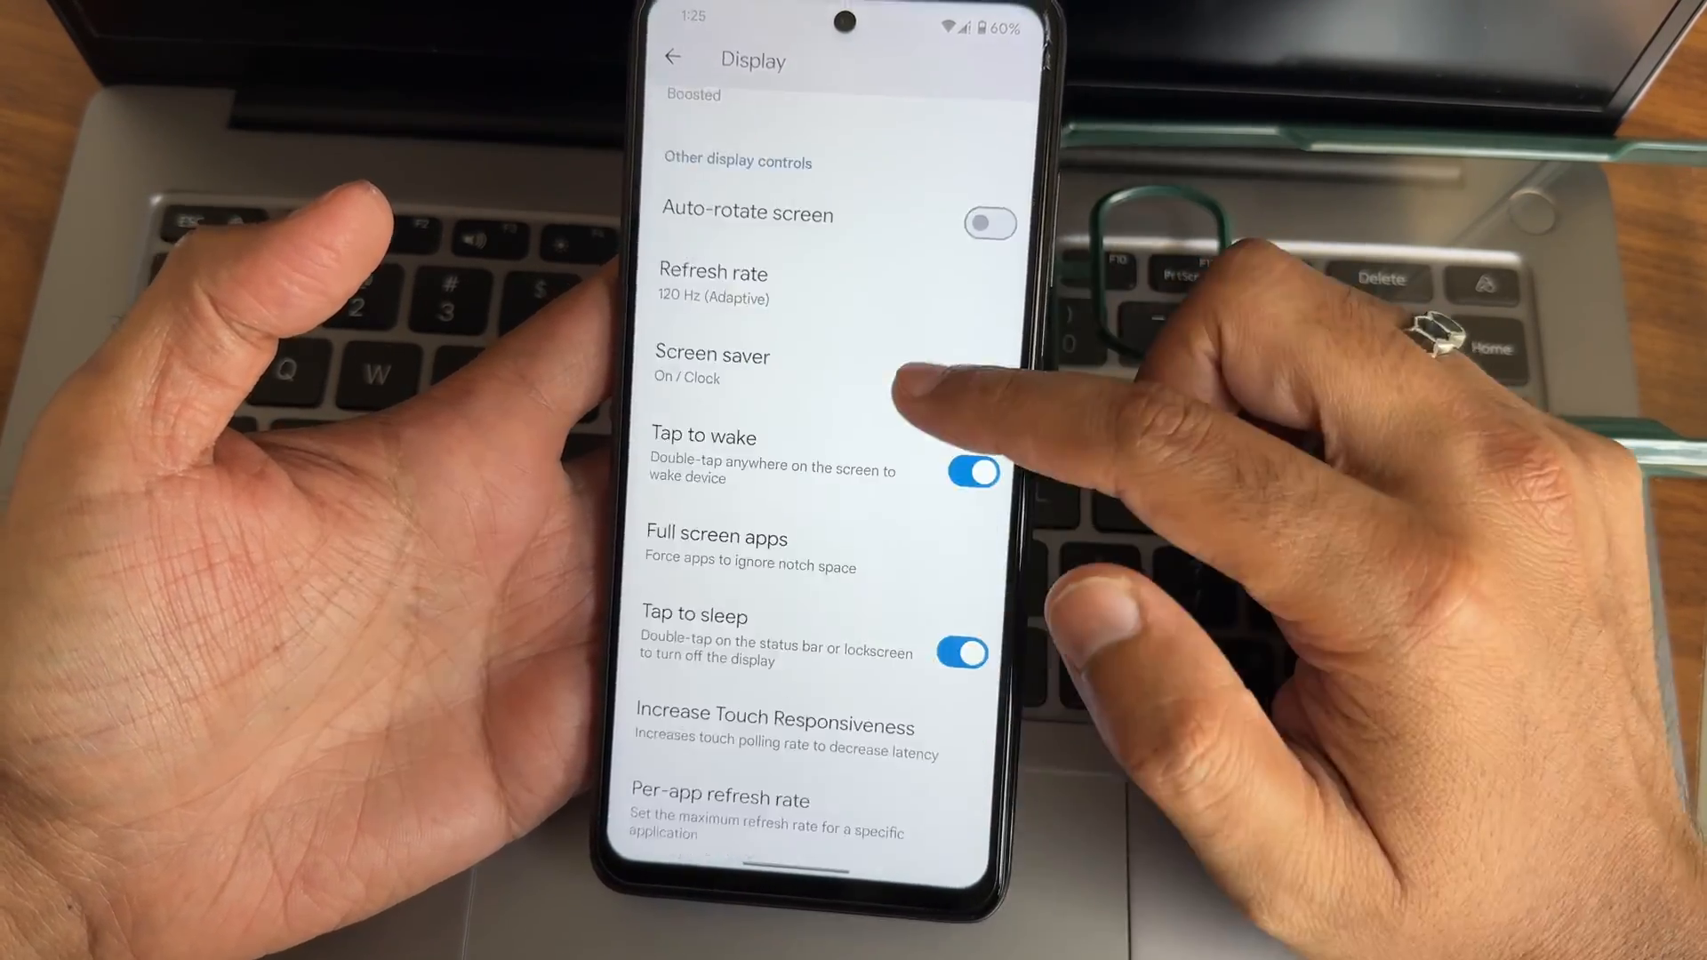
pyautogui.click(711, 364)
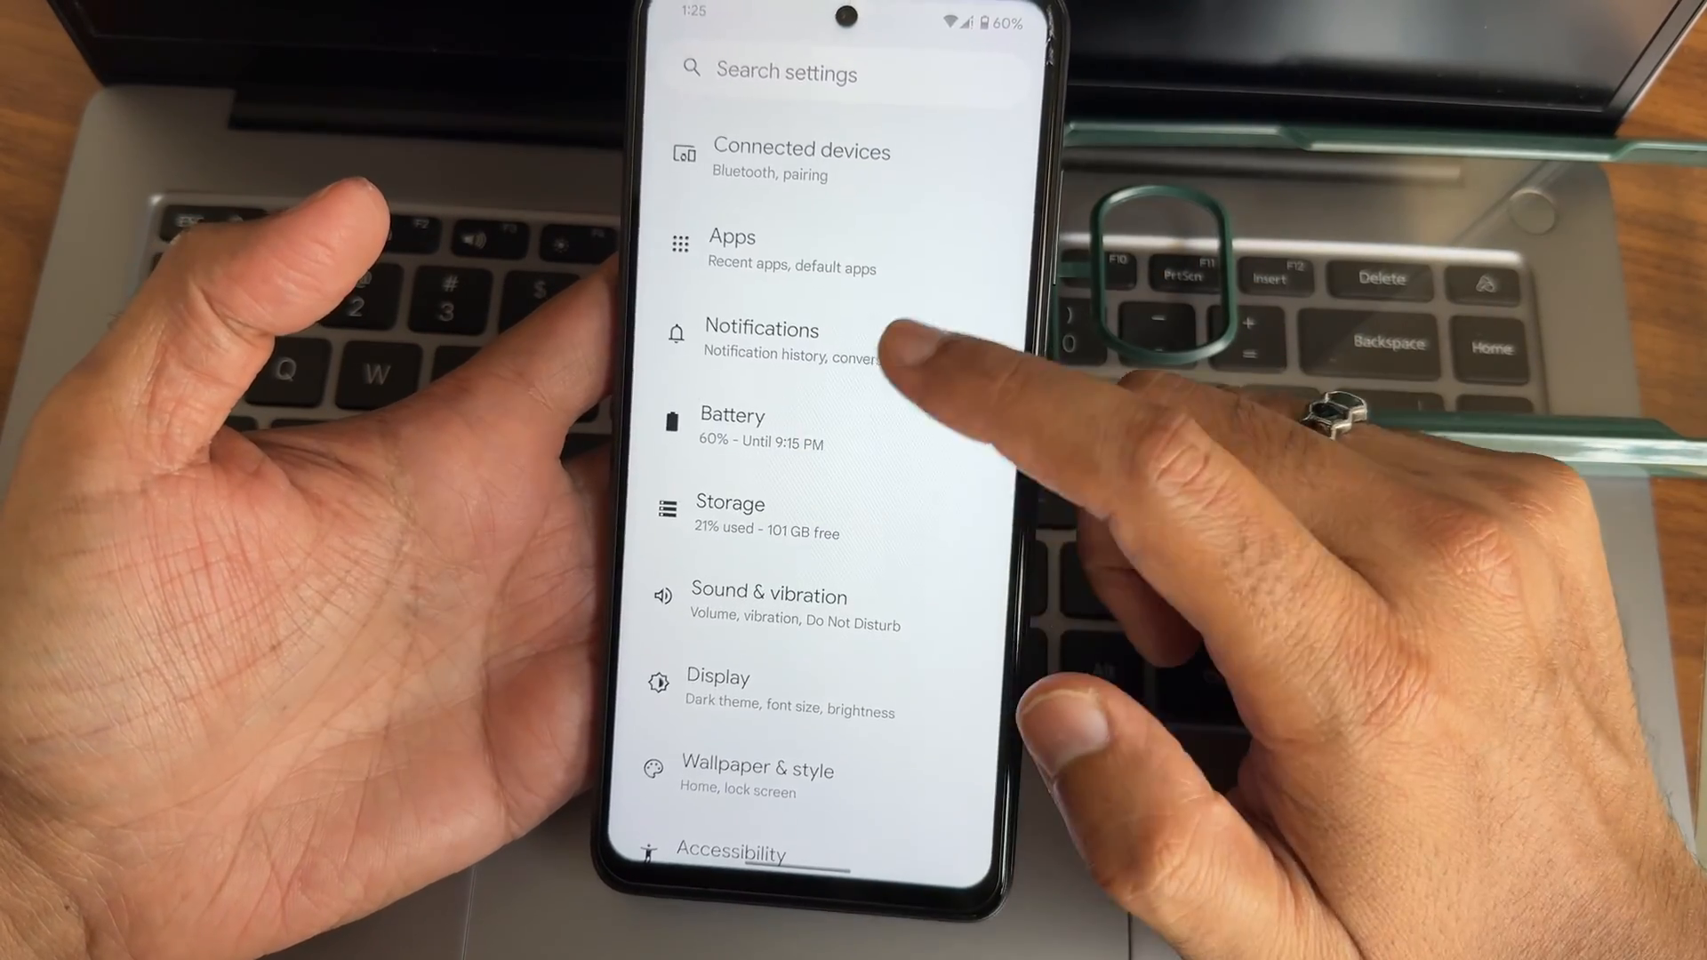
pyautogui.click(732, 428)
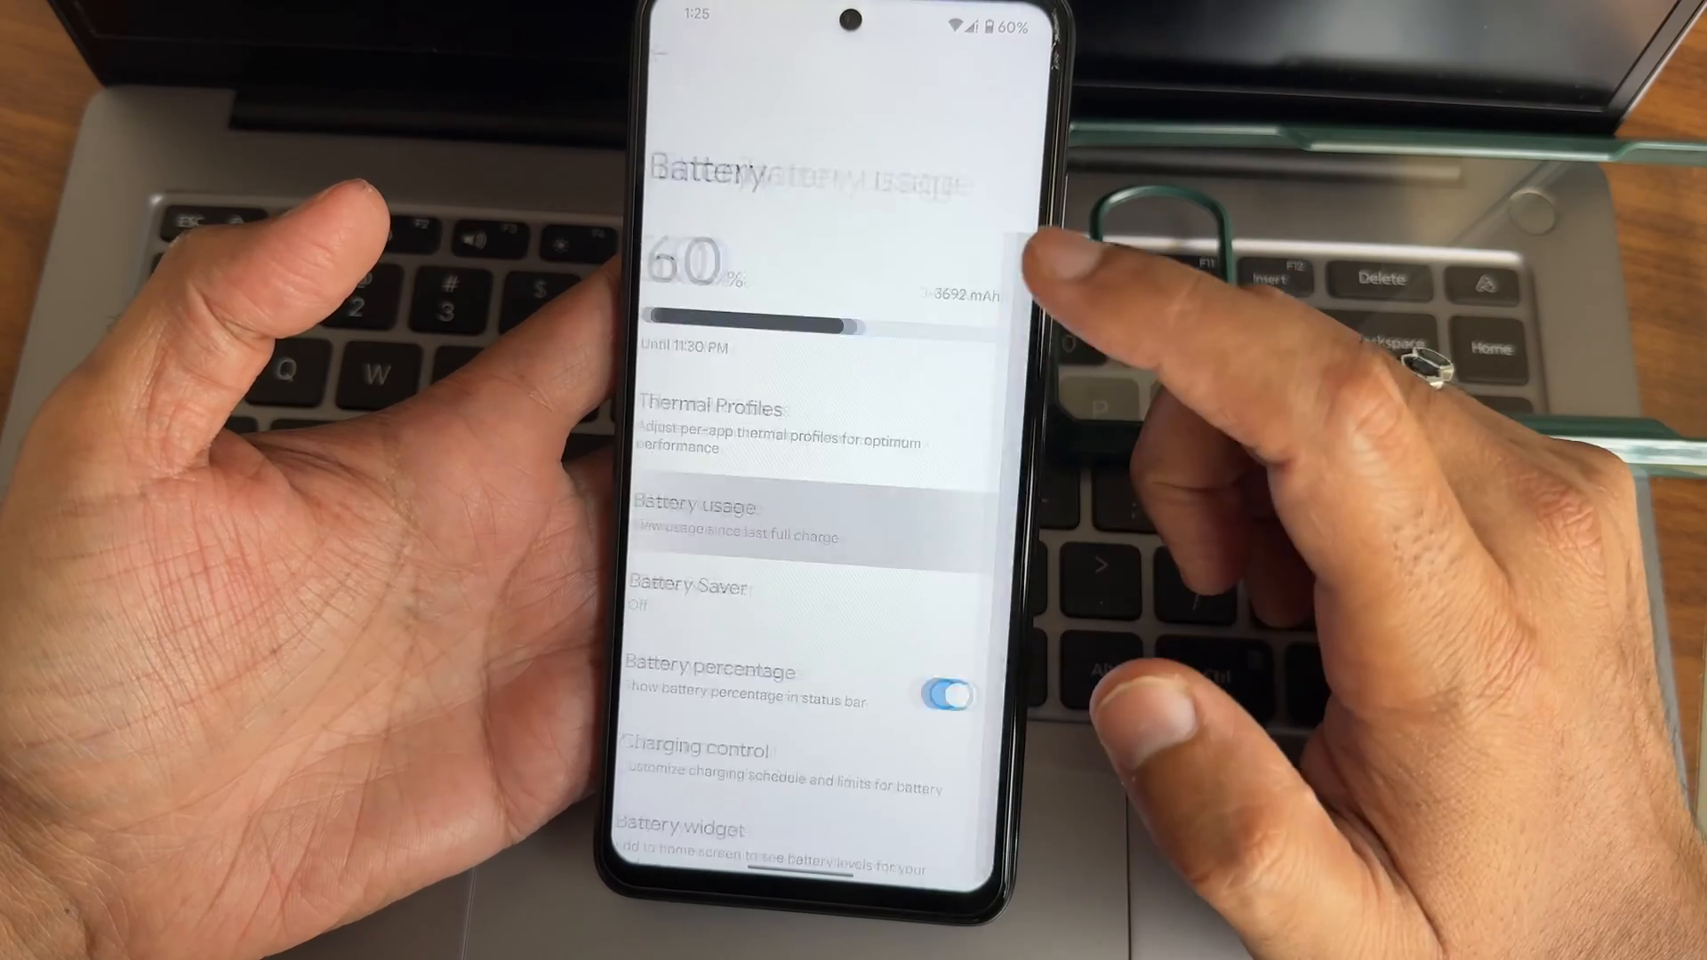
pyautogui.click(697, 518)
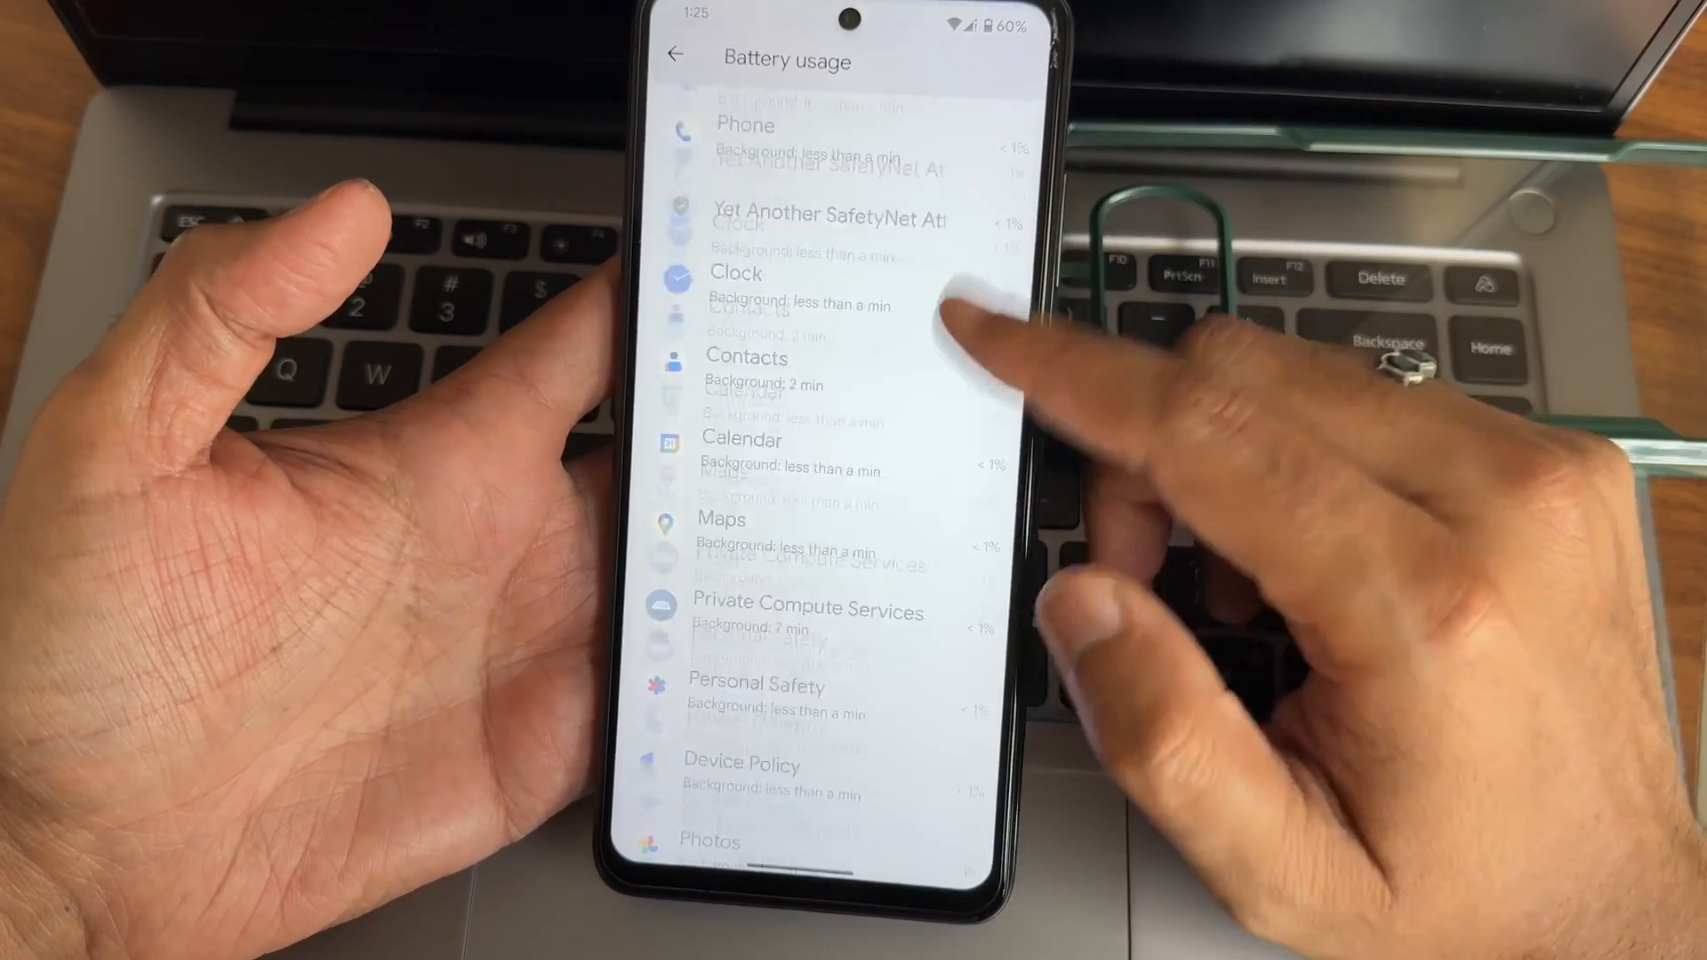
pyautogui.click(676, 55)
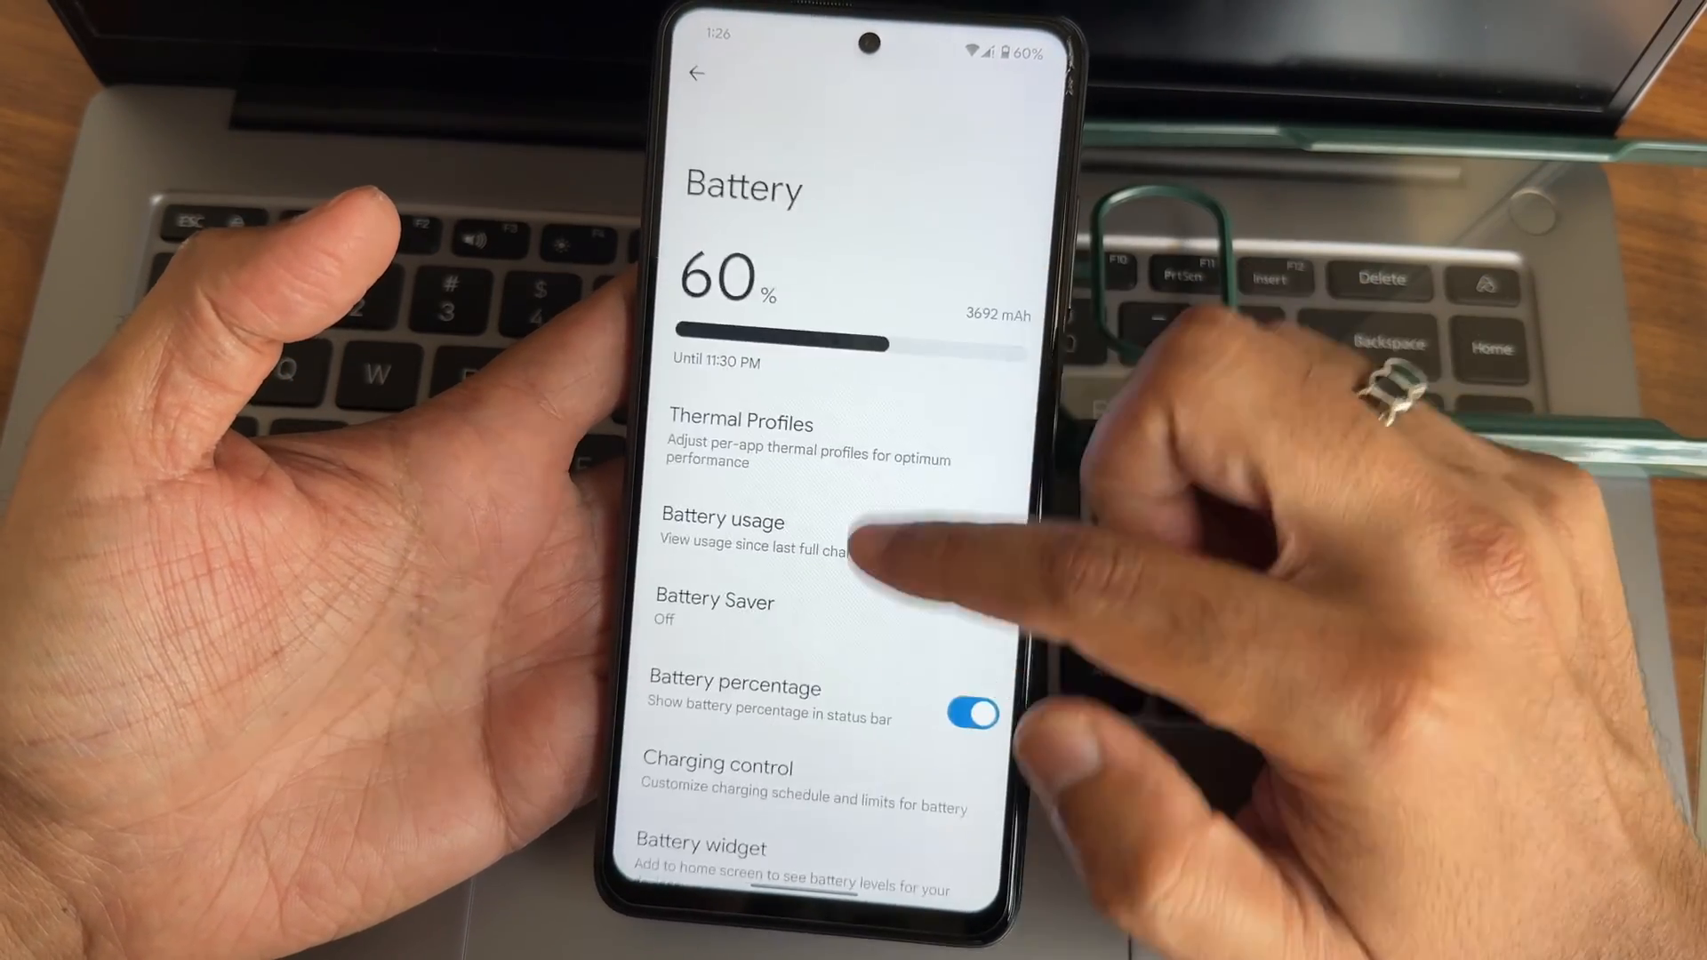
pyautogui.click(715, 608)
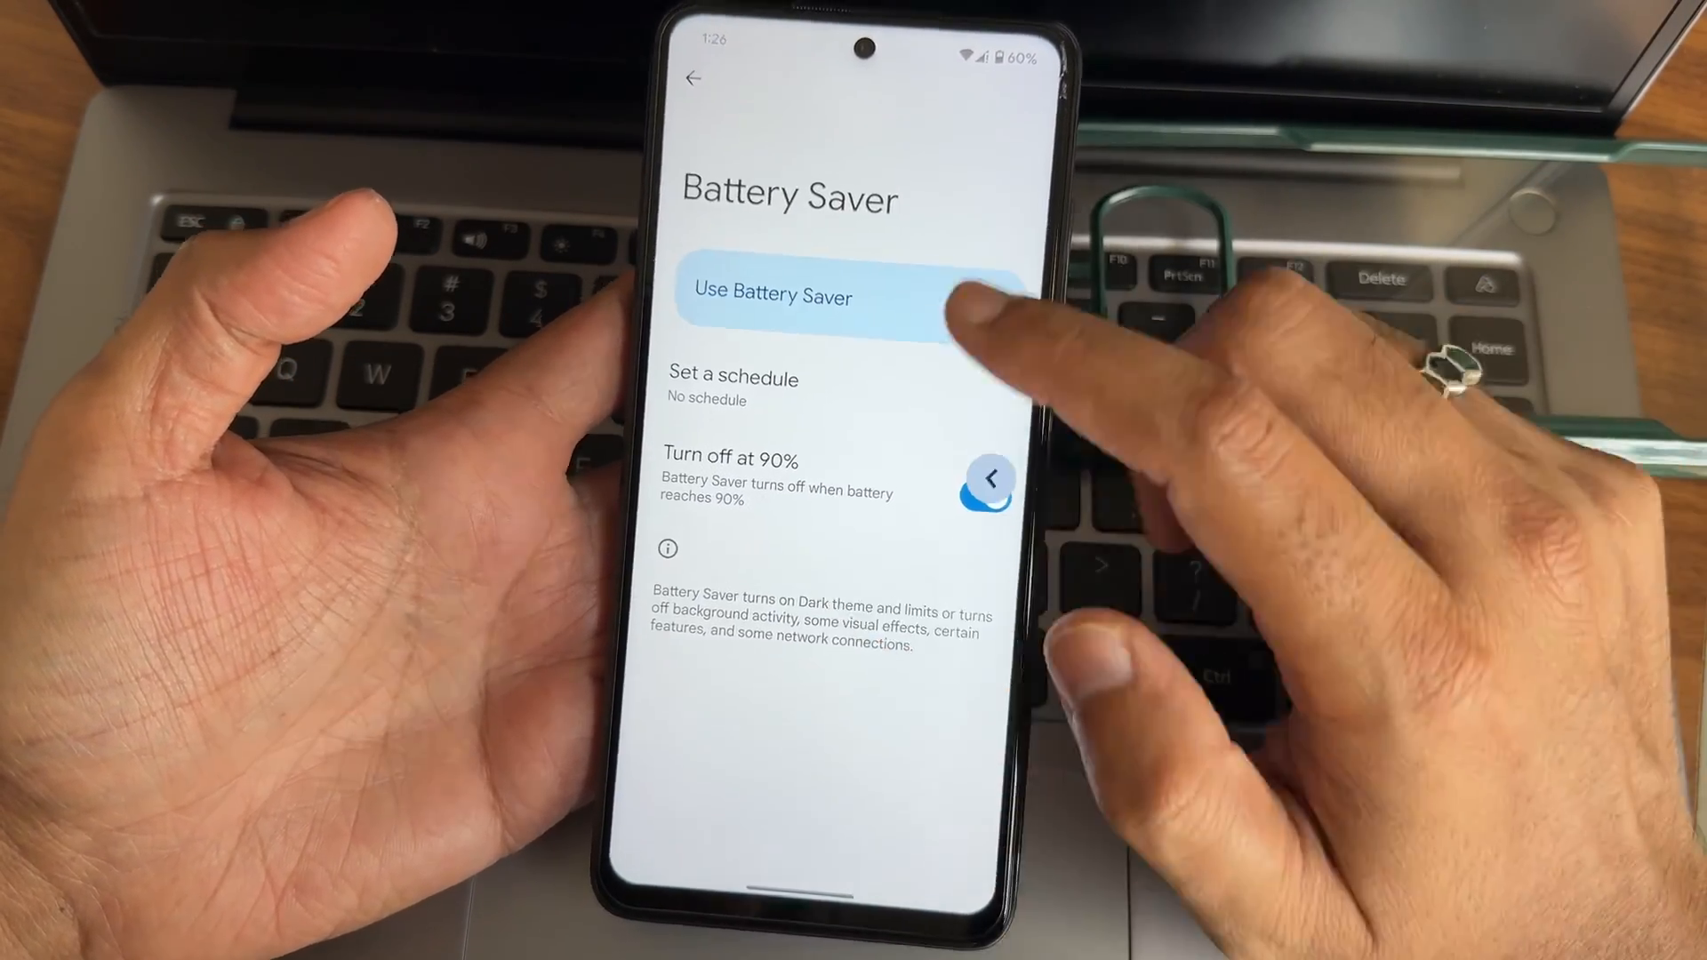
pyautogui.click(690, 78)
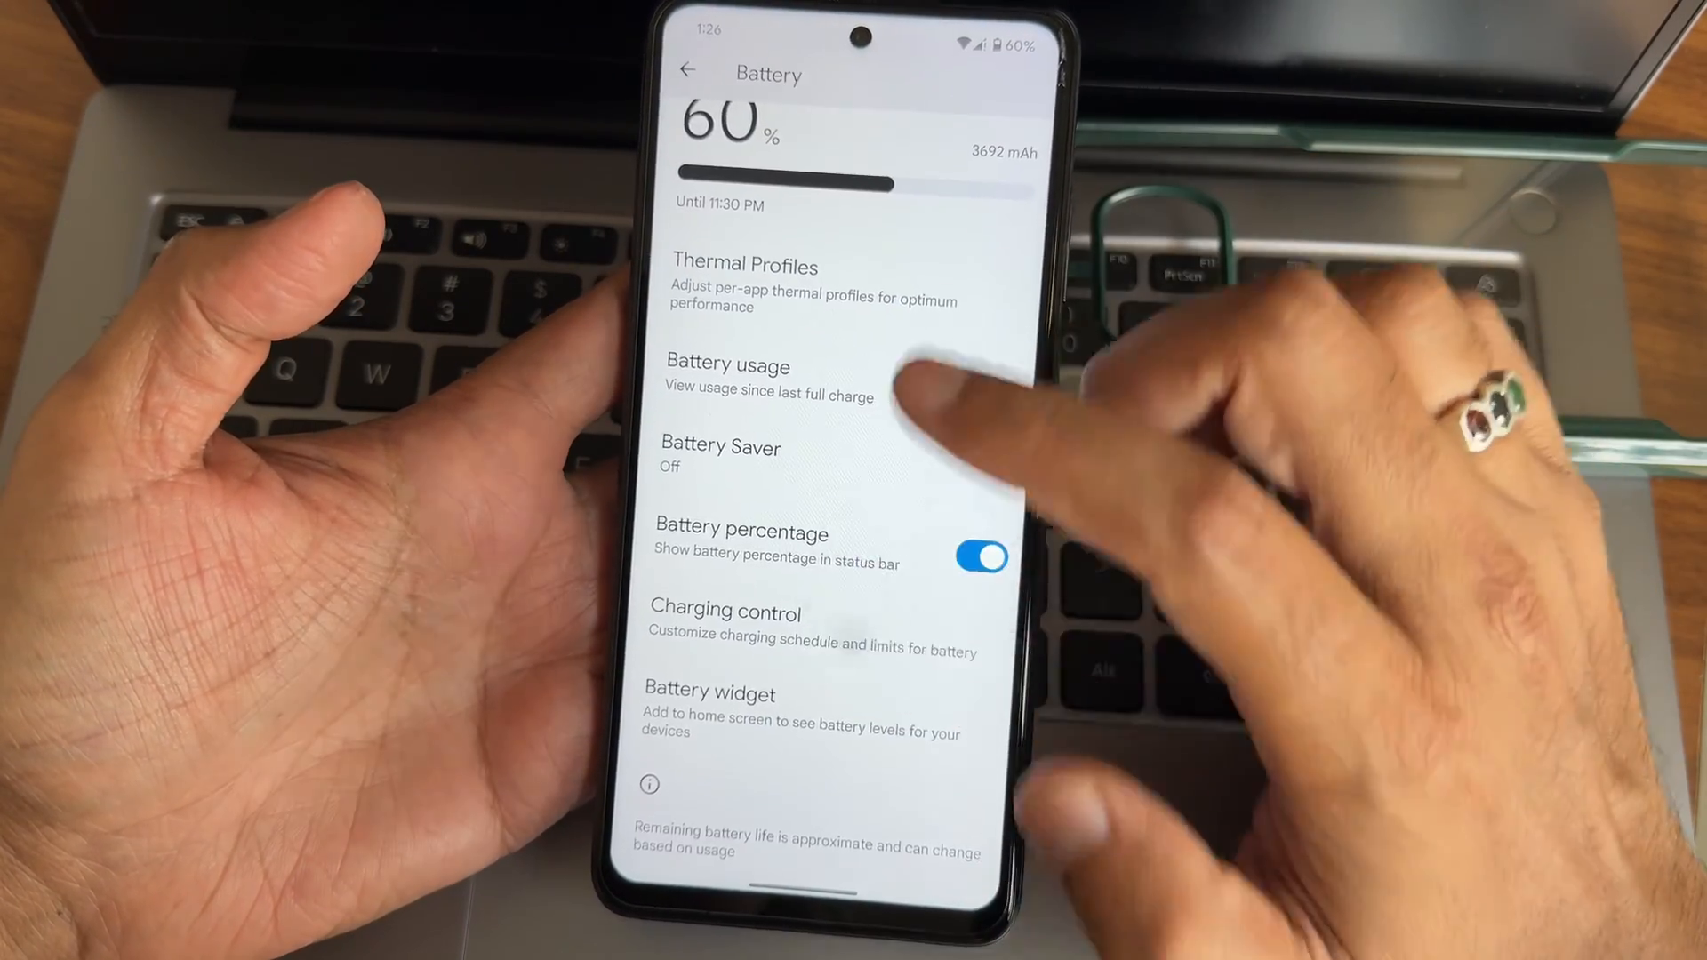
pyautogui.click(724, 612)
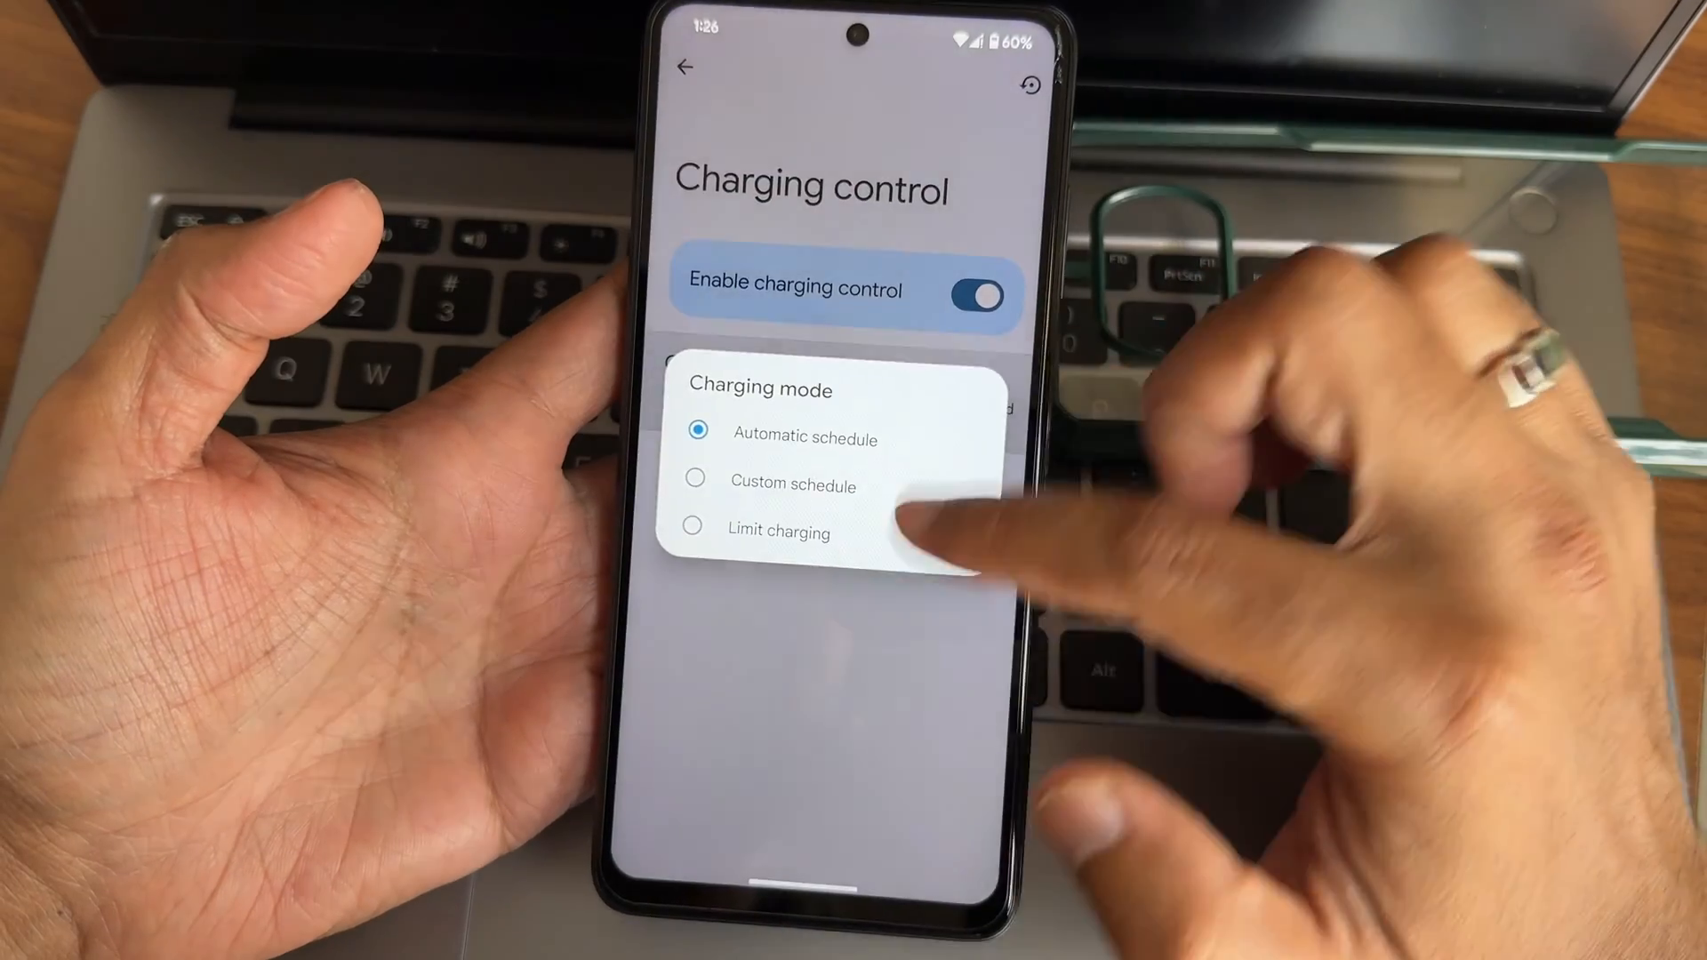
pyautogui.click(686, 66)
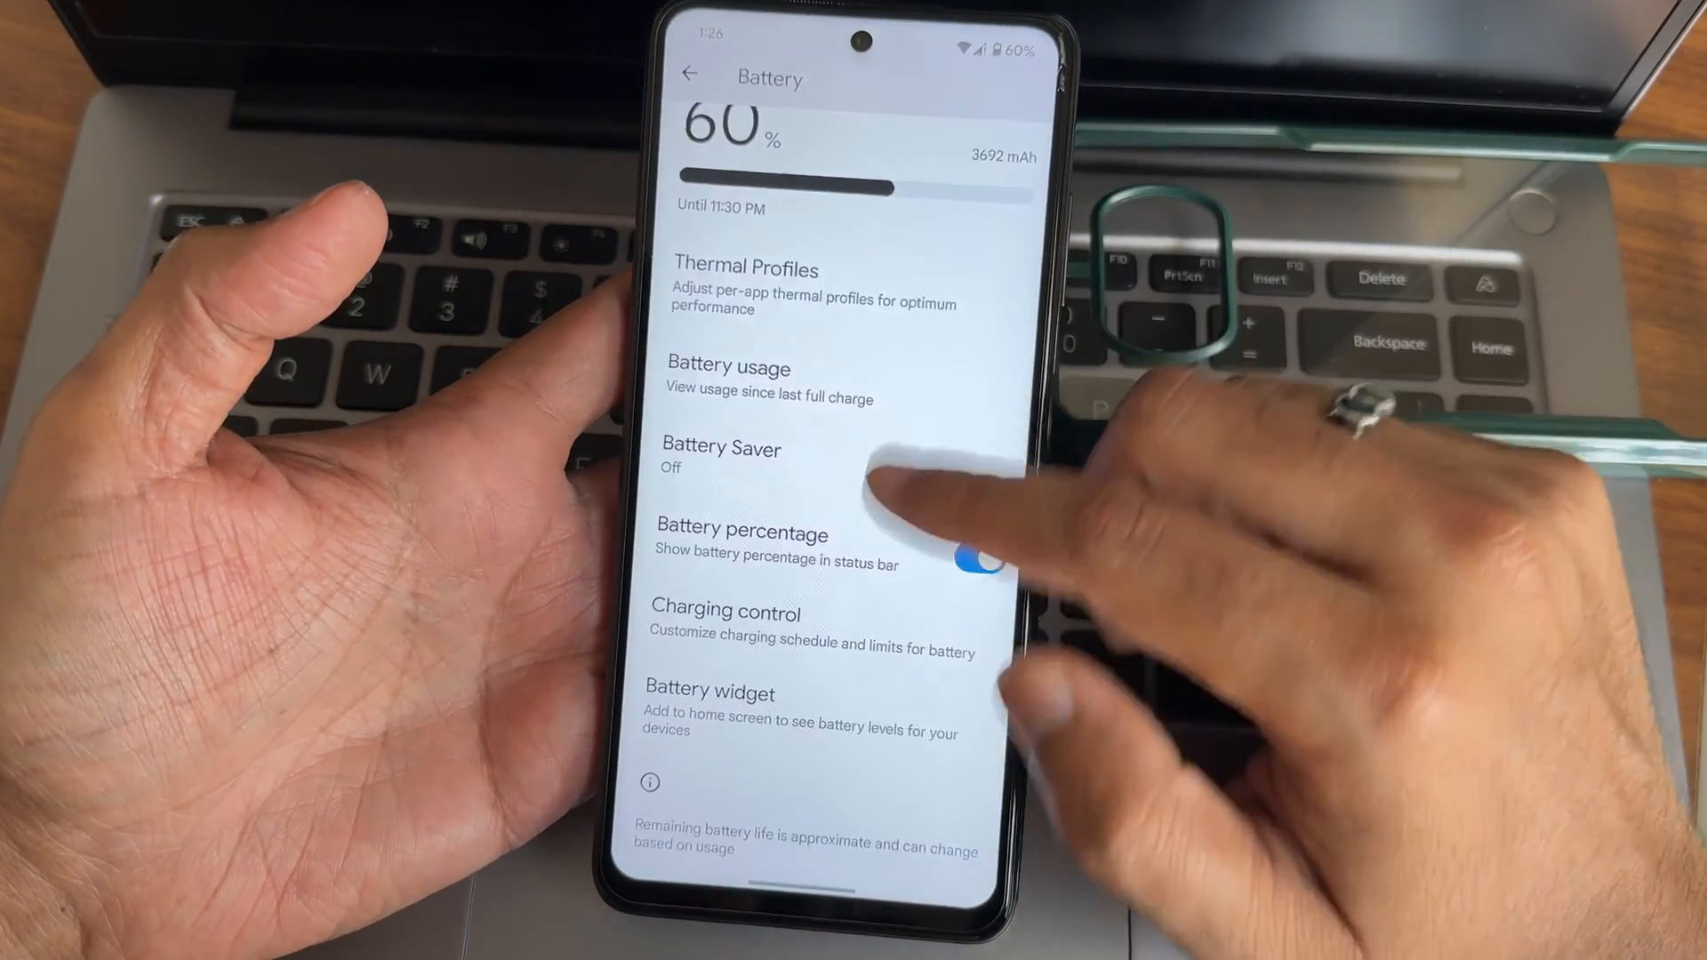
pyautogui.click(688, 74)
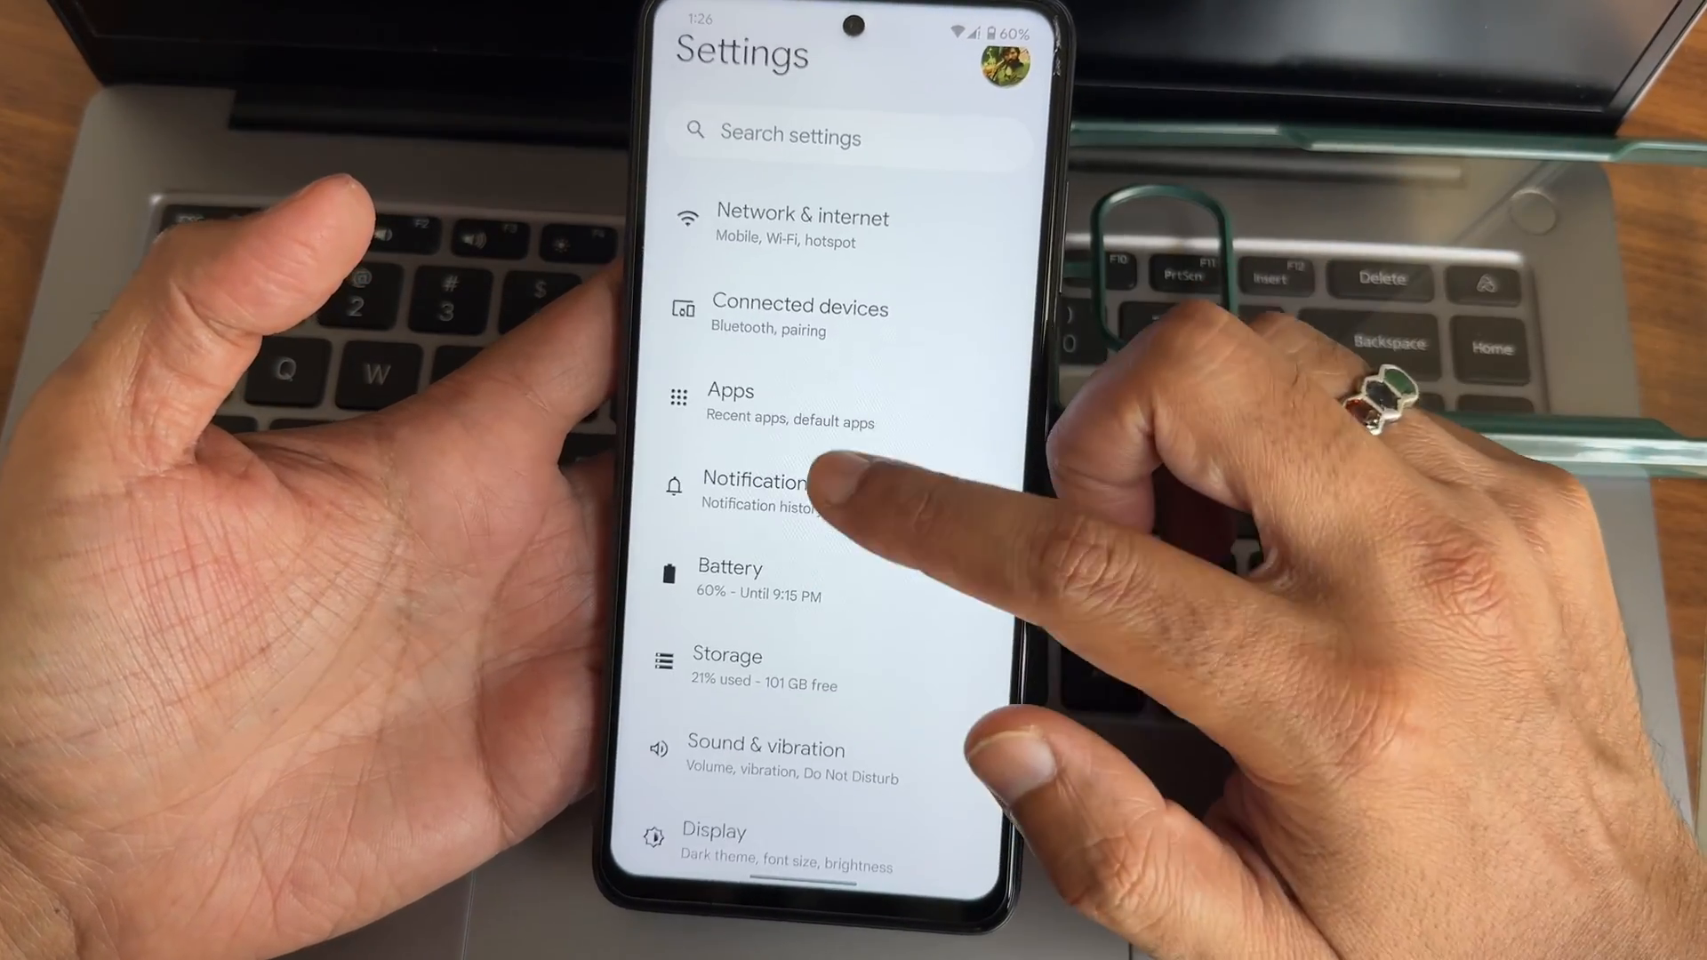
# - Scroll the Settings list and view Security & privacy reporting no issues found
pyautogui.scroll(-3)
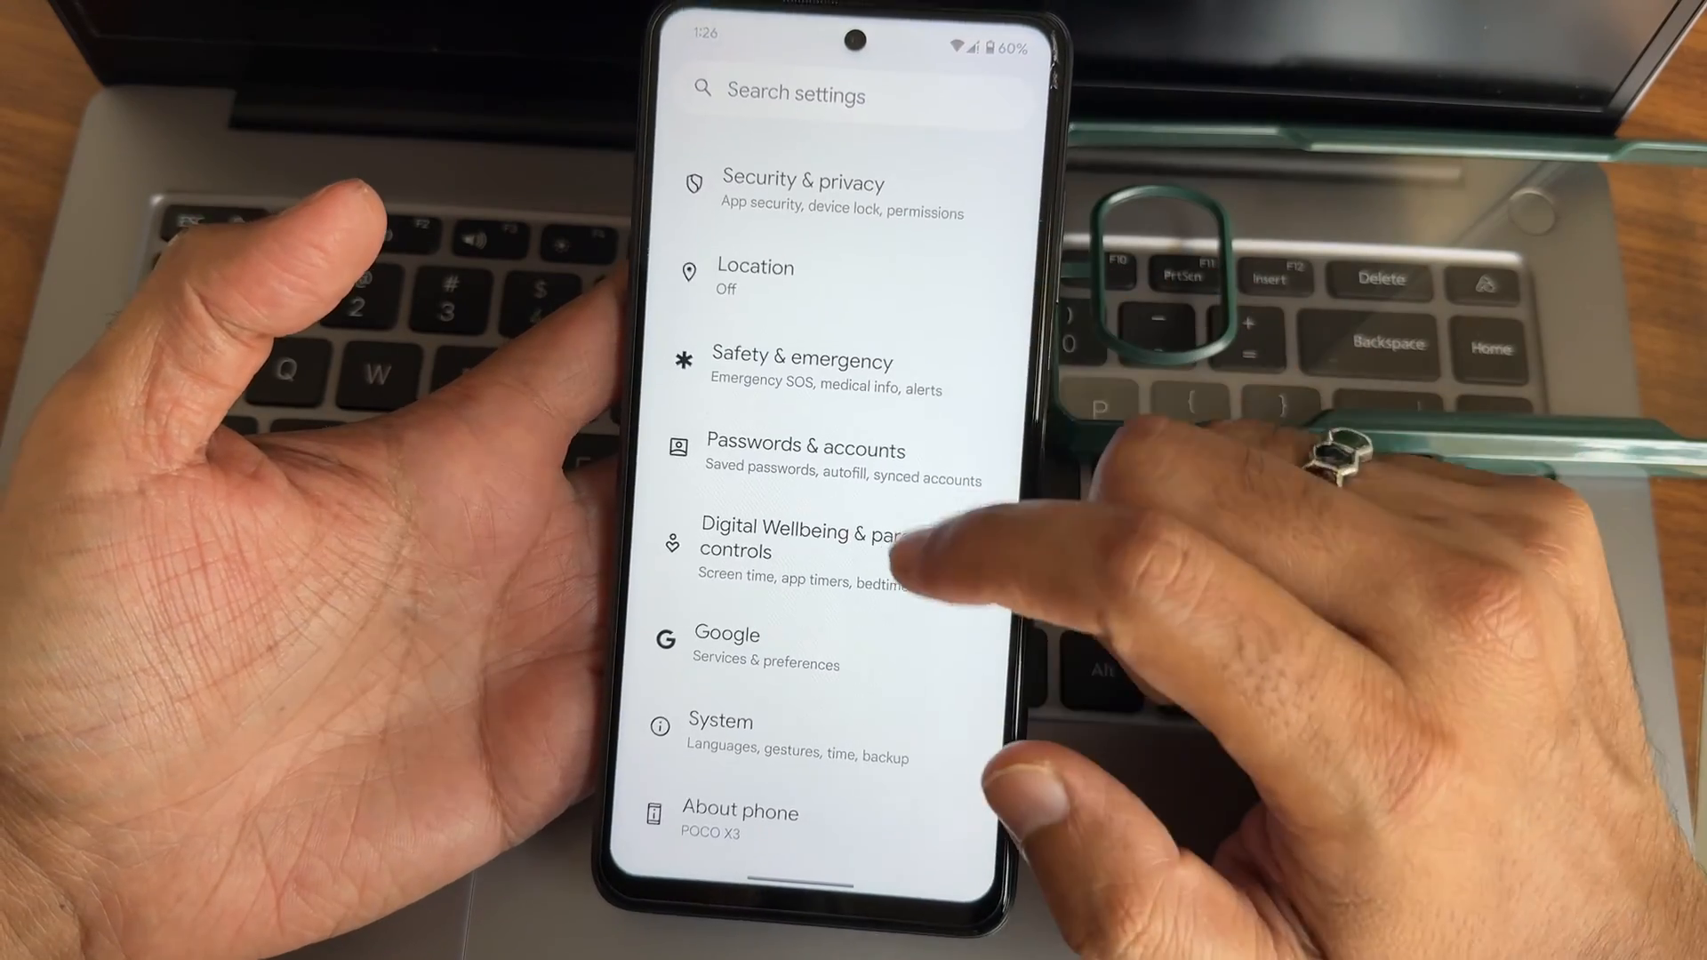
pyautogui.scroll(-3)
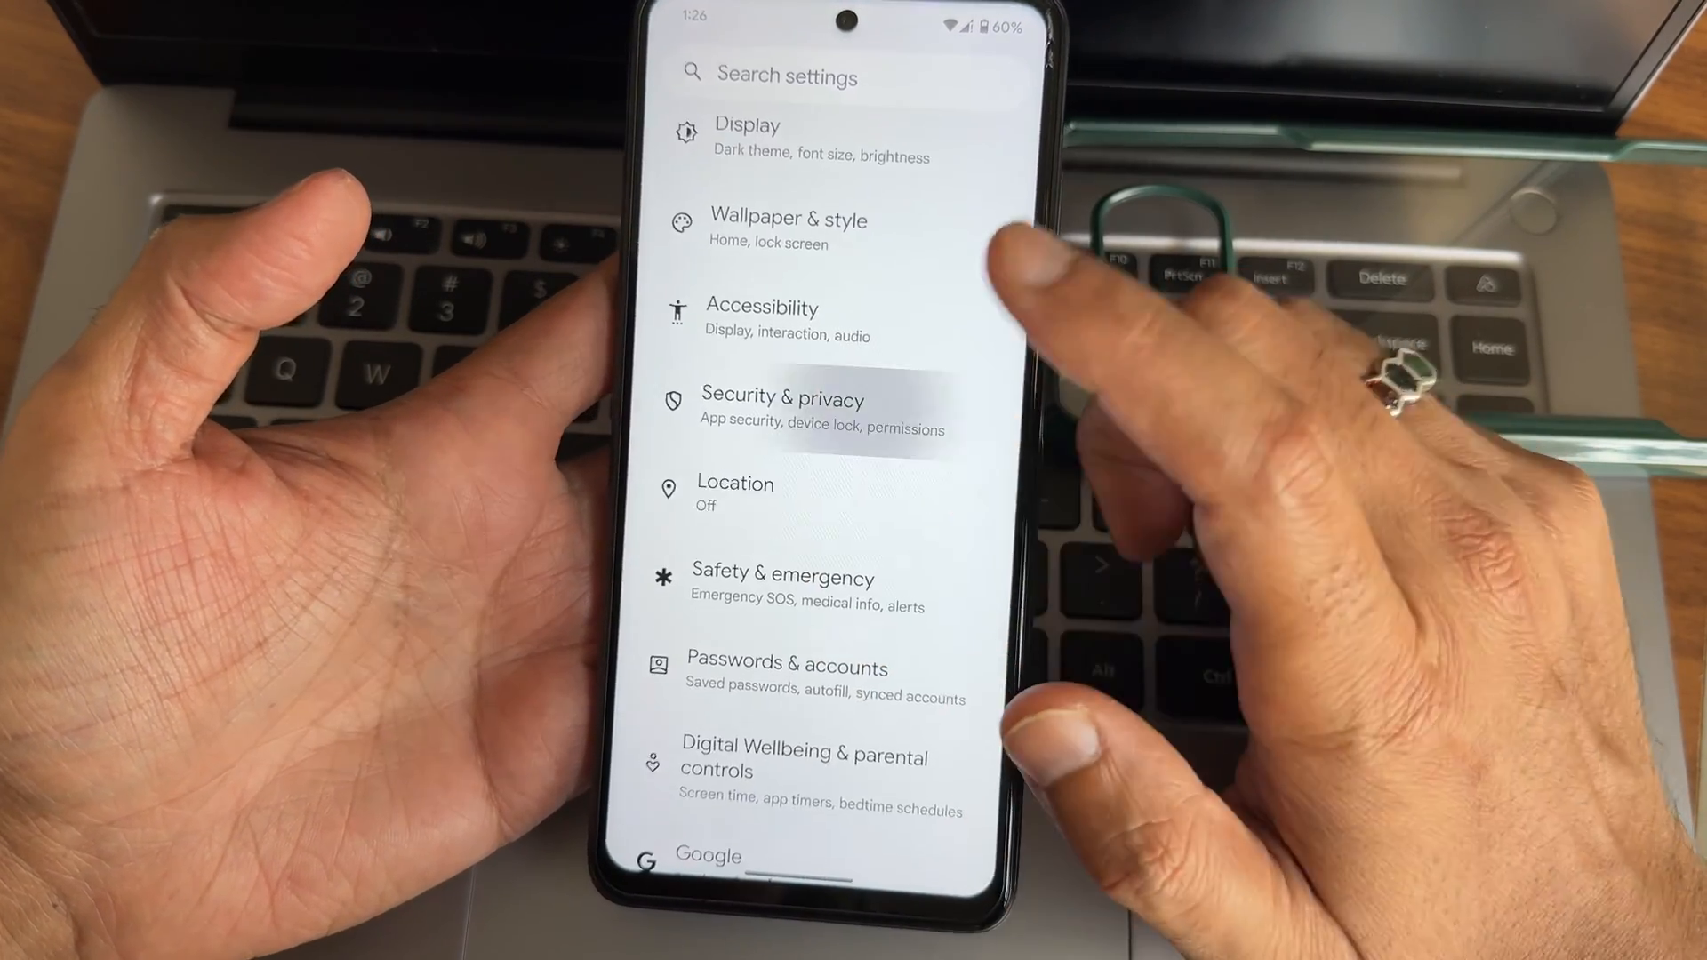
pyautogui.click(782, 411)
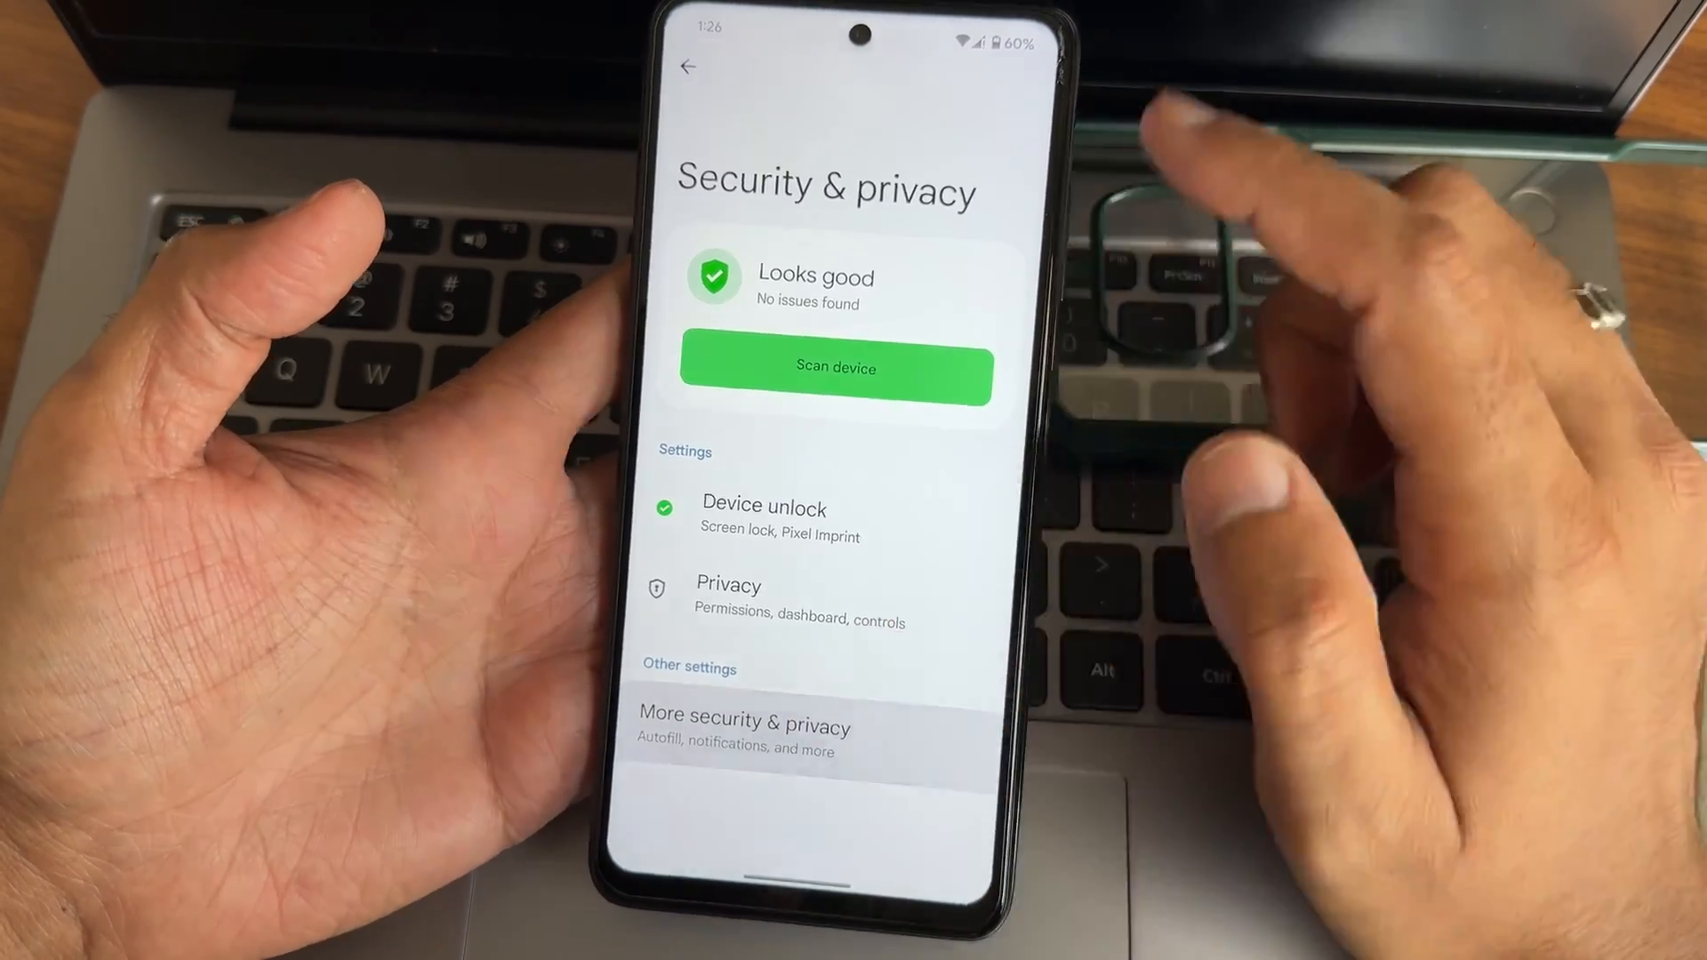
pyautogui.click(743, 734)
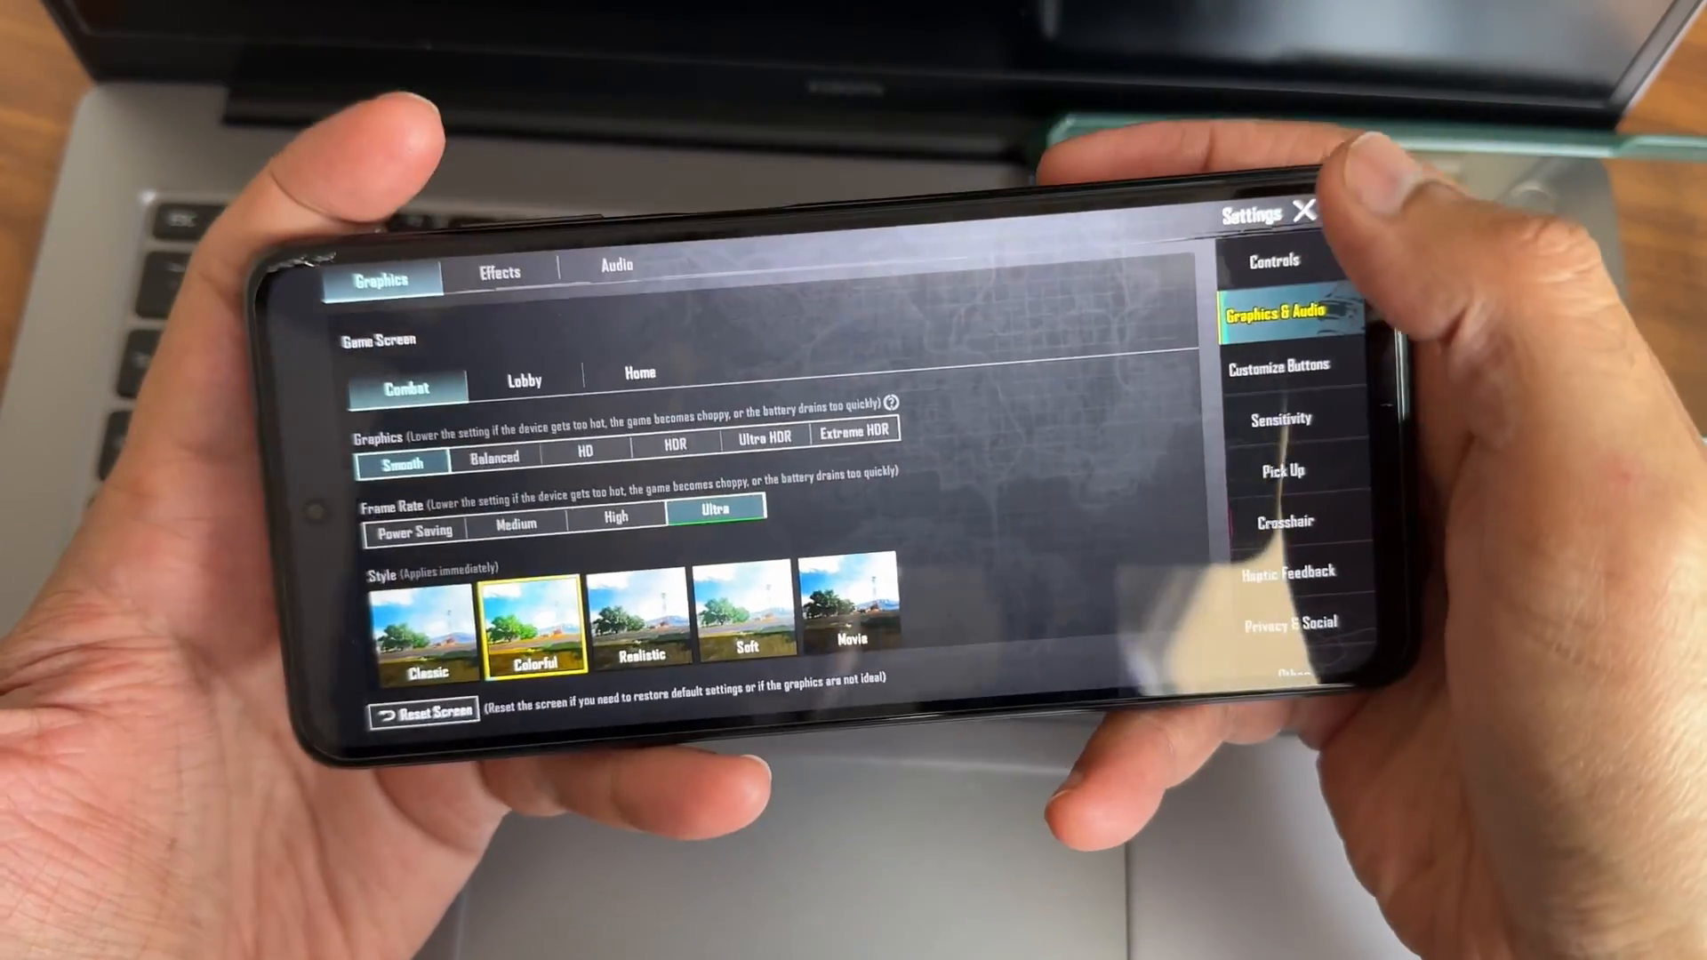
# - Check BGMI Smooth graphics with Ultra frame rate, then play a match and close the map
pyautogui.click(1303, 210)
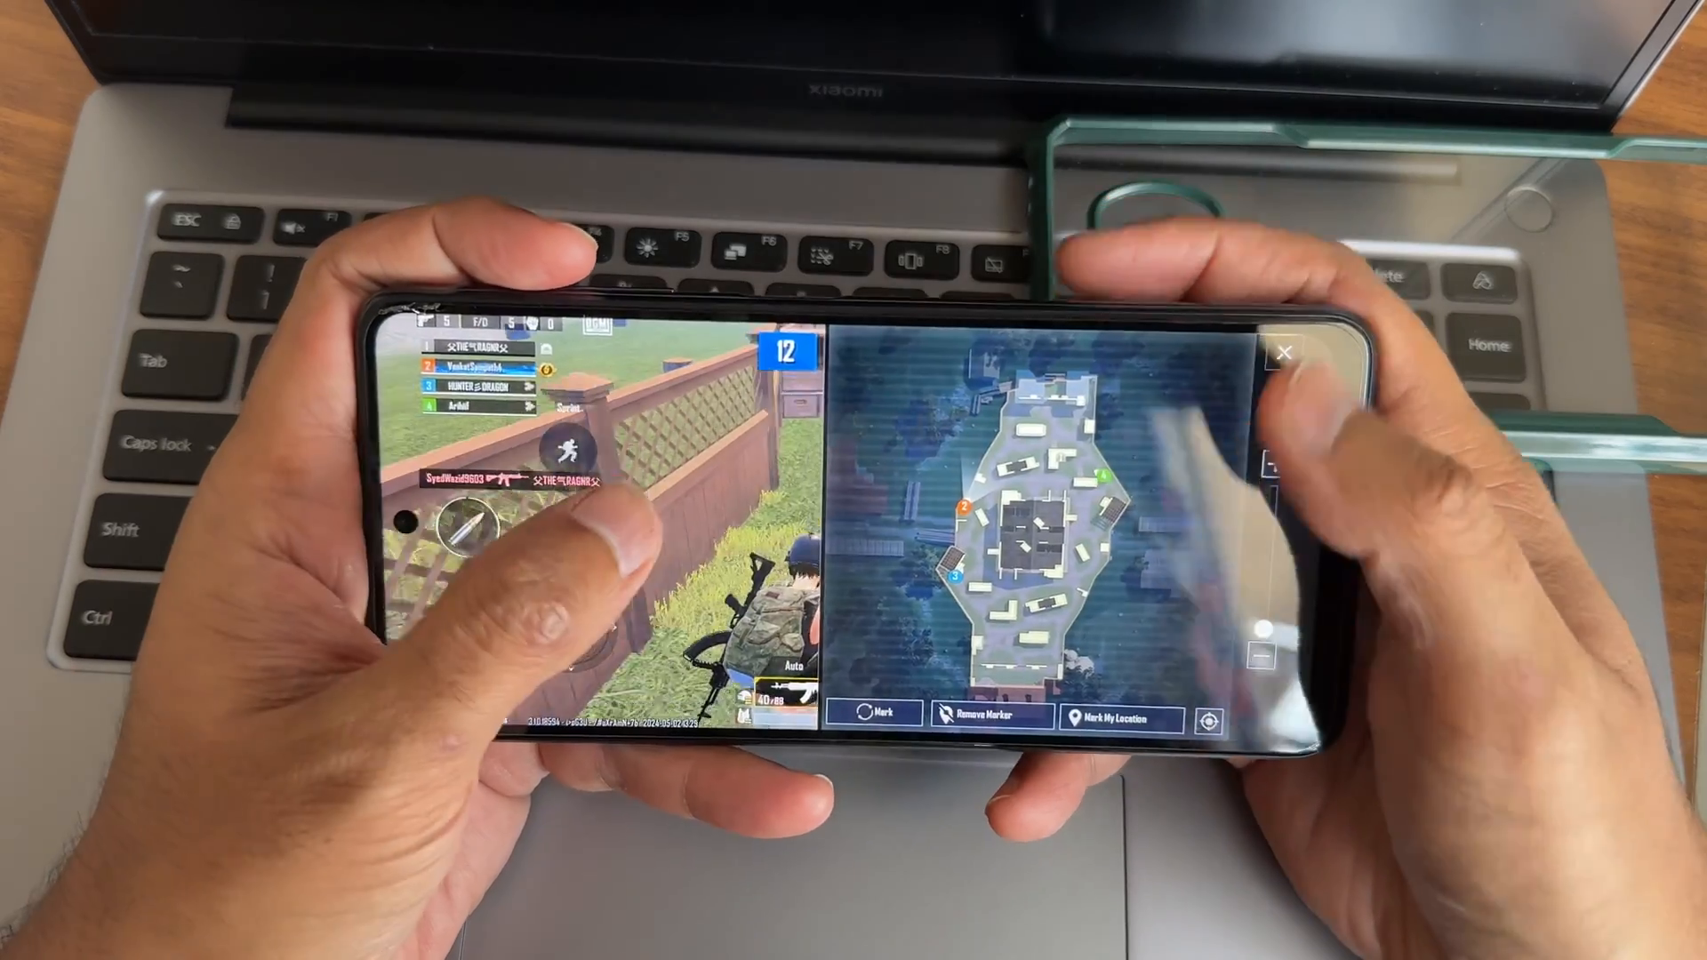
pyautogui.click(1284, 350)
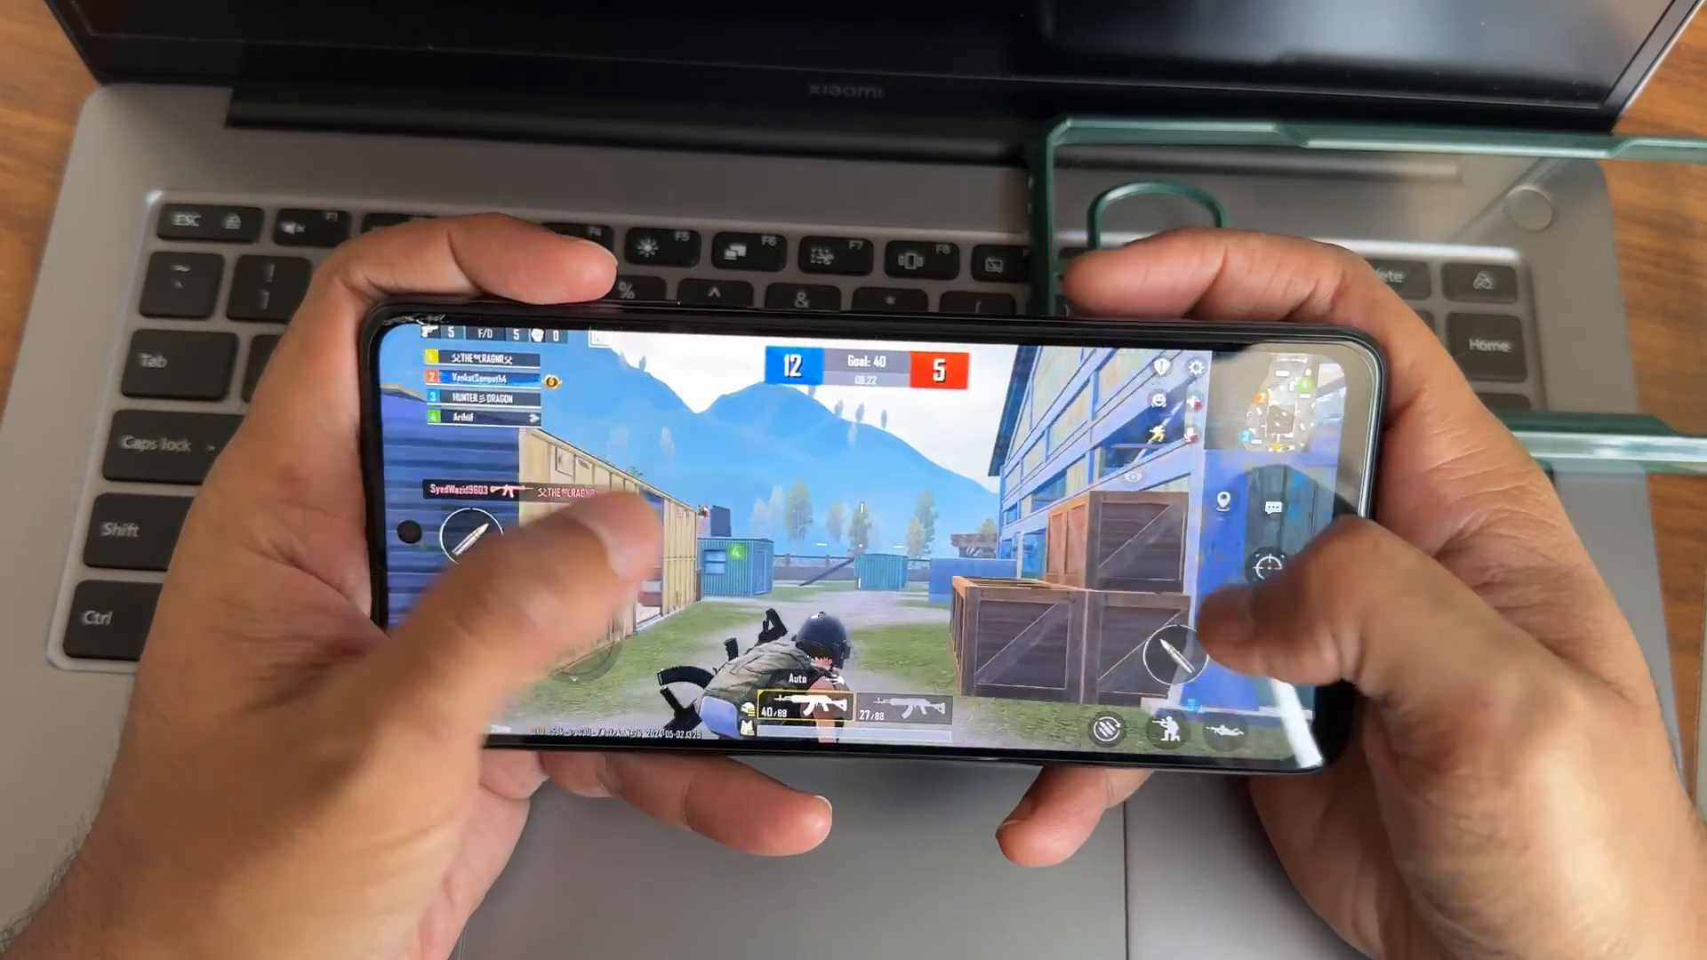